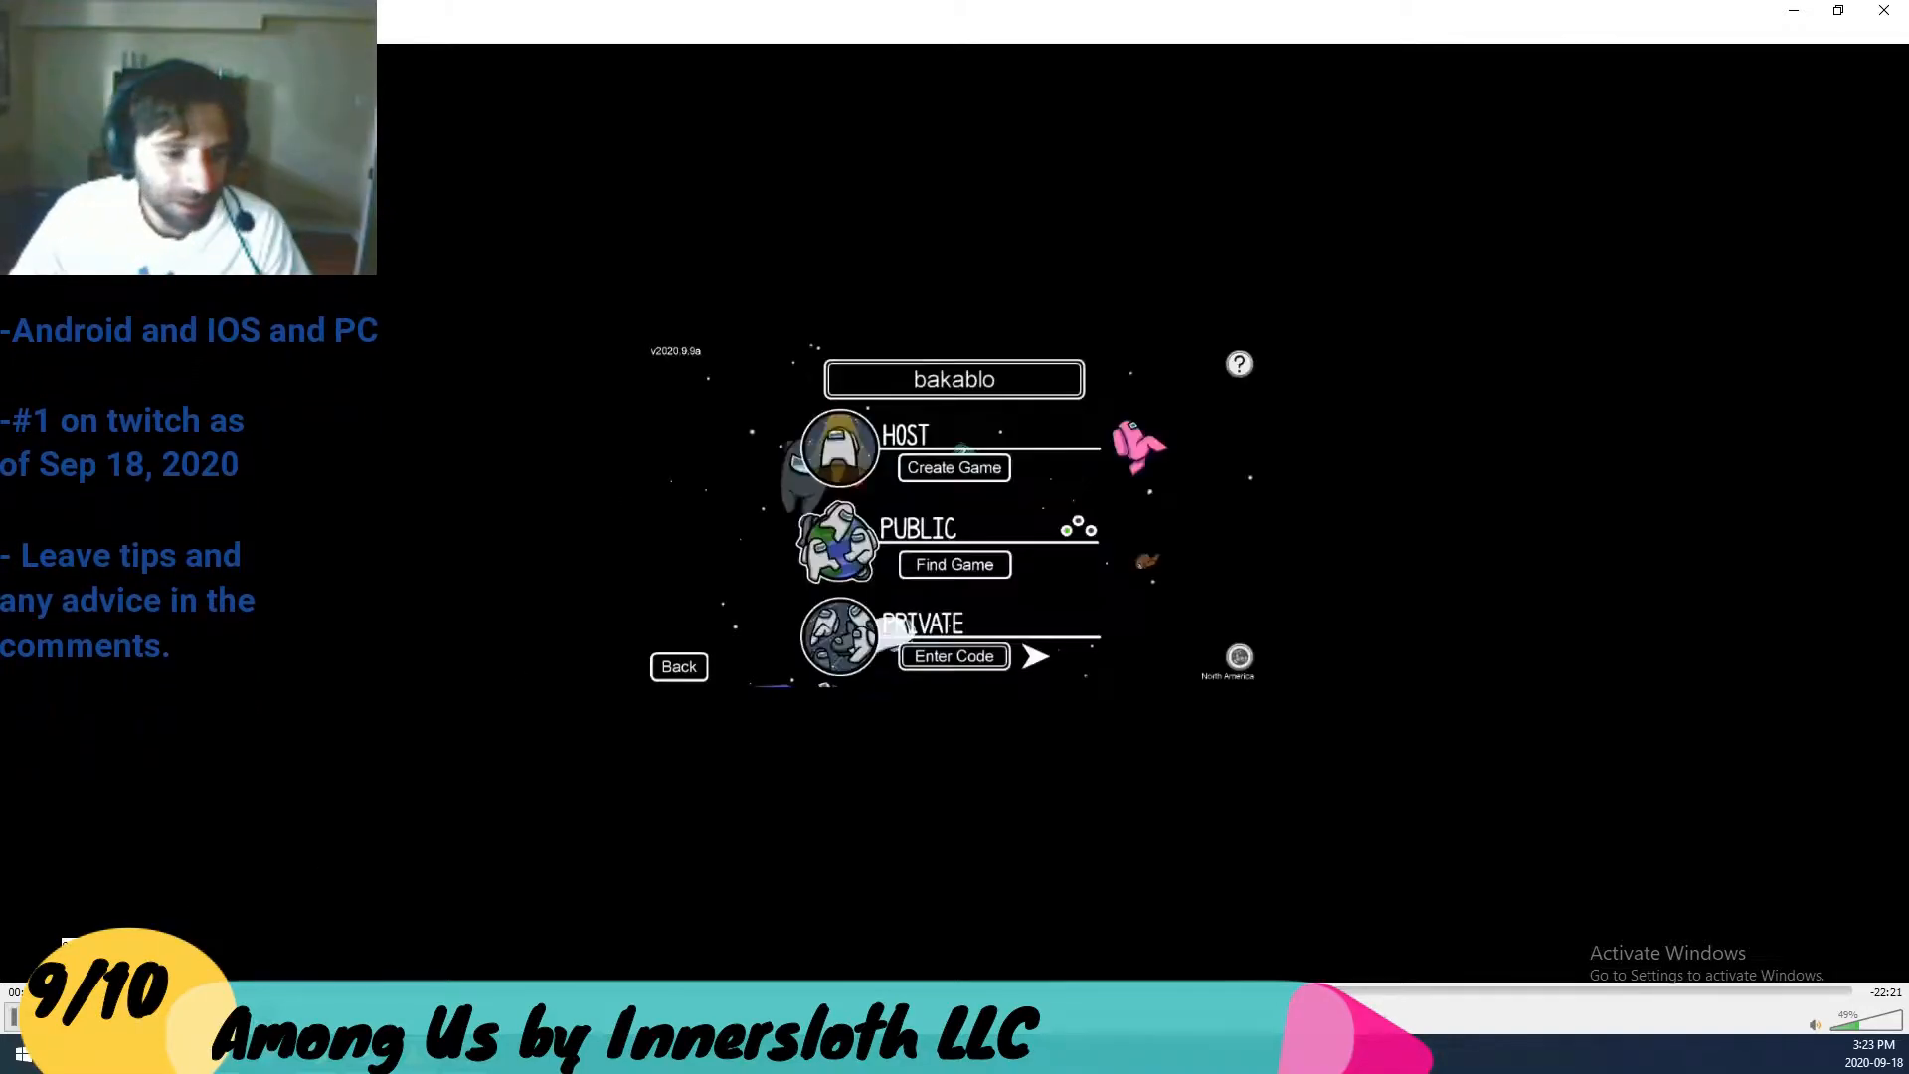
- Pause the Among Us footage around 0:44 on the lobby screen with recommended settings
{"action": "left_click", "coordinate": [955, 565]}
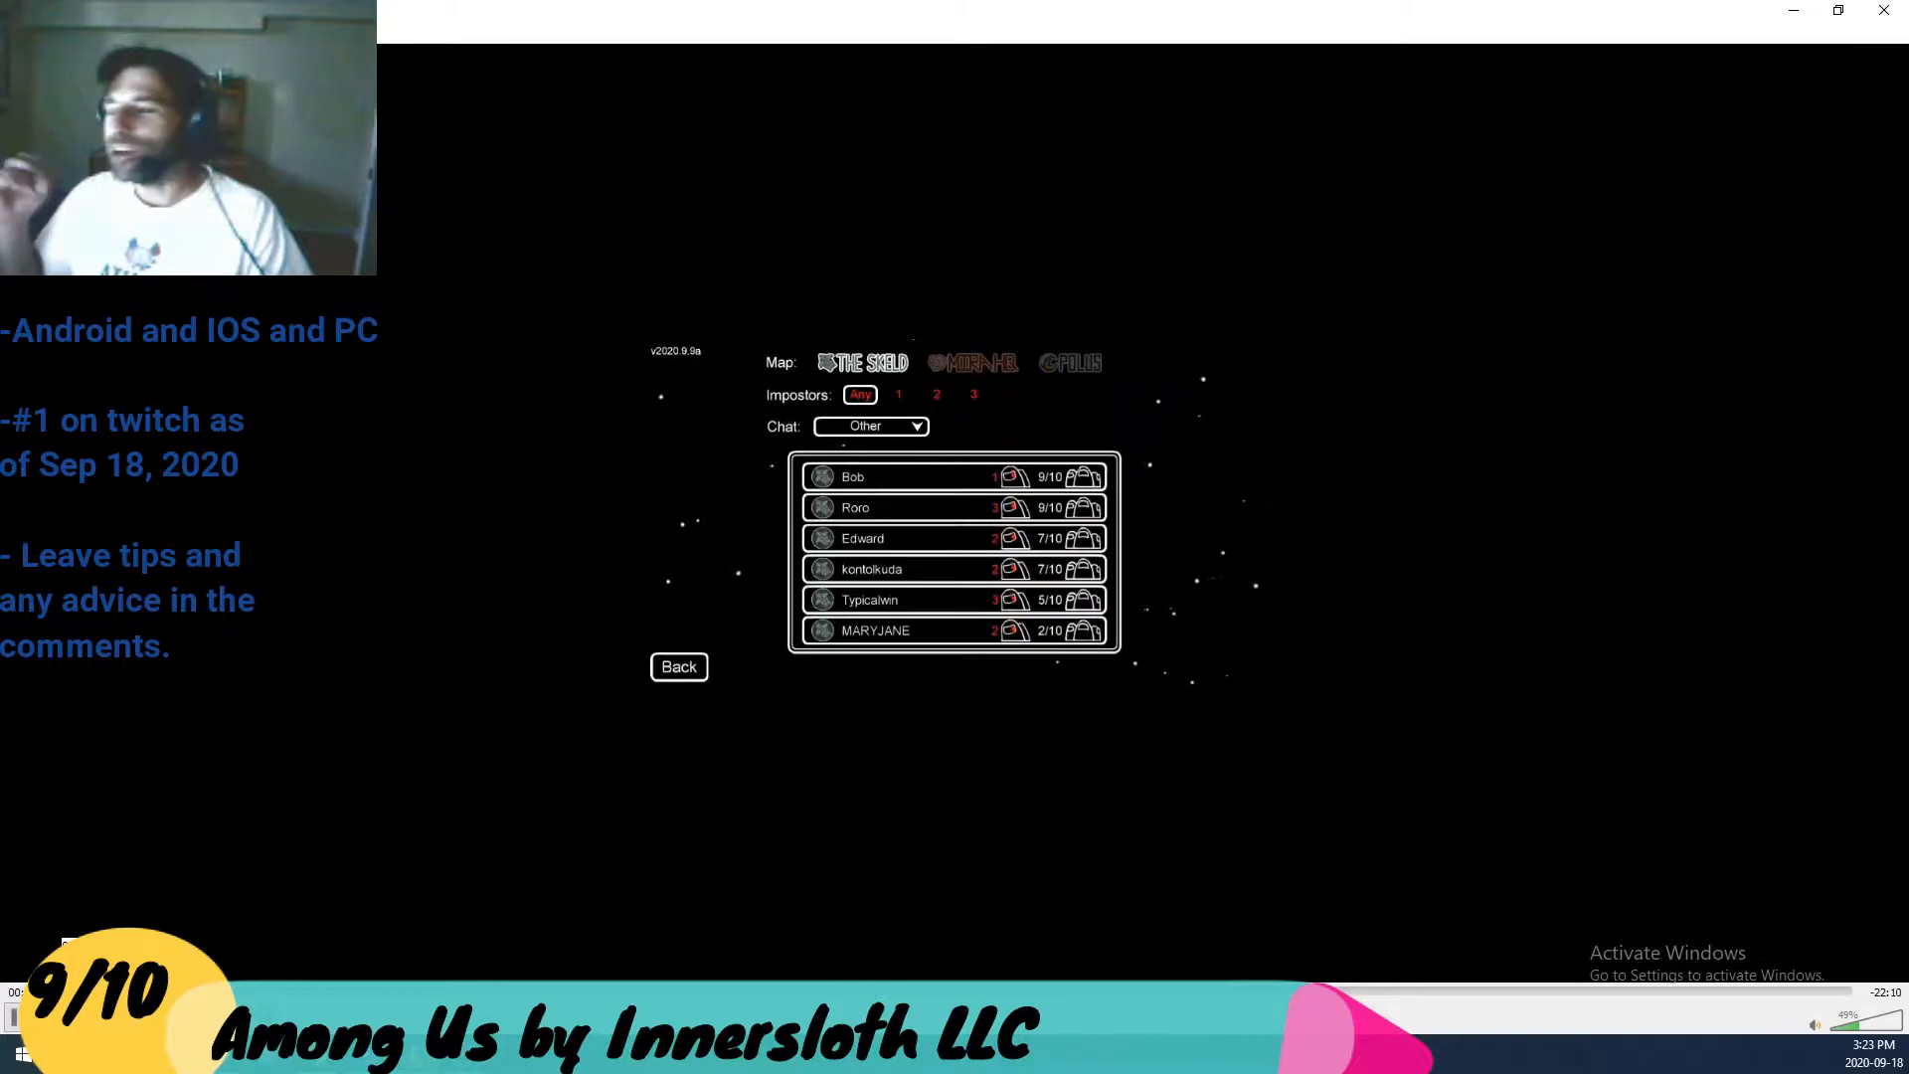
{"action": "mouse_move", "coordinate": [1322, 799]}
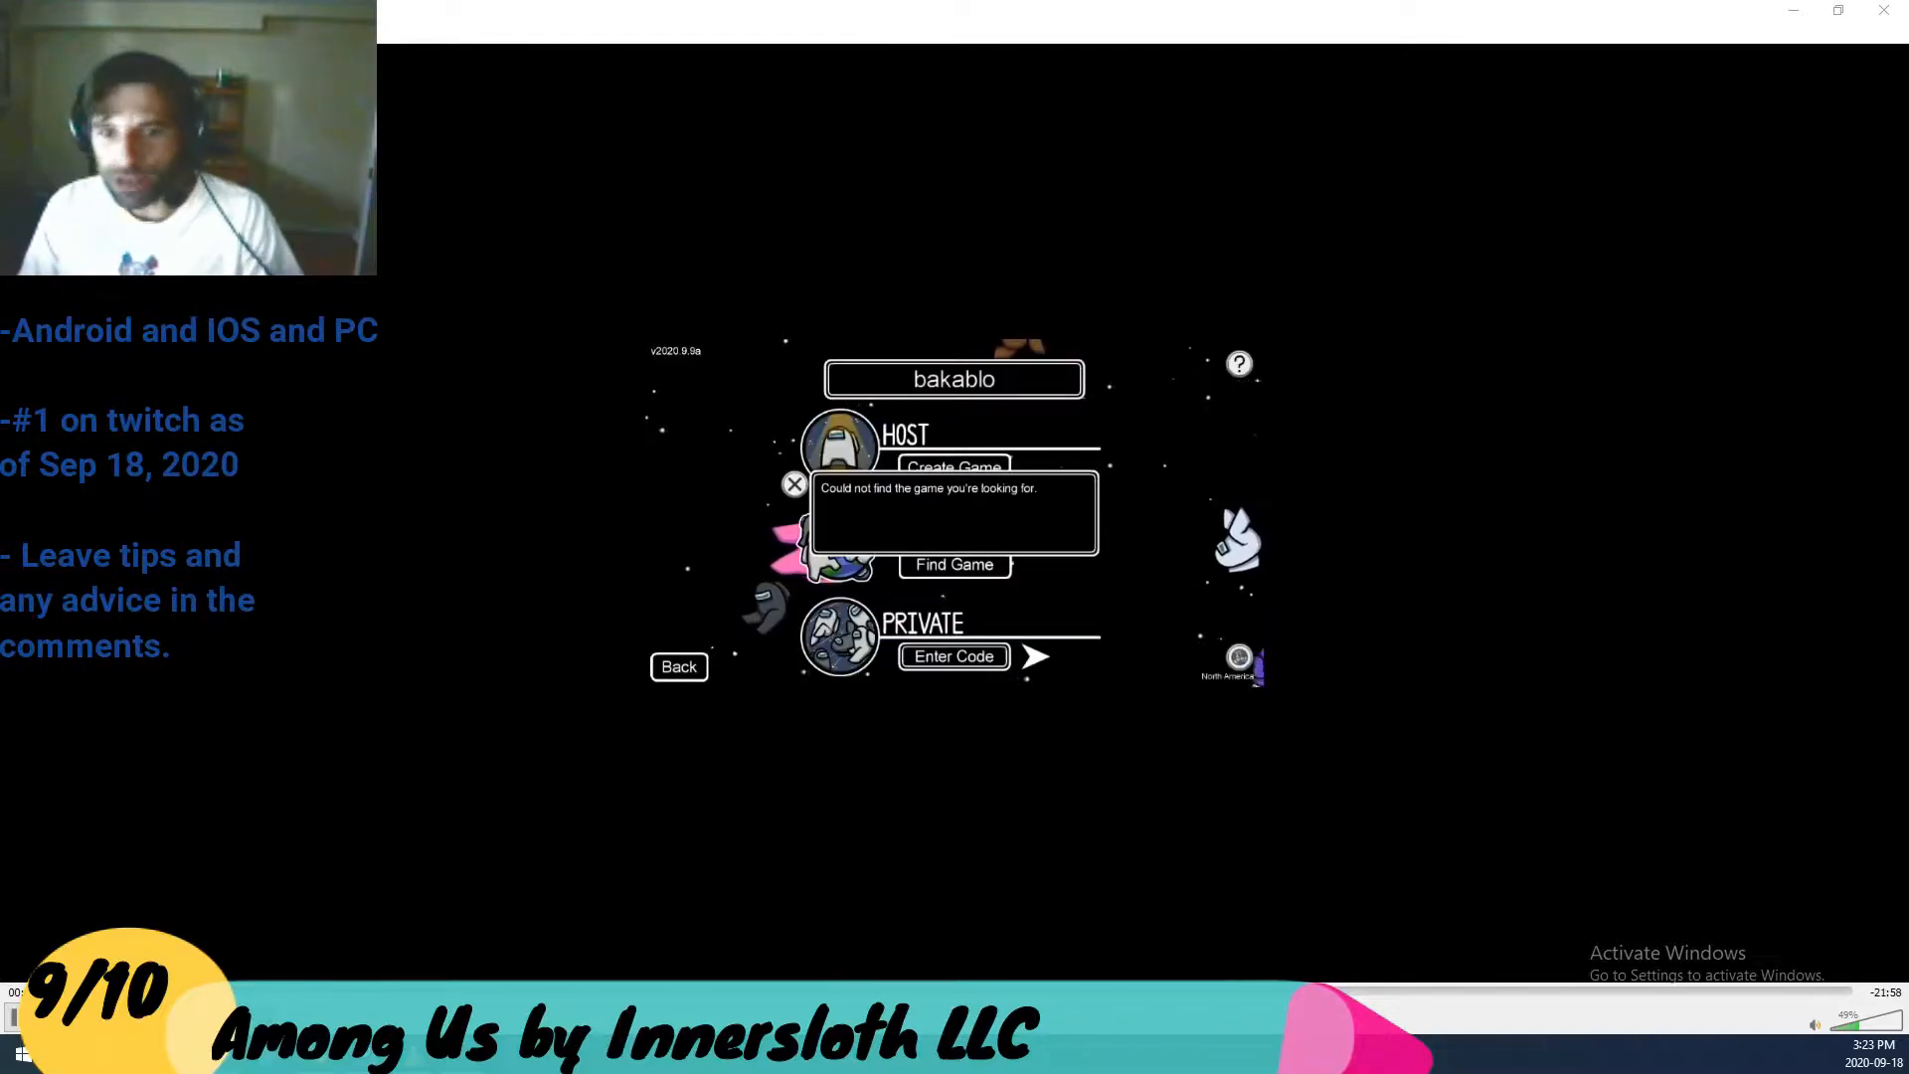
{"action": "left_click", "coordinate": [955, 565]}
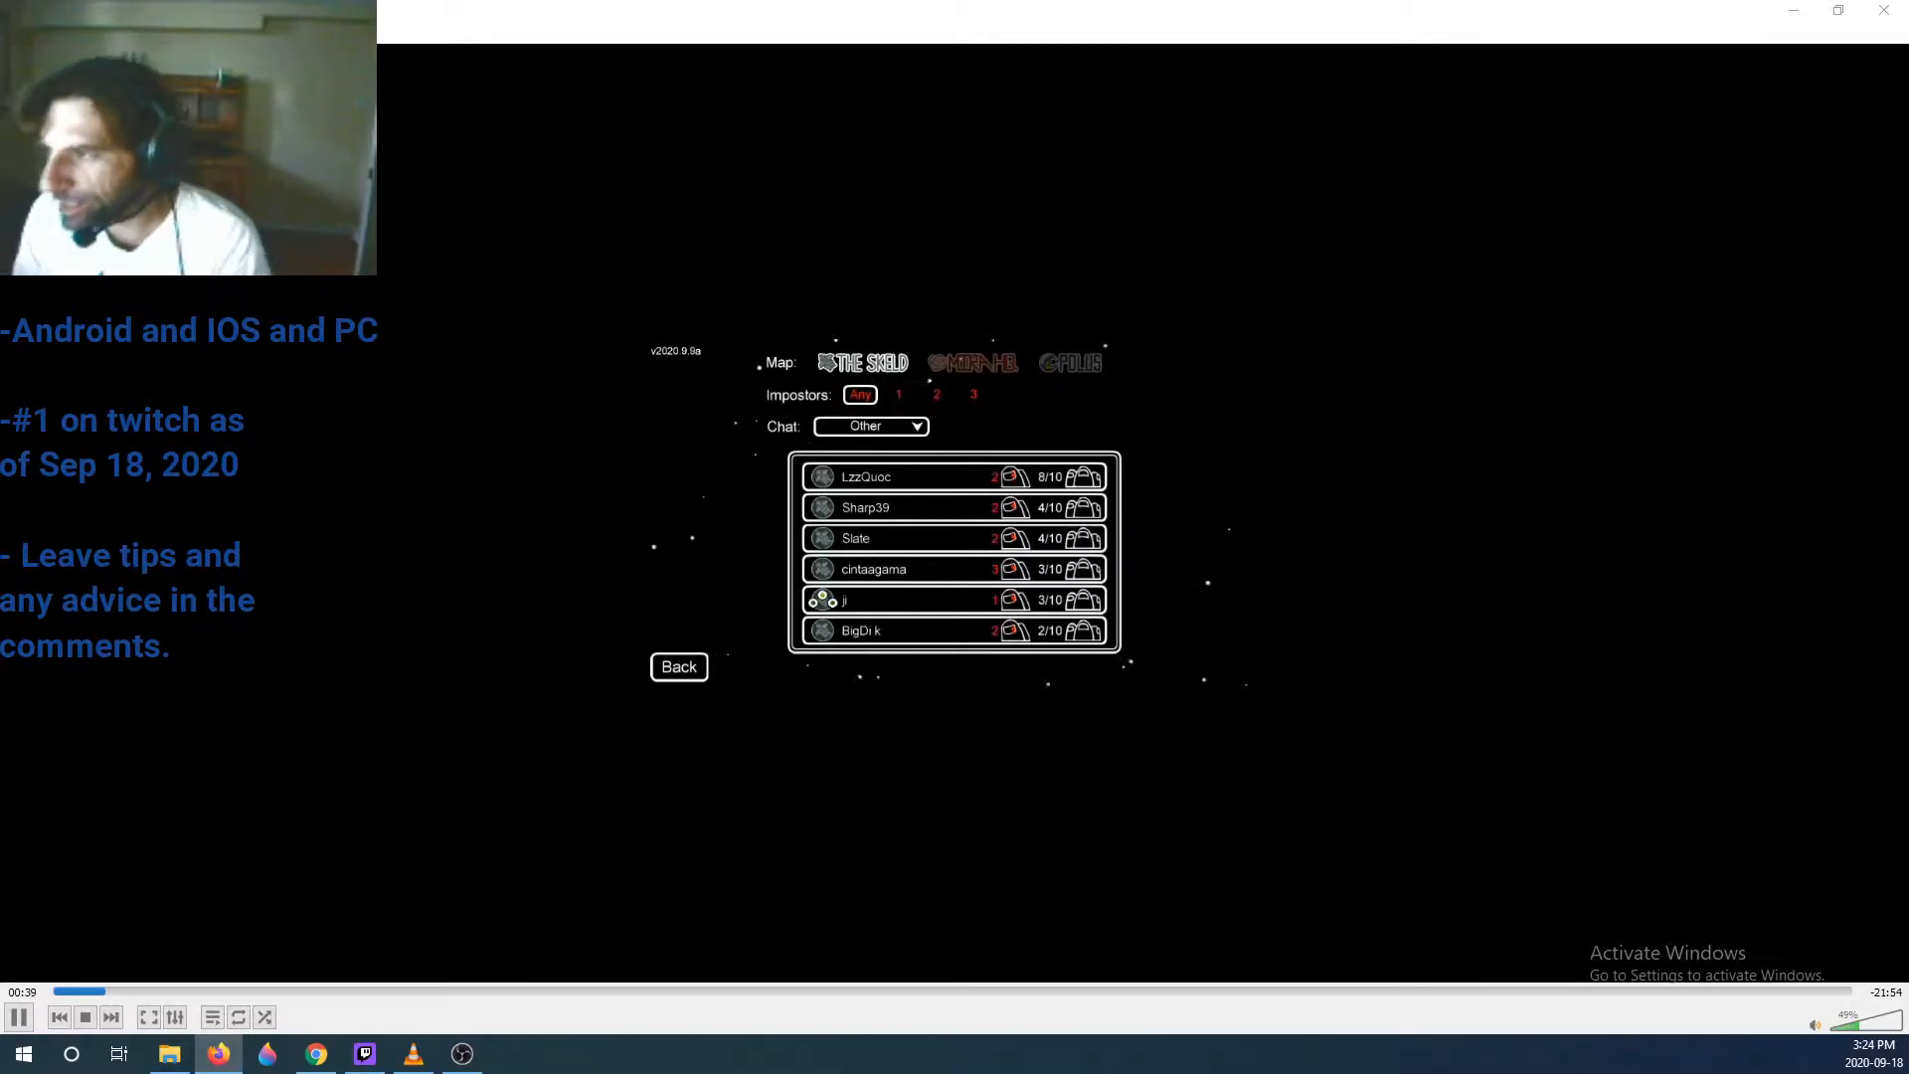
{"action": "left_click", "coordinate": [680, 669]}
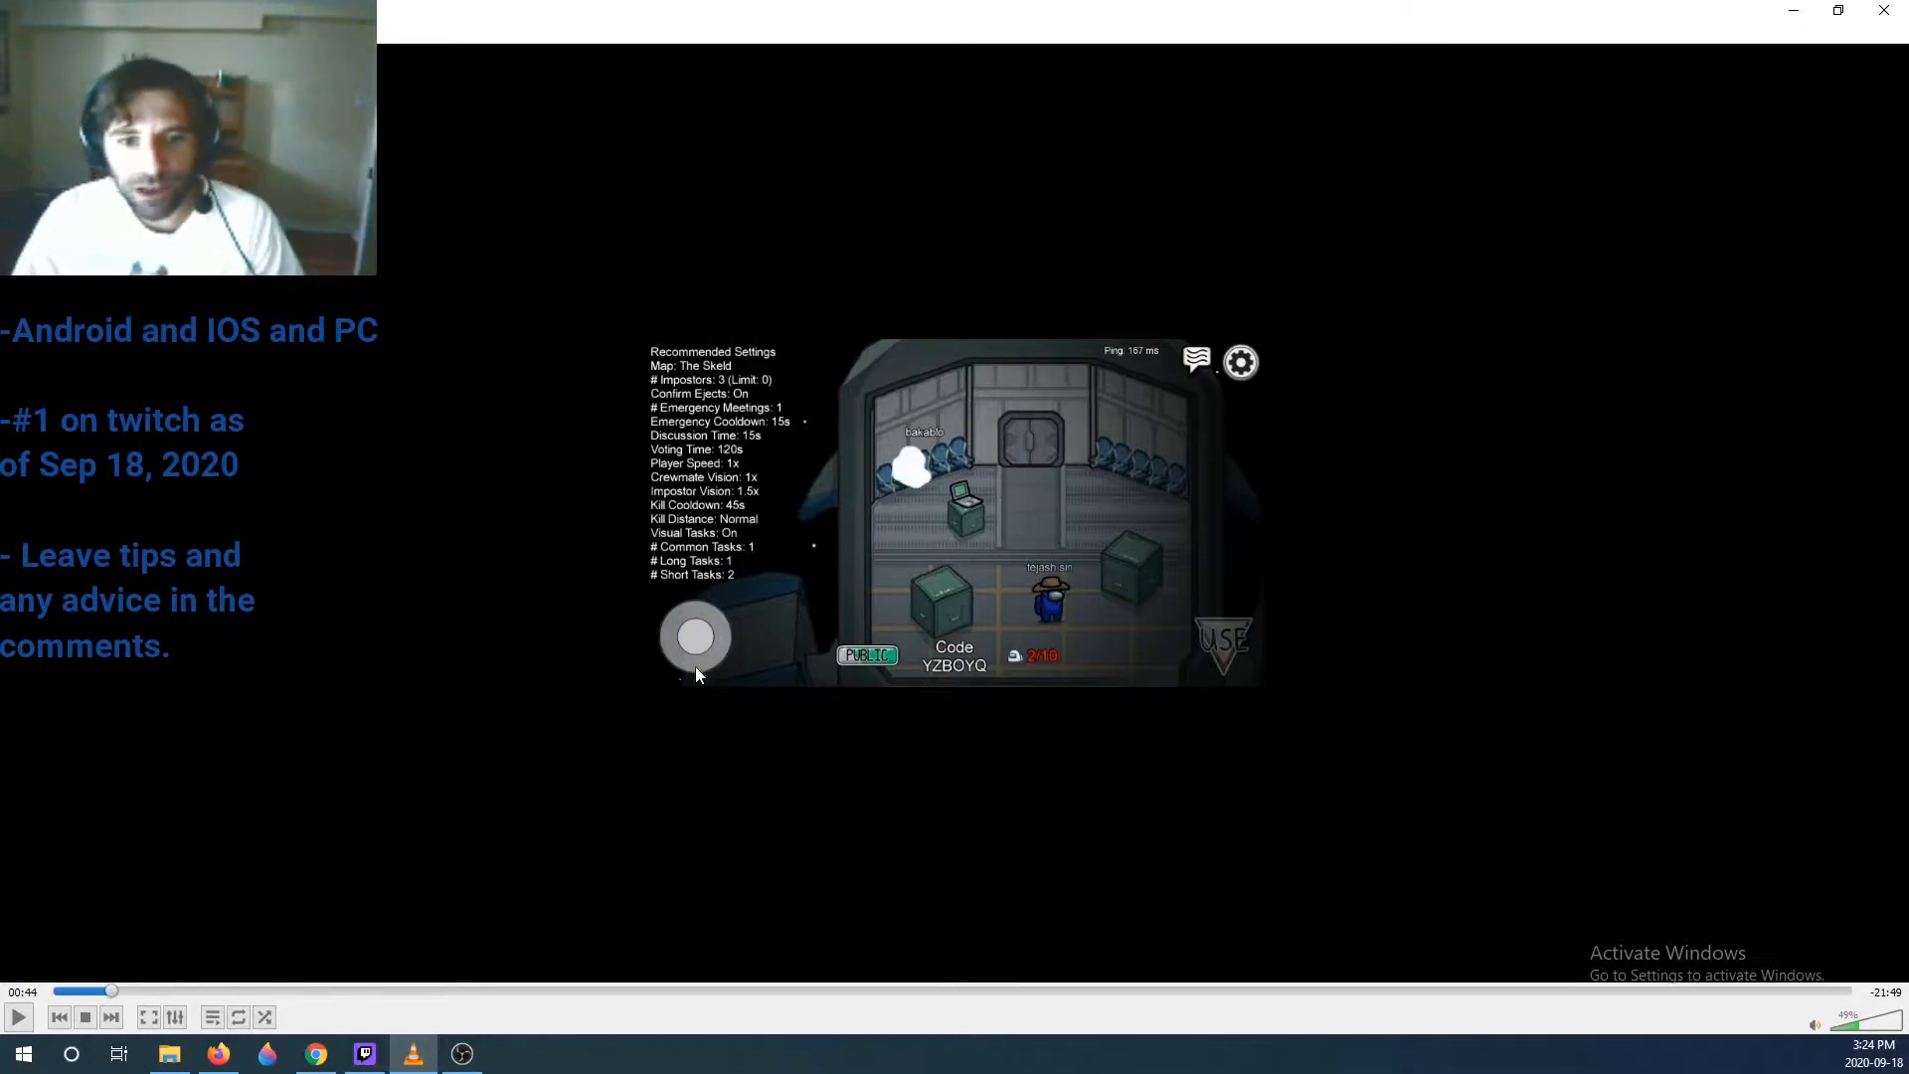
- Resume playback and pause at about 1:14 with players gathered in the Cafeteria
{"action": "left_click", "coordinate": [16, 1014]}
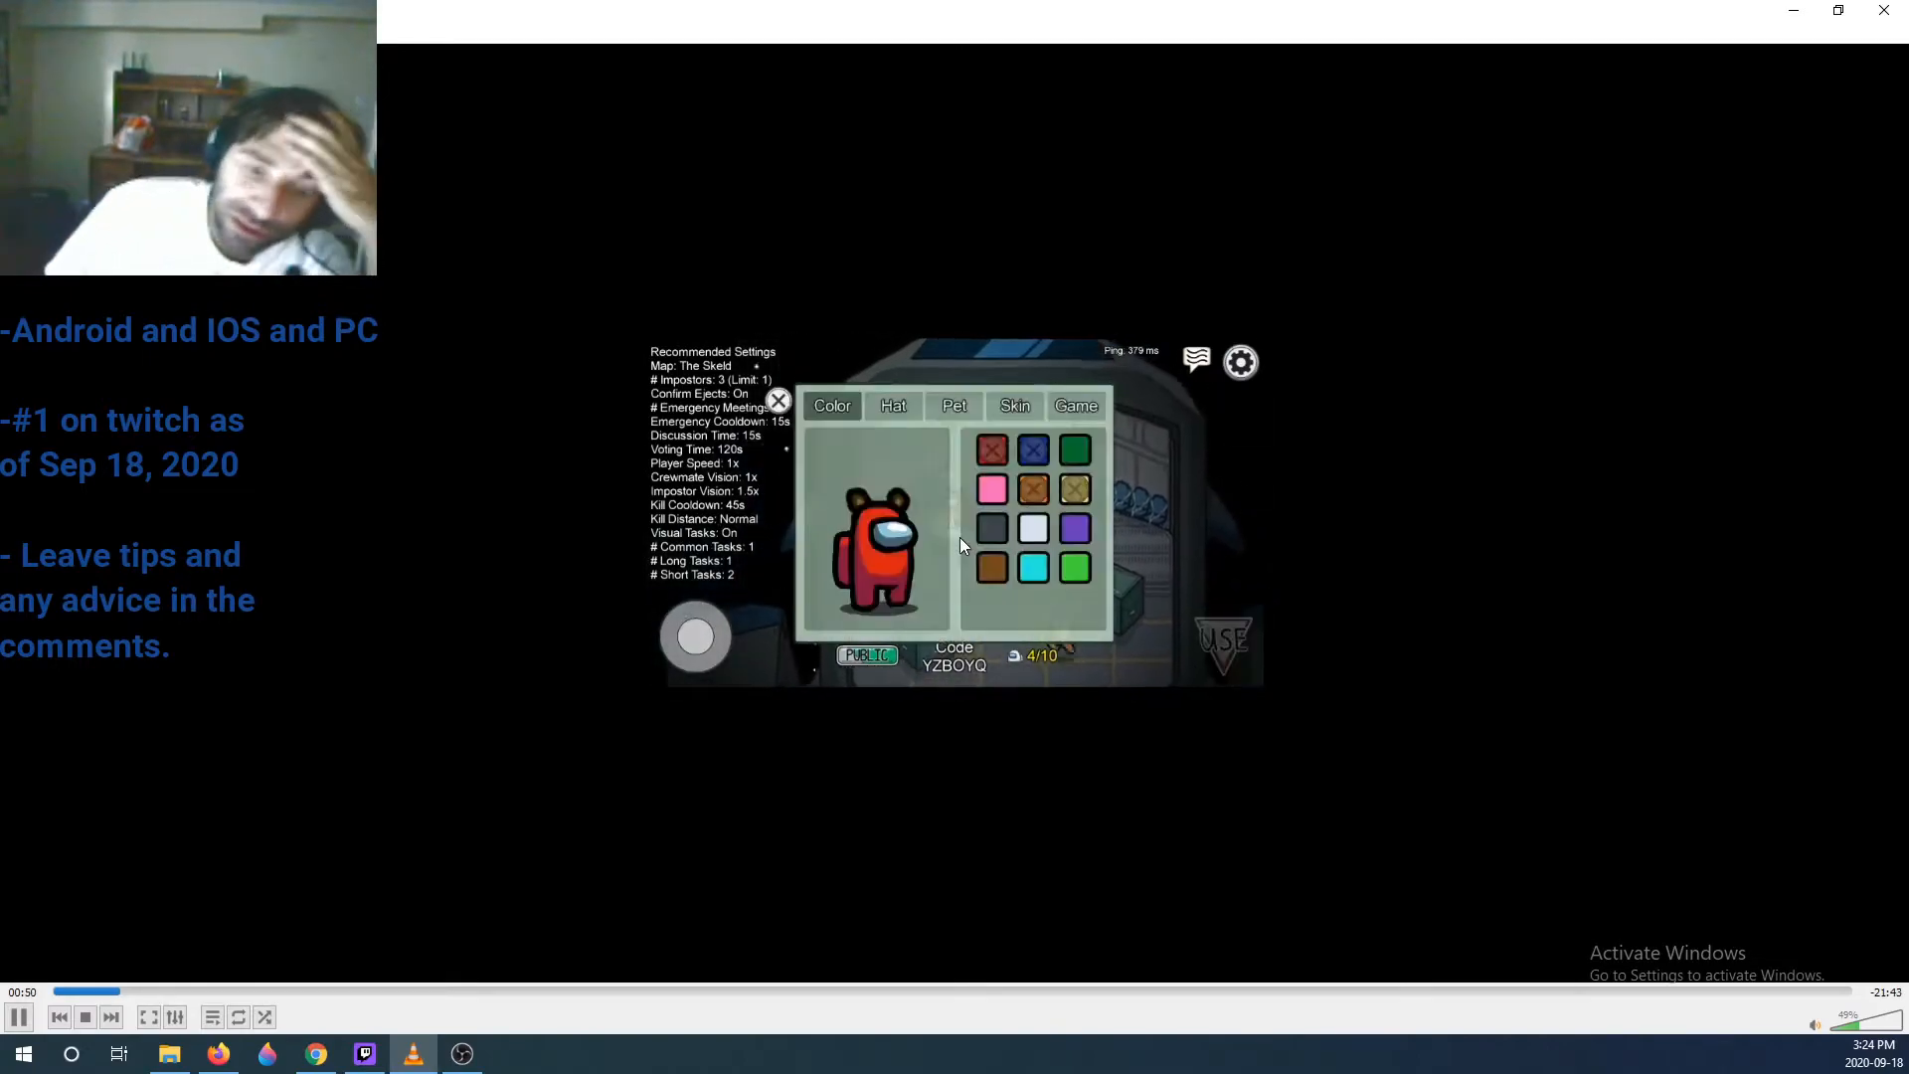
{"action": "mouse_move", "coordinate": [596, 692]}
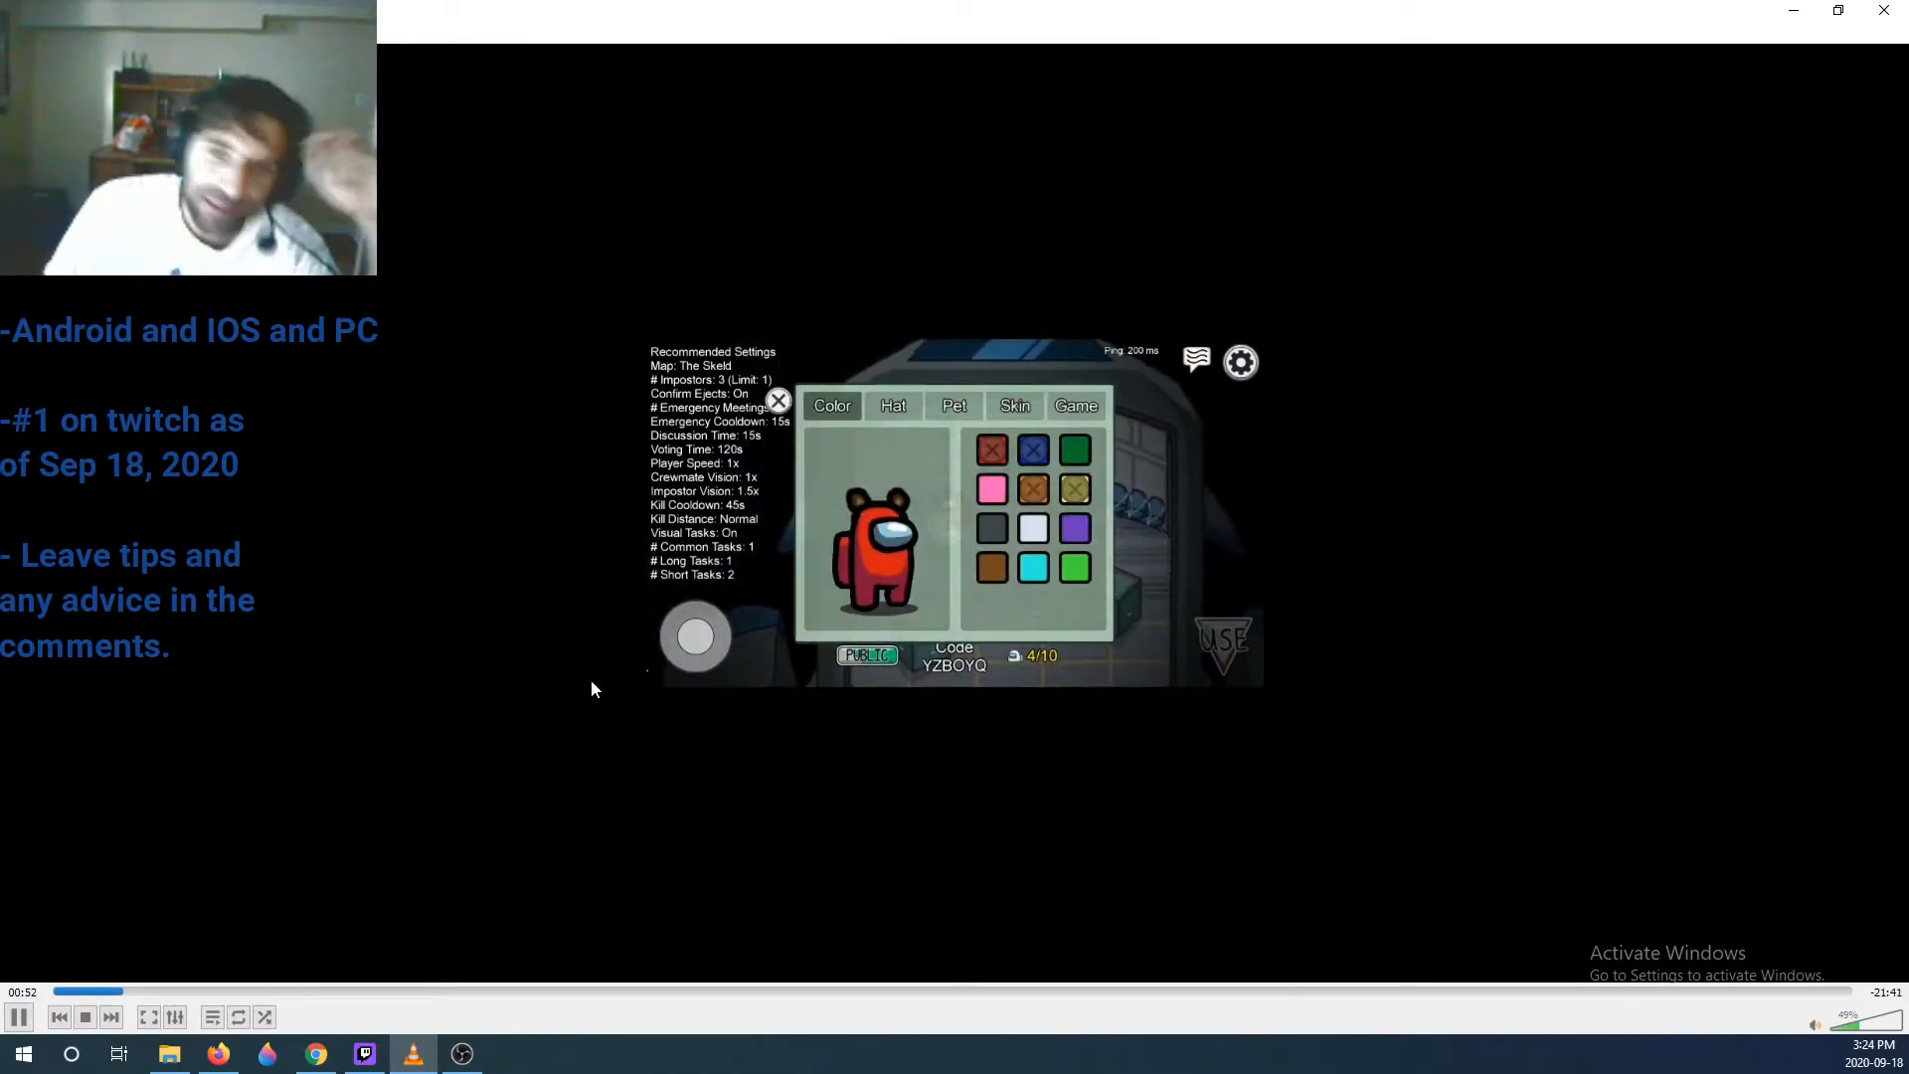
{"action": "left_click", "coordinate": [990, 489]}
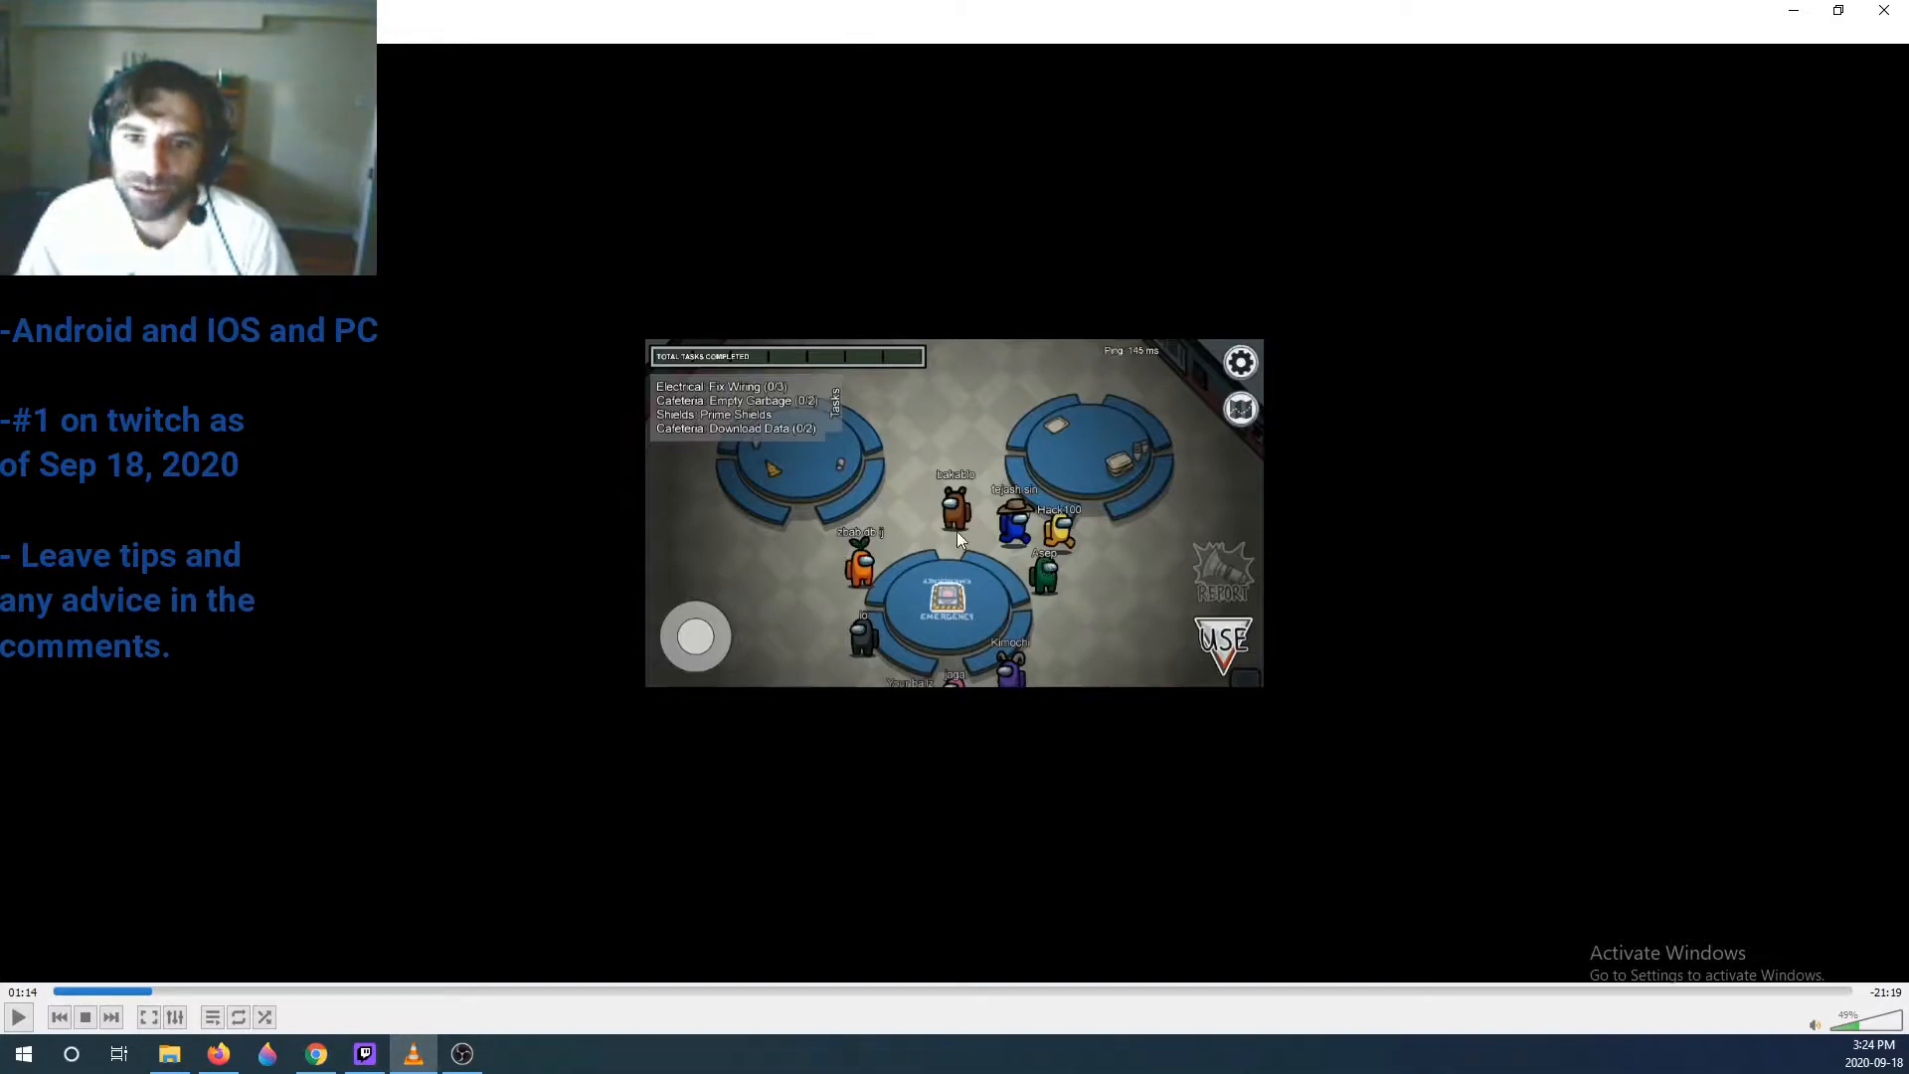
- Watch the dead body report and pause at 1:19 on the ship map overview
{"action": "left_click", "coordinate": [18, 1016]}
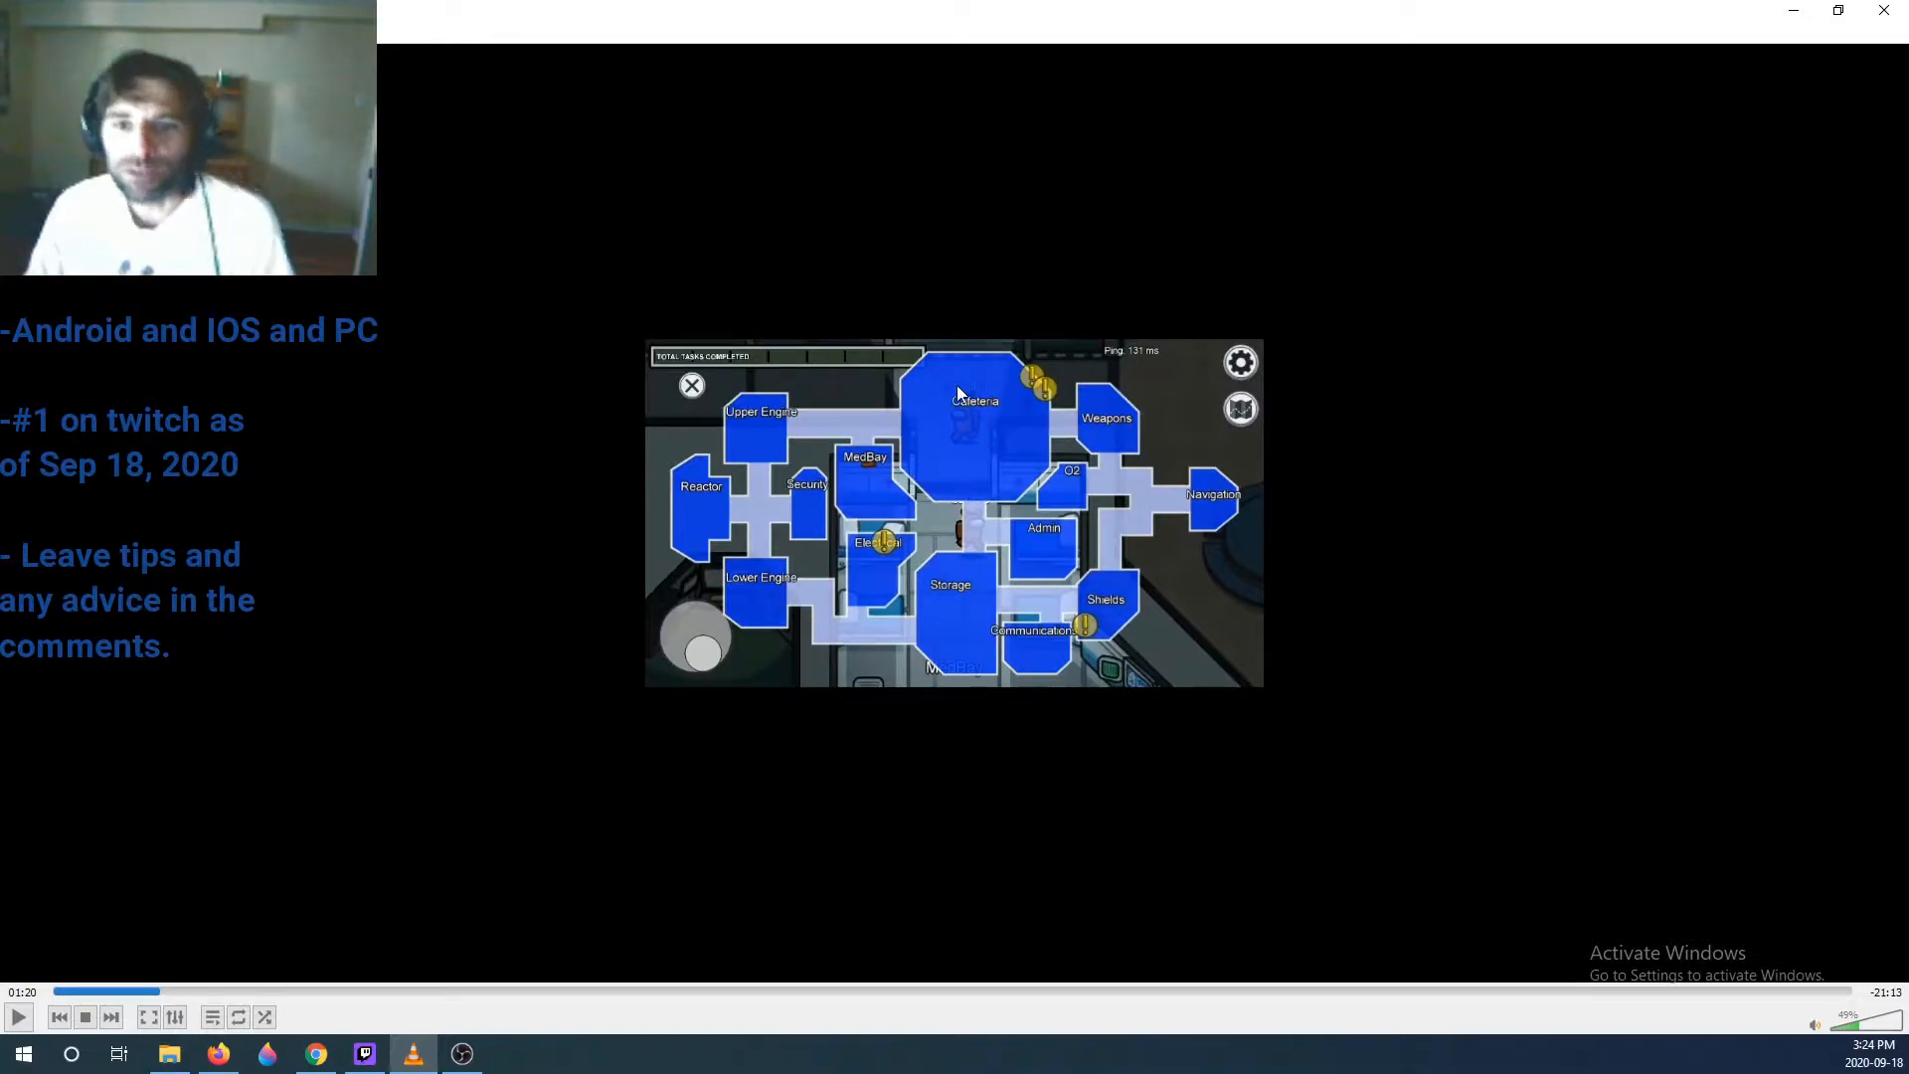
{"action": "mouse_move", "coordinate": [1146, 621]}
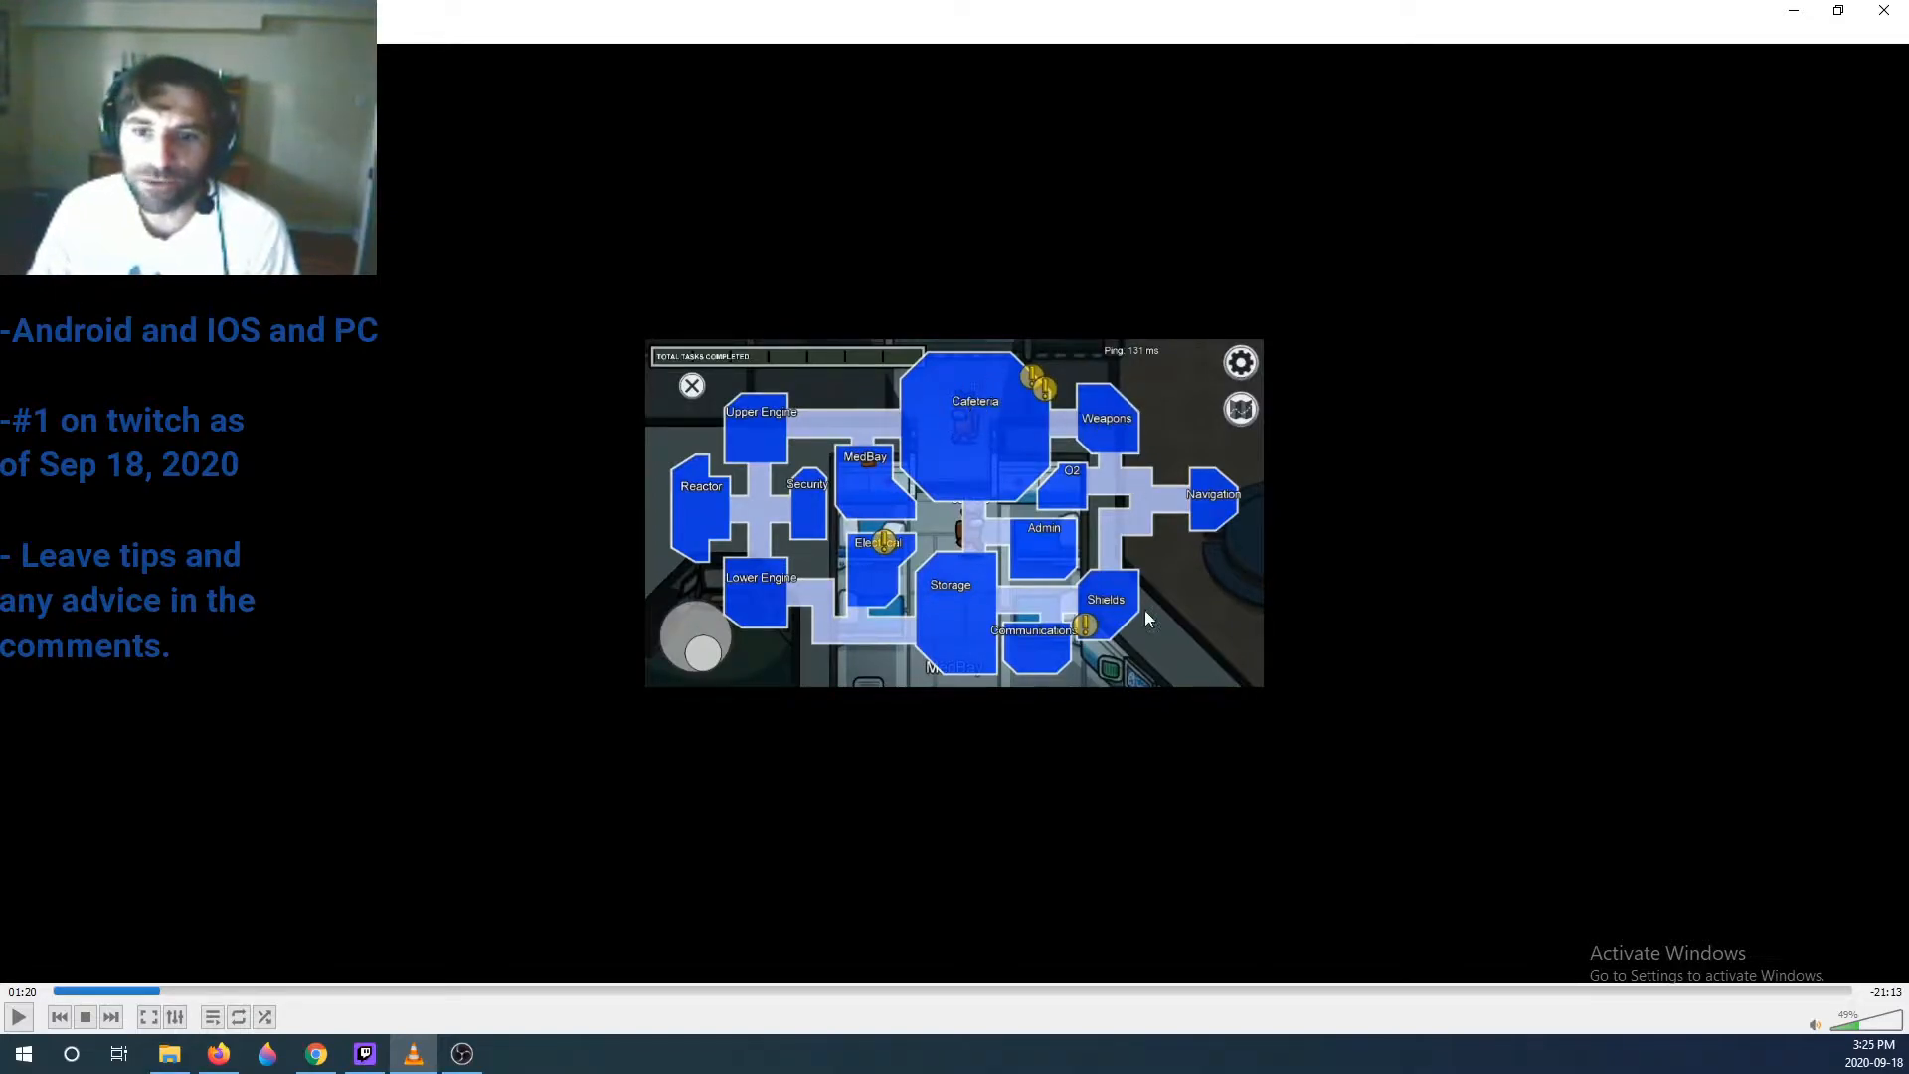
{"action": "mouse_move", "coordinate": [988, 425]}
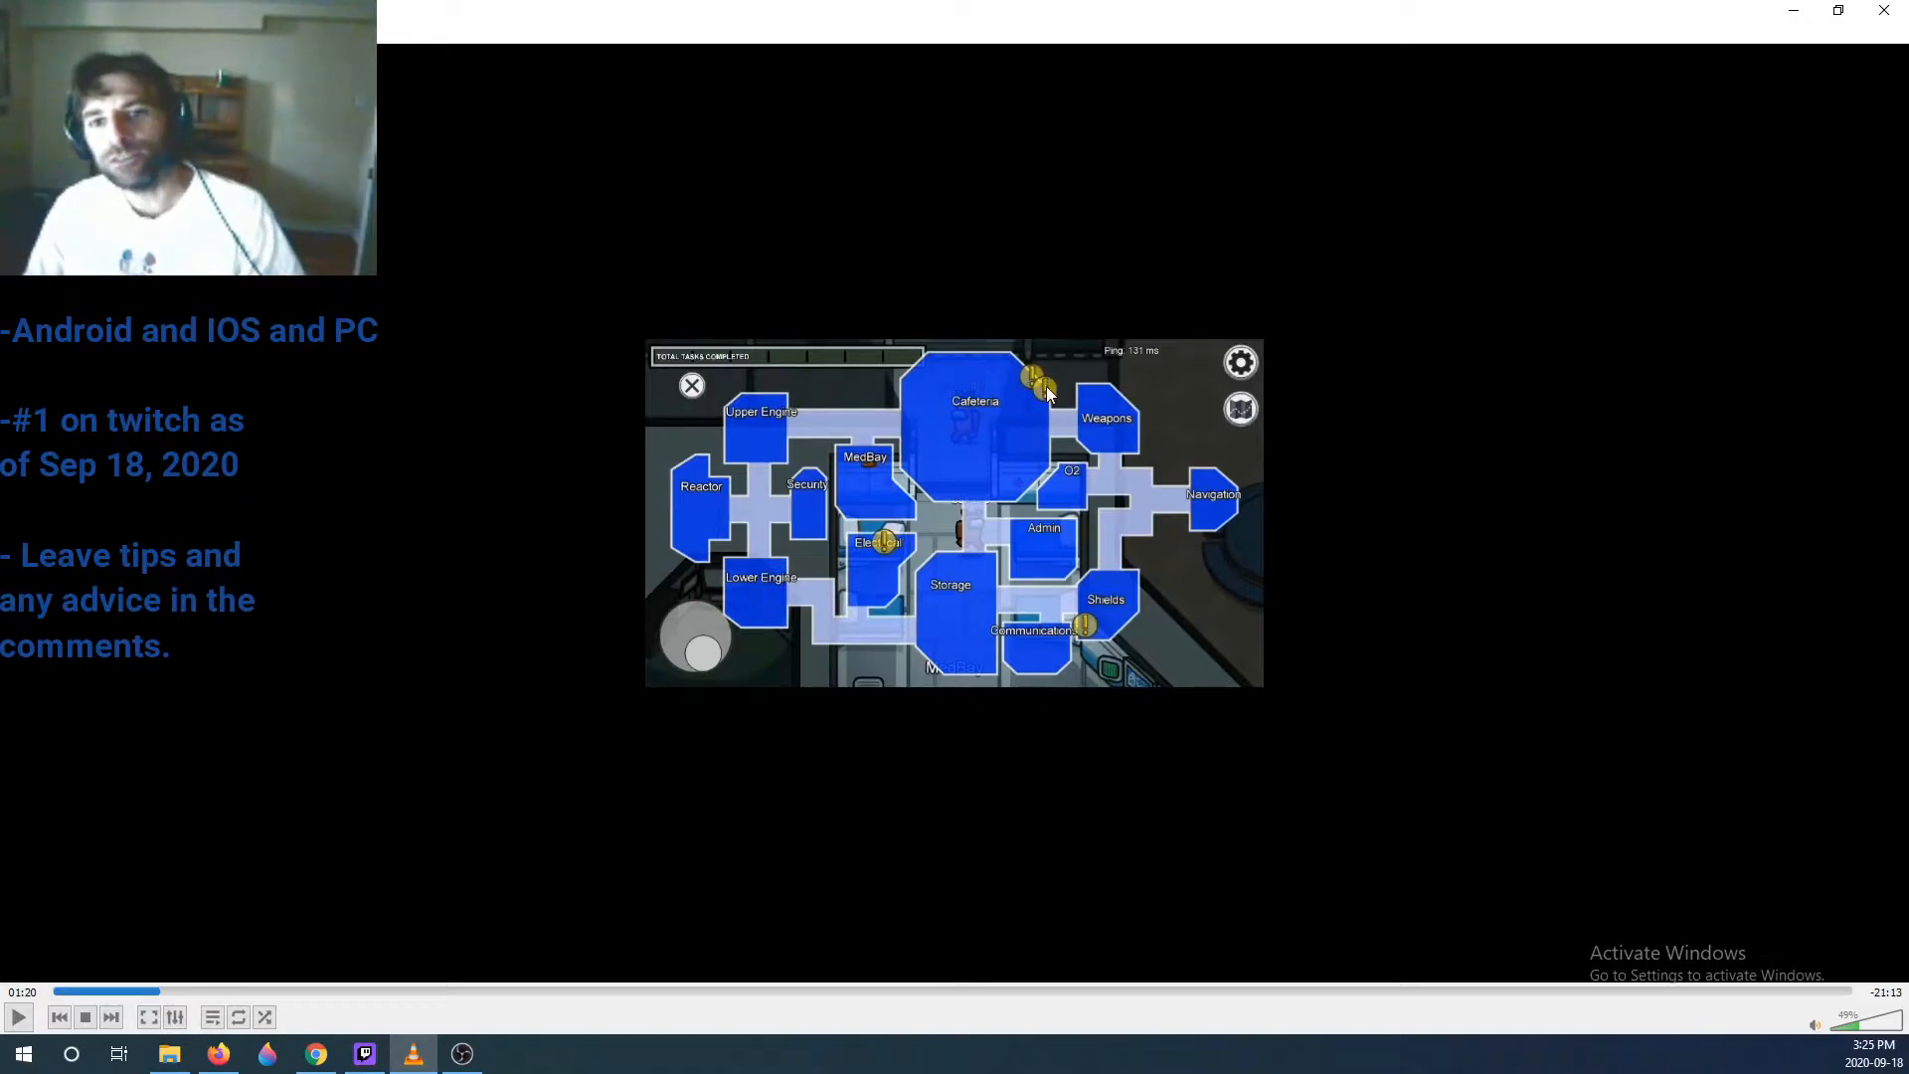
{"action": "left_click", "coordinate": [16, 1016]}
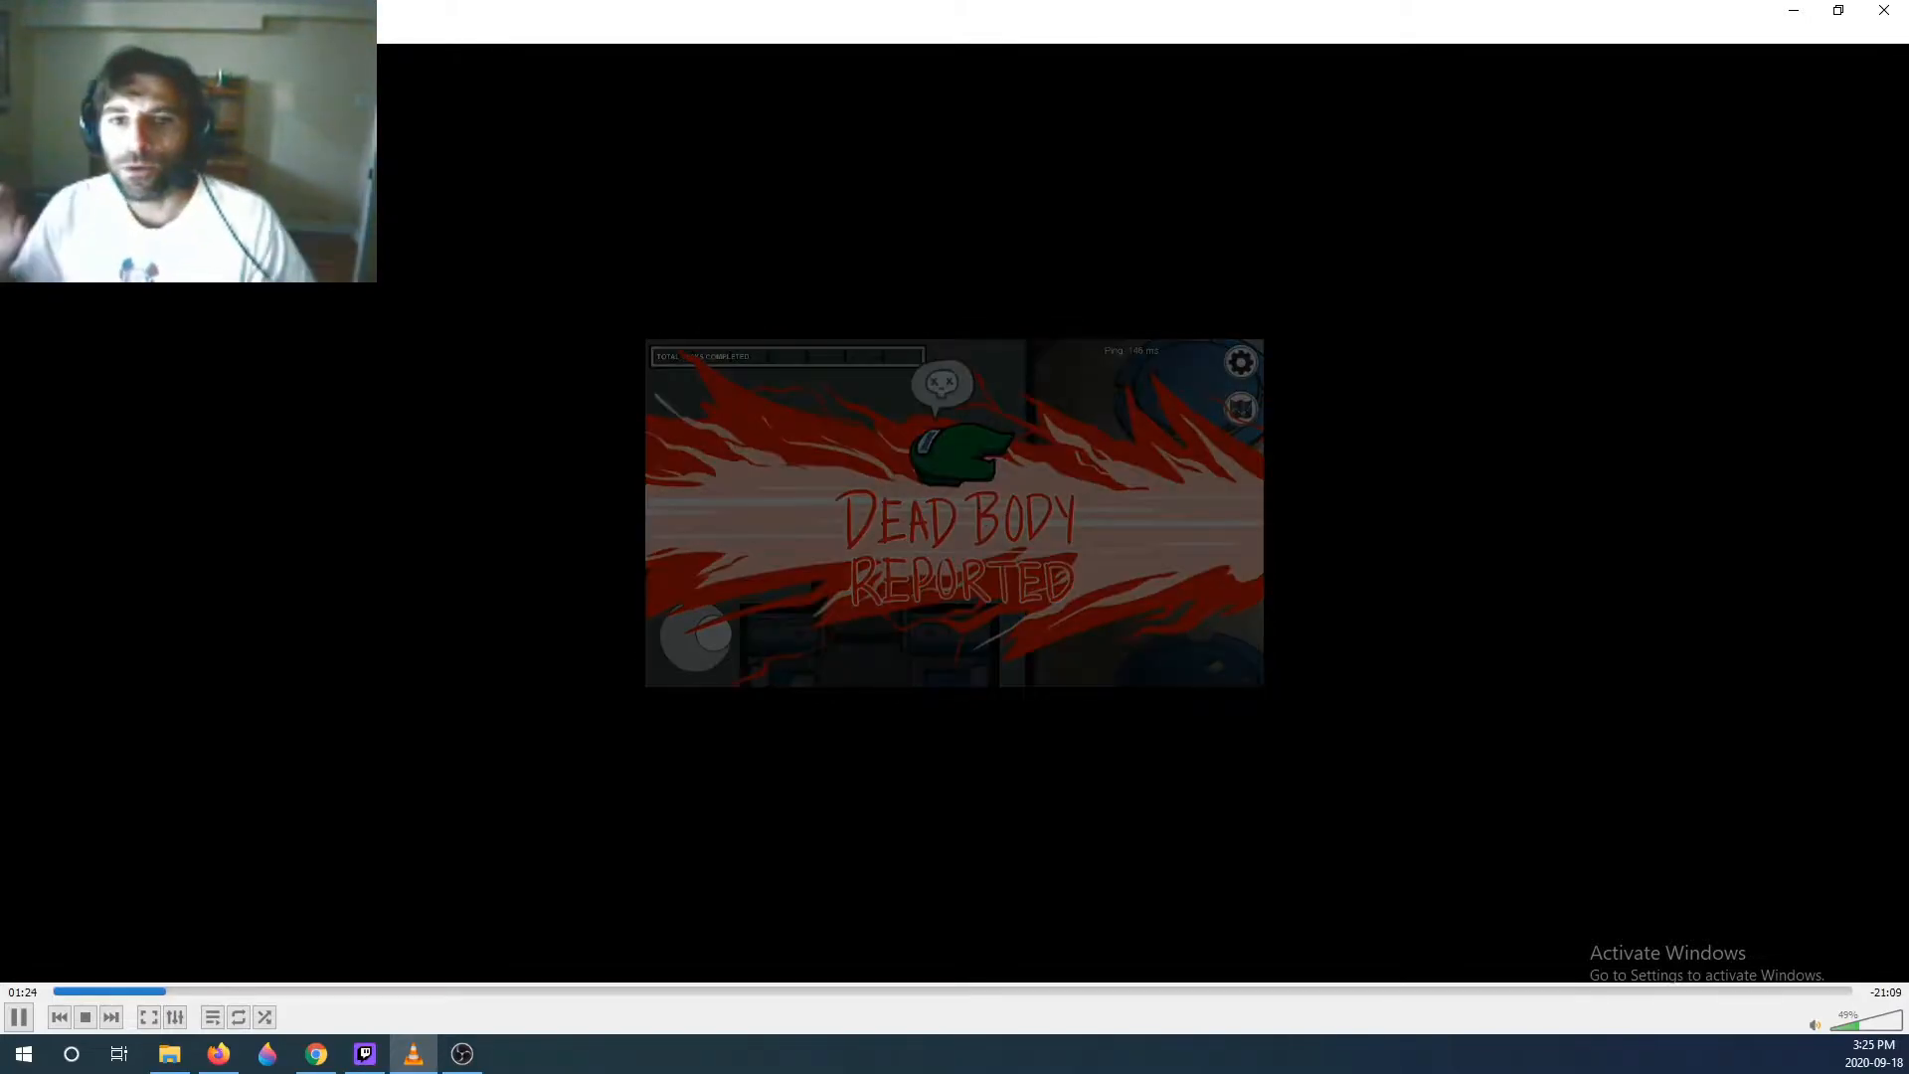
{"action": "left_click", "coordinate": [17, 1018]}
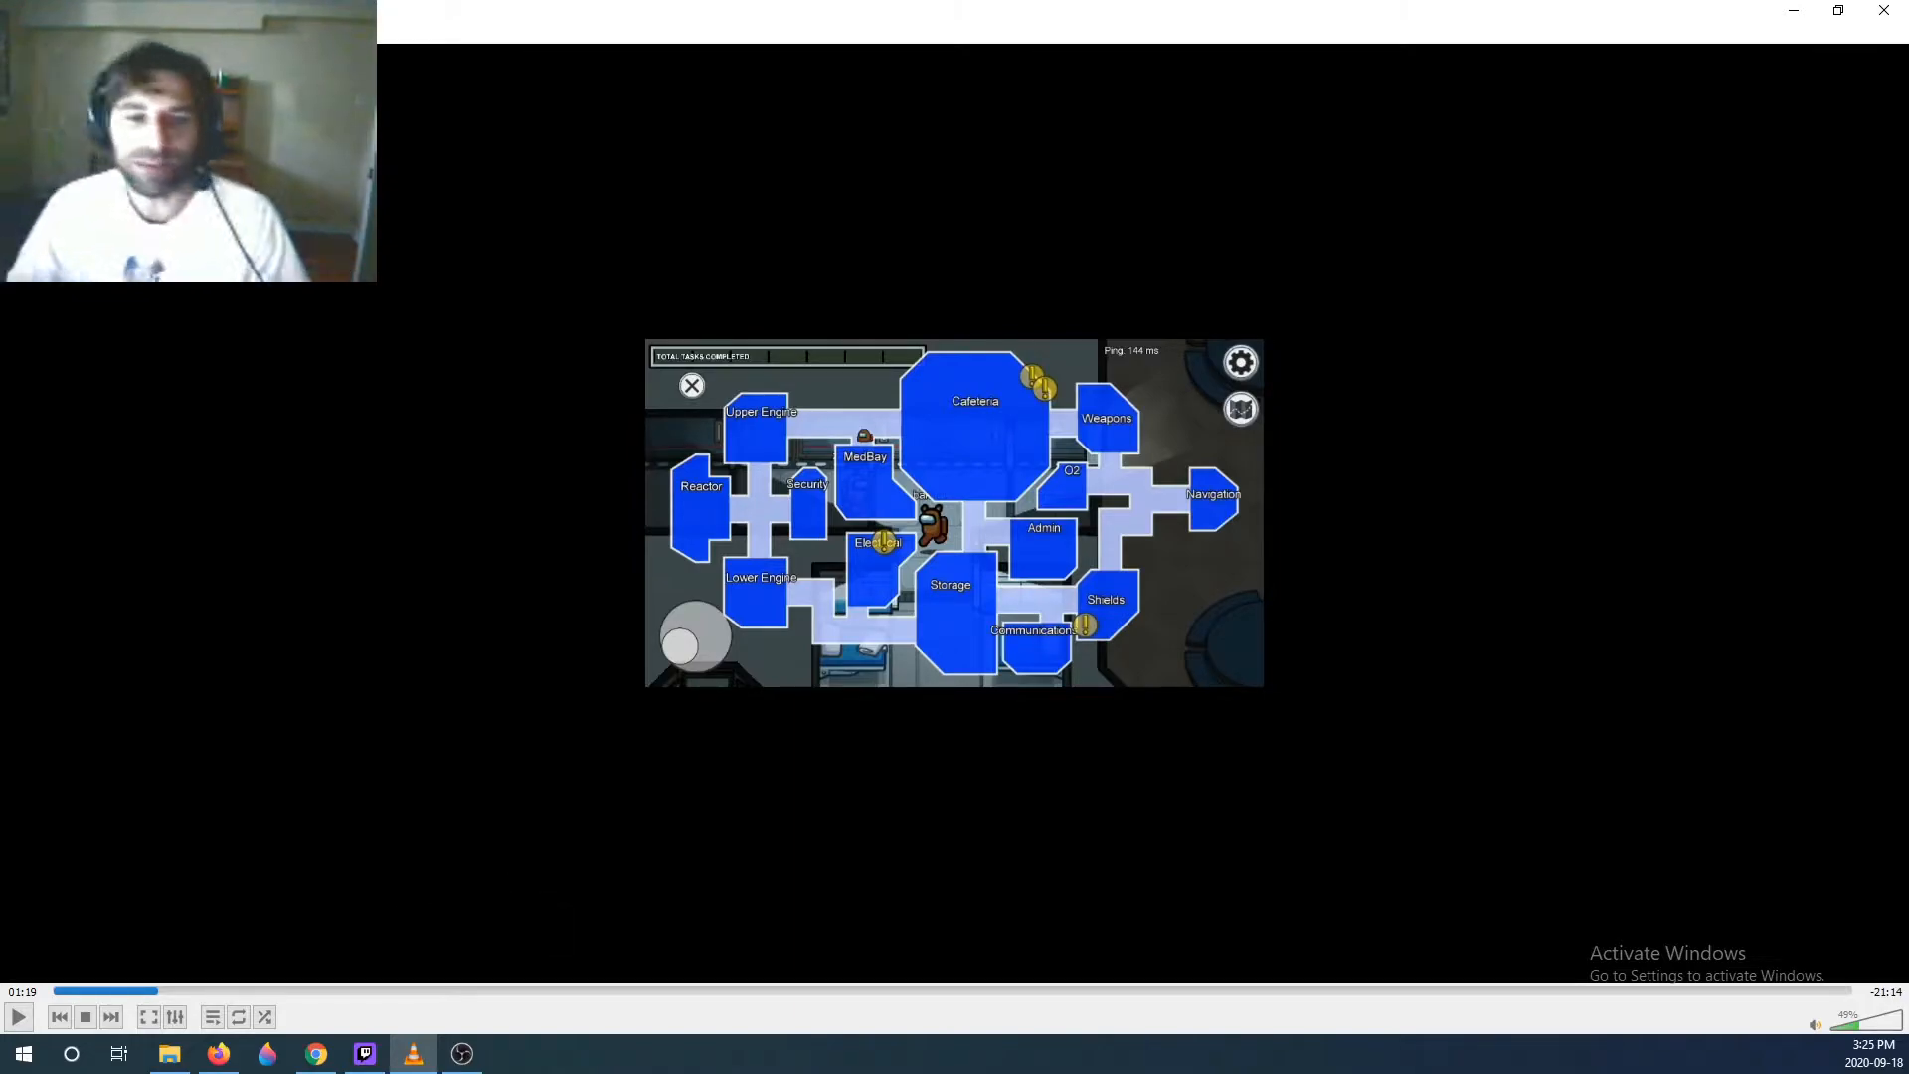
- Resume playback and let it run to about 4:34 in the emergency meeting chat
{"action": "left_click", "coordinate": [16, 1016]}
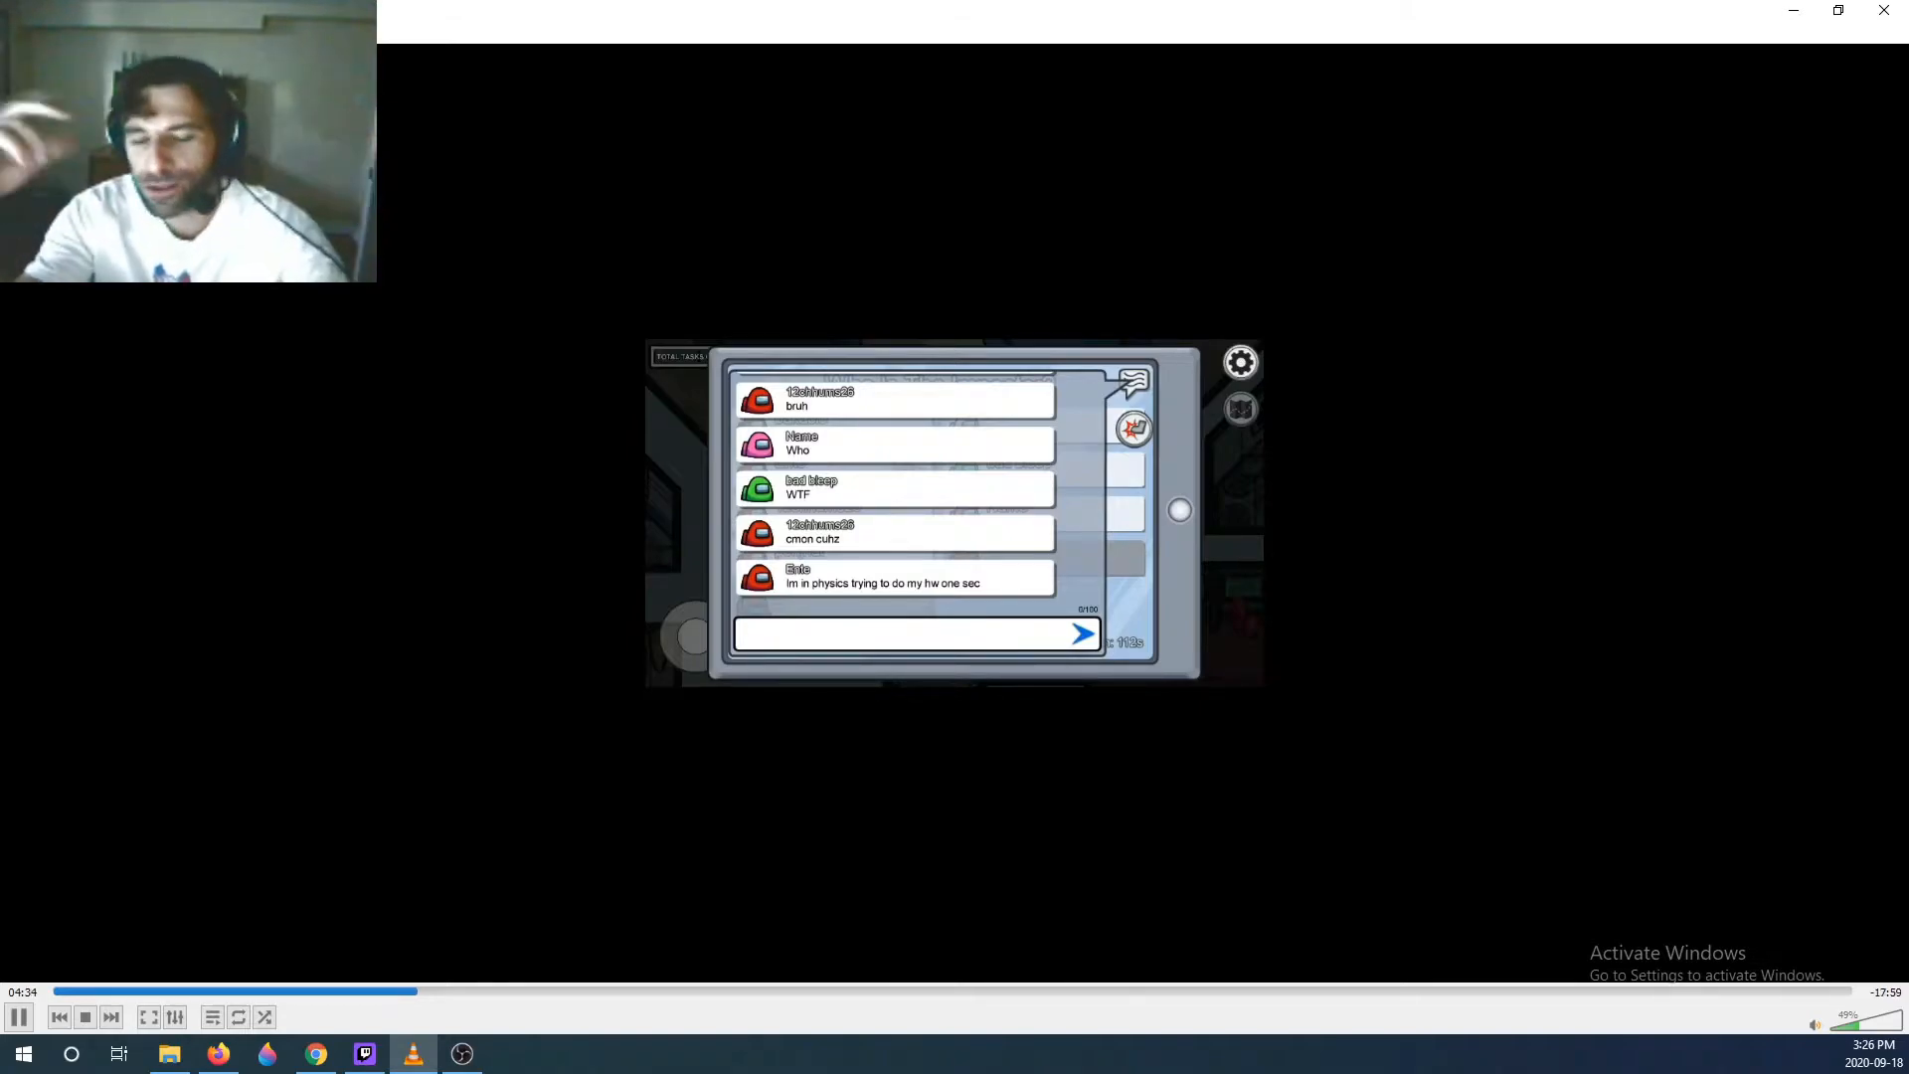
- Bring up the Video > Zoom options from the playback context menu around 5:39
{"action": "left_click", "coordinate": [913, 635]}
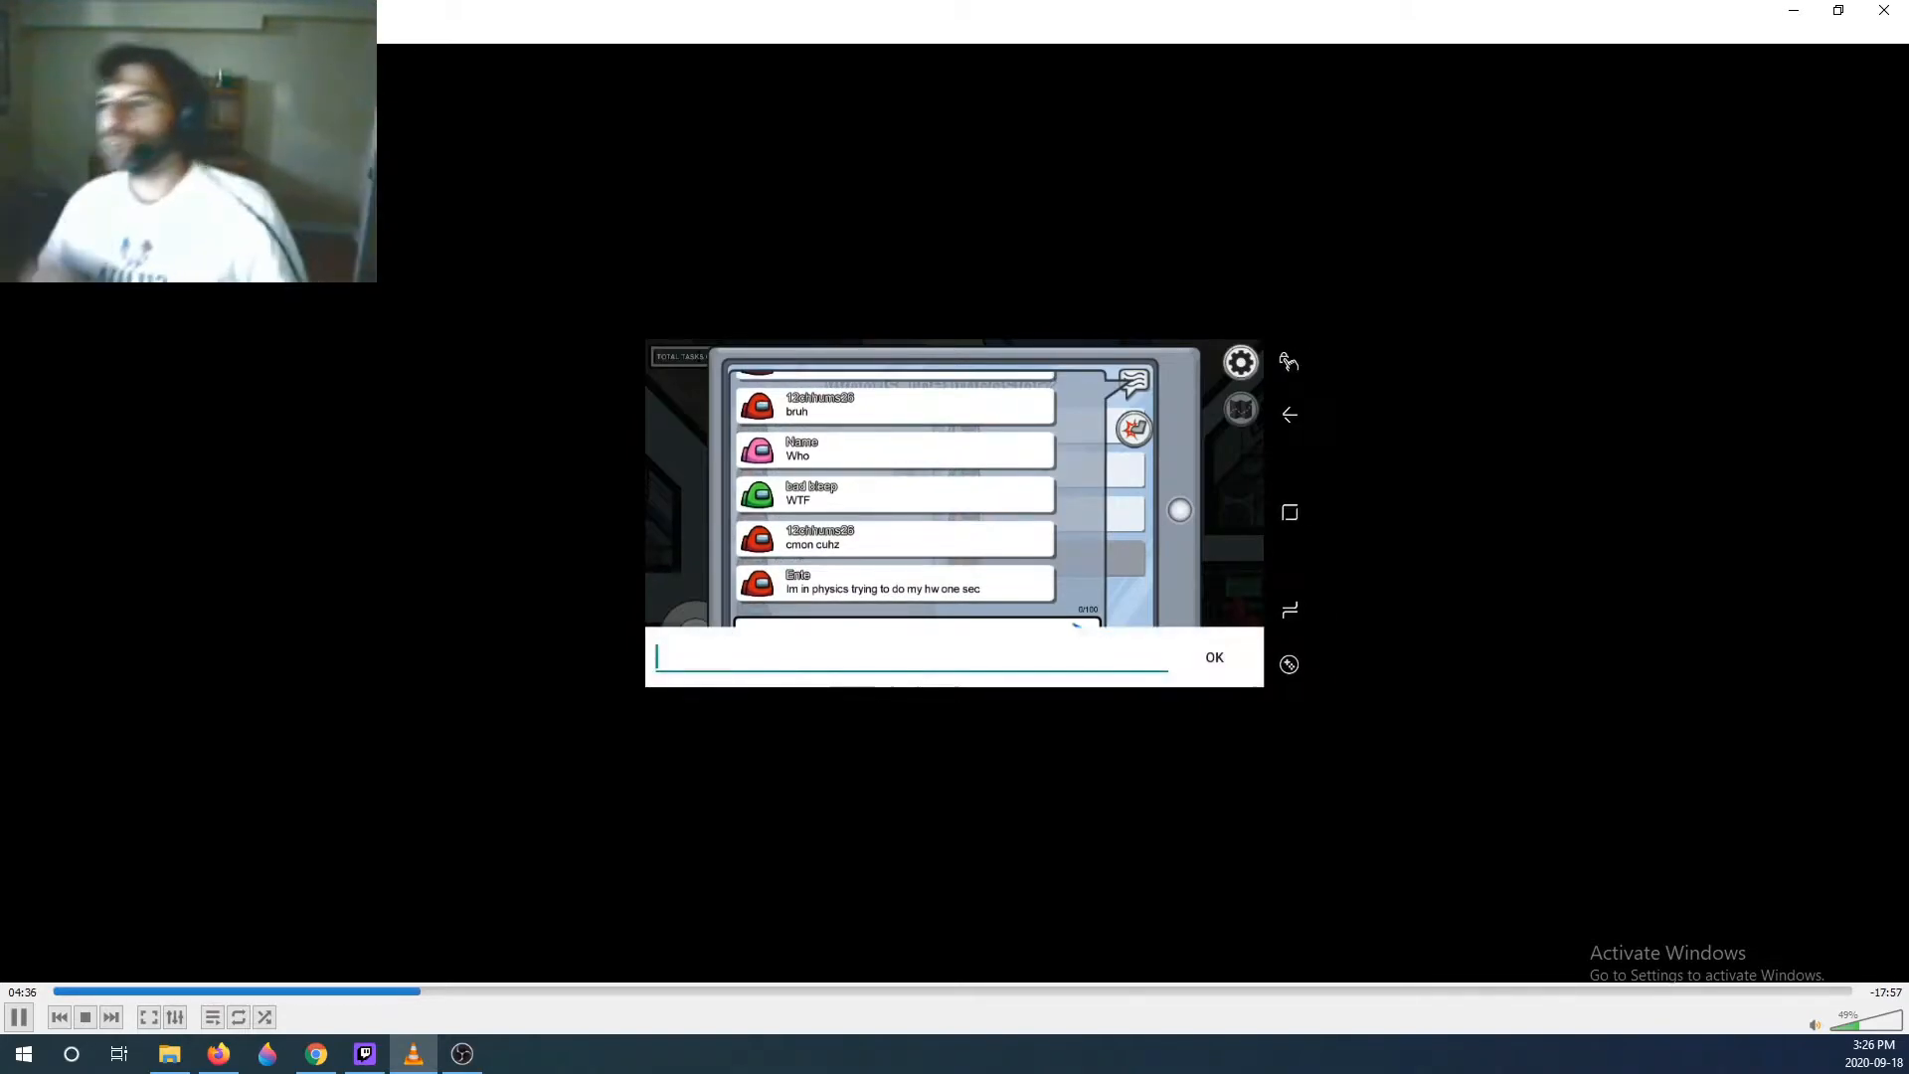
{"action": "type", "text": "lol"}
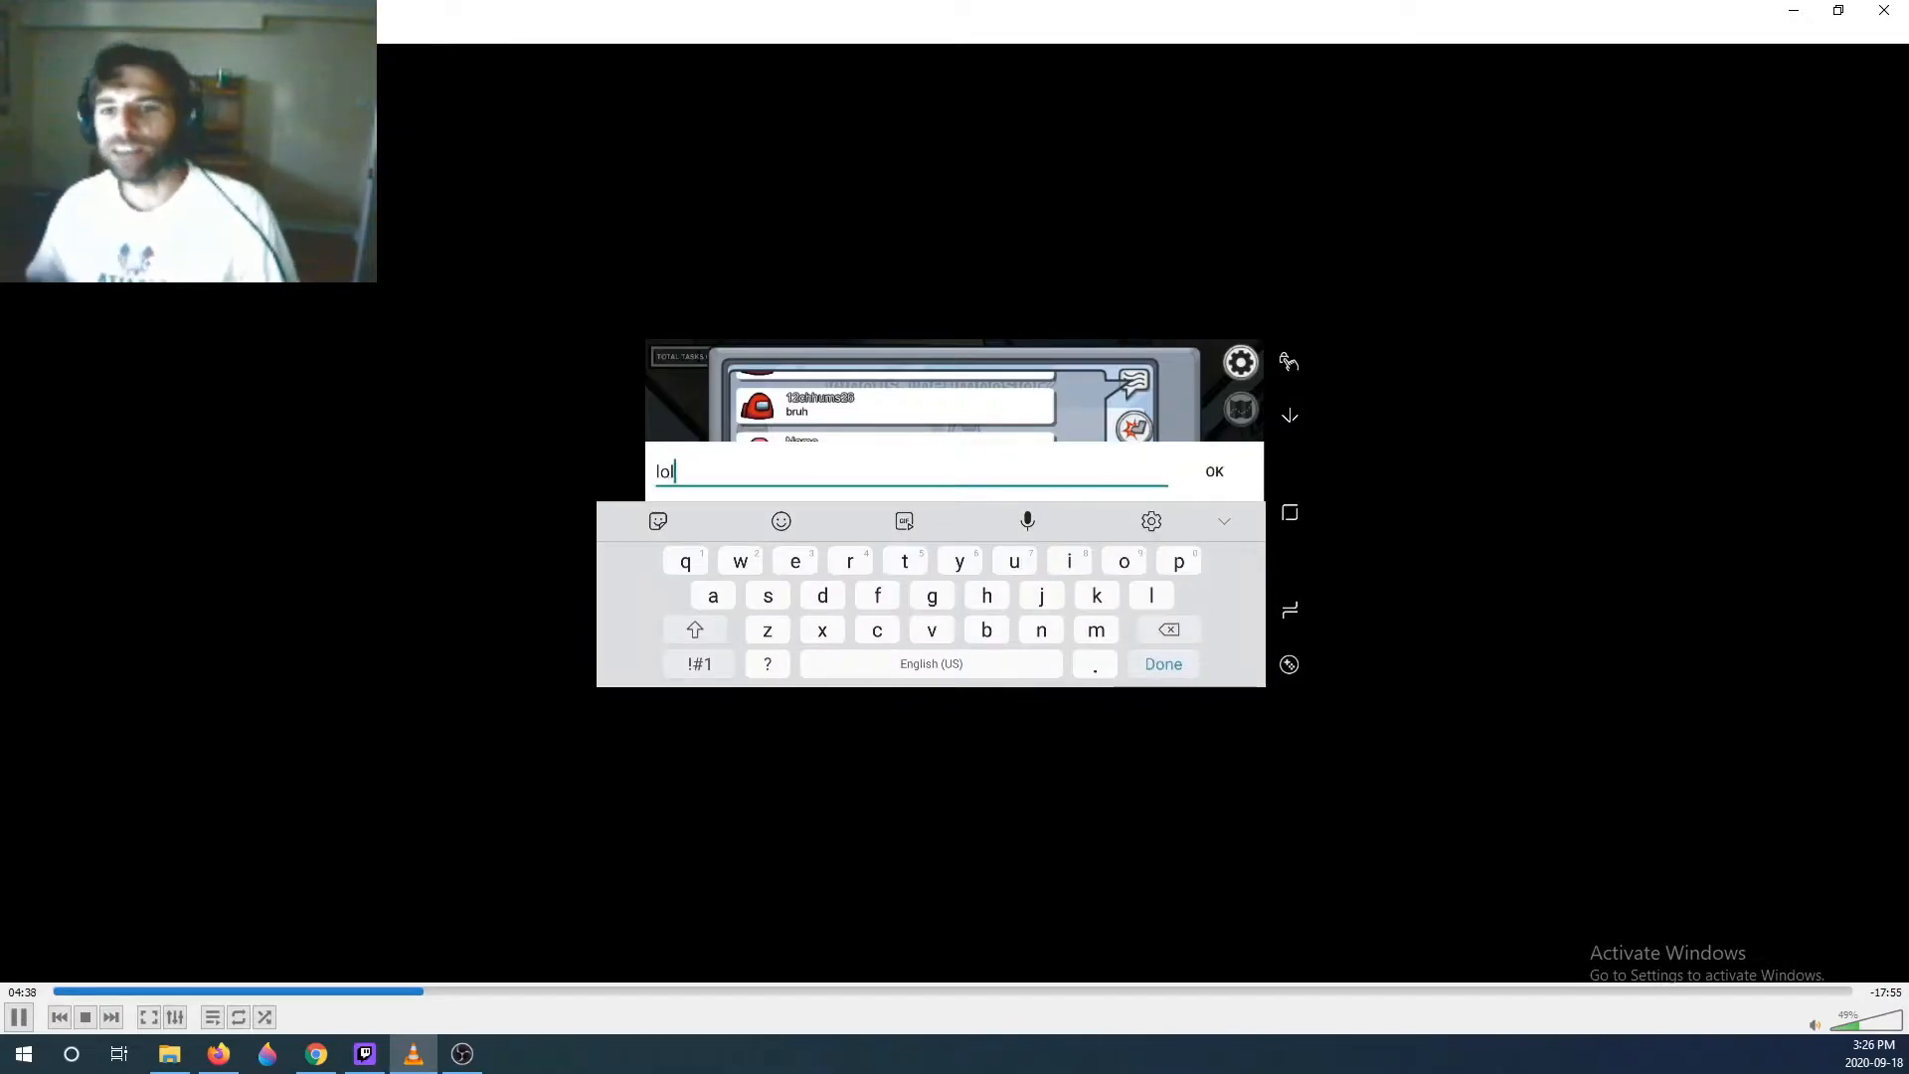
{"action": "left_click", "coordinate": [1212, 472]}
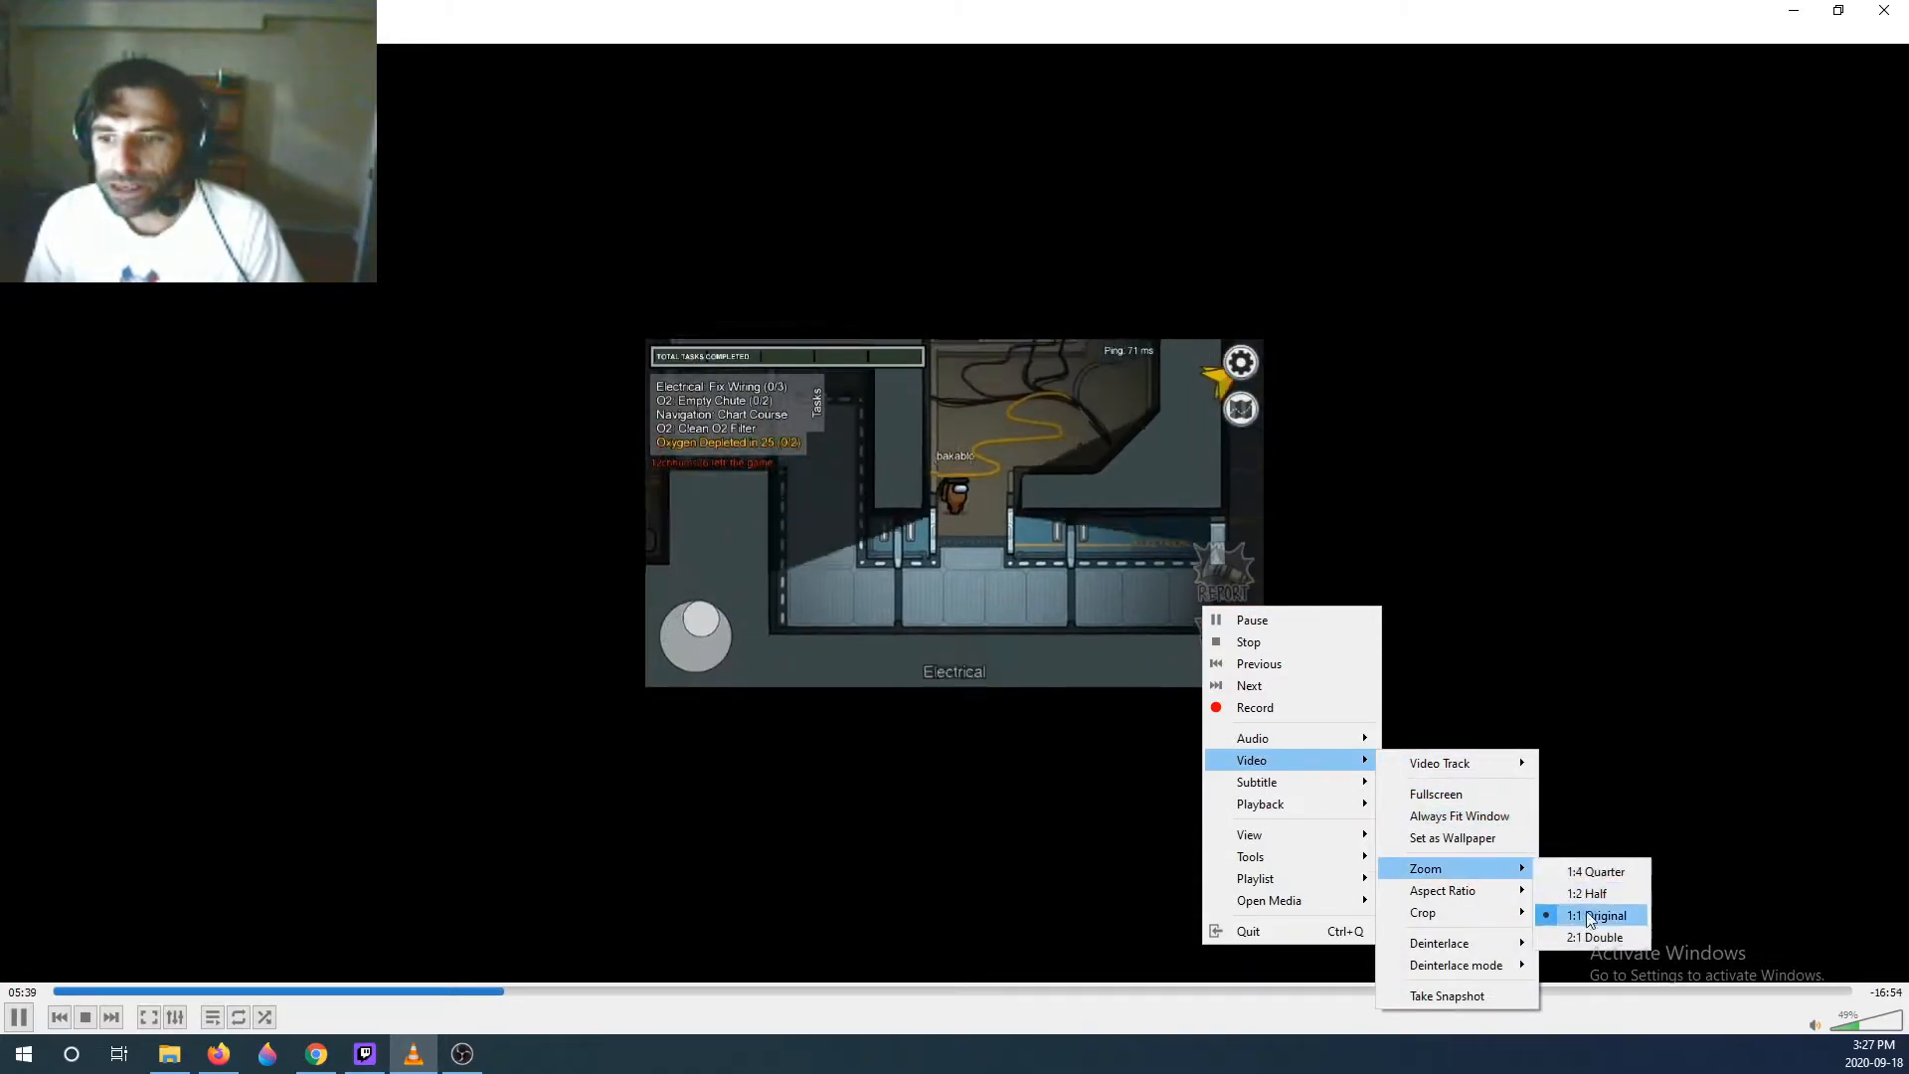
- Set the video zoom to 1:2 Half, then to 2:1 Double
{"action": "left_click", "coordinate": [1594, 871]}
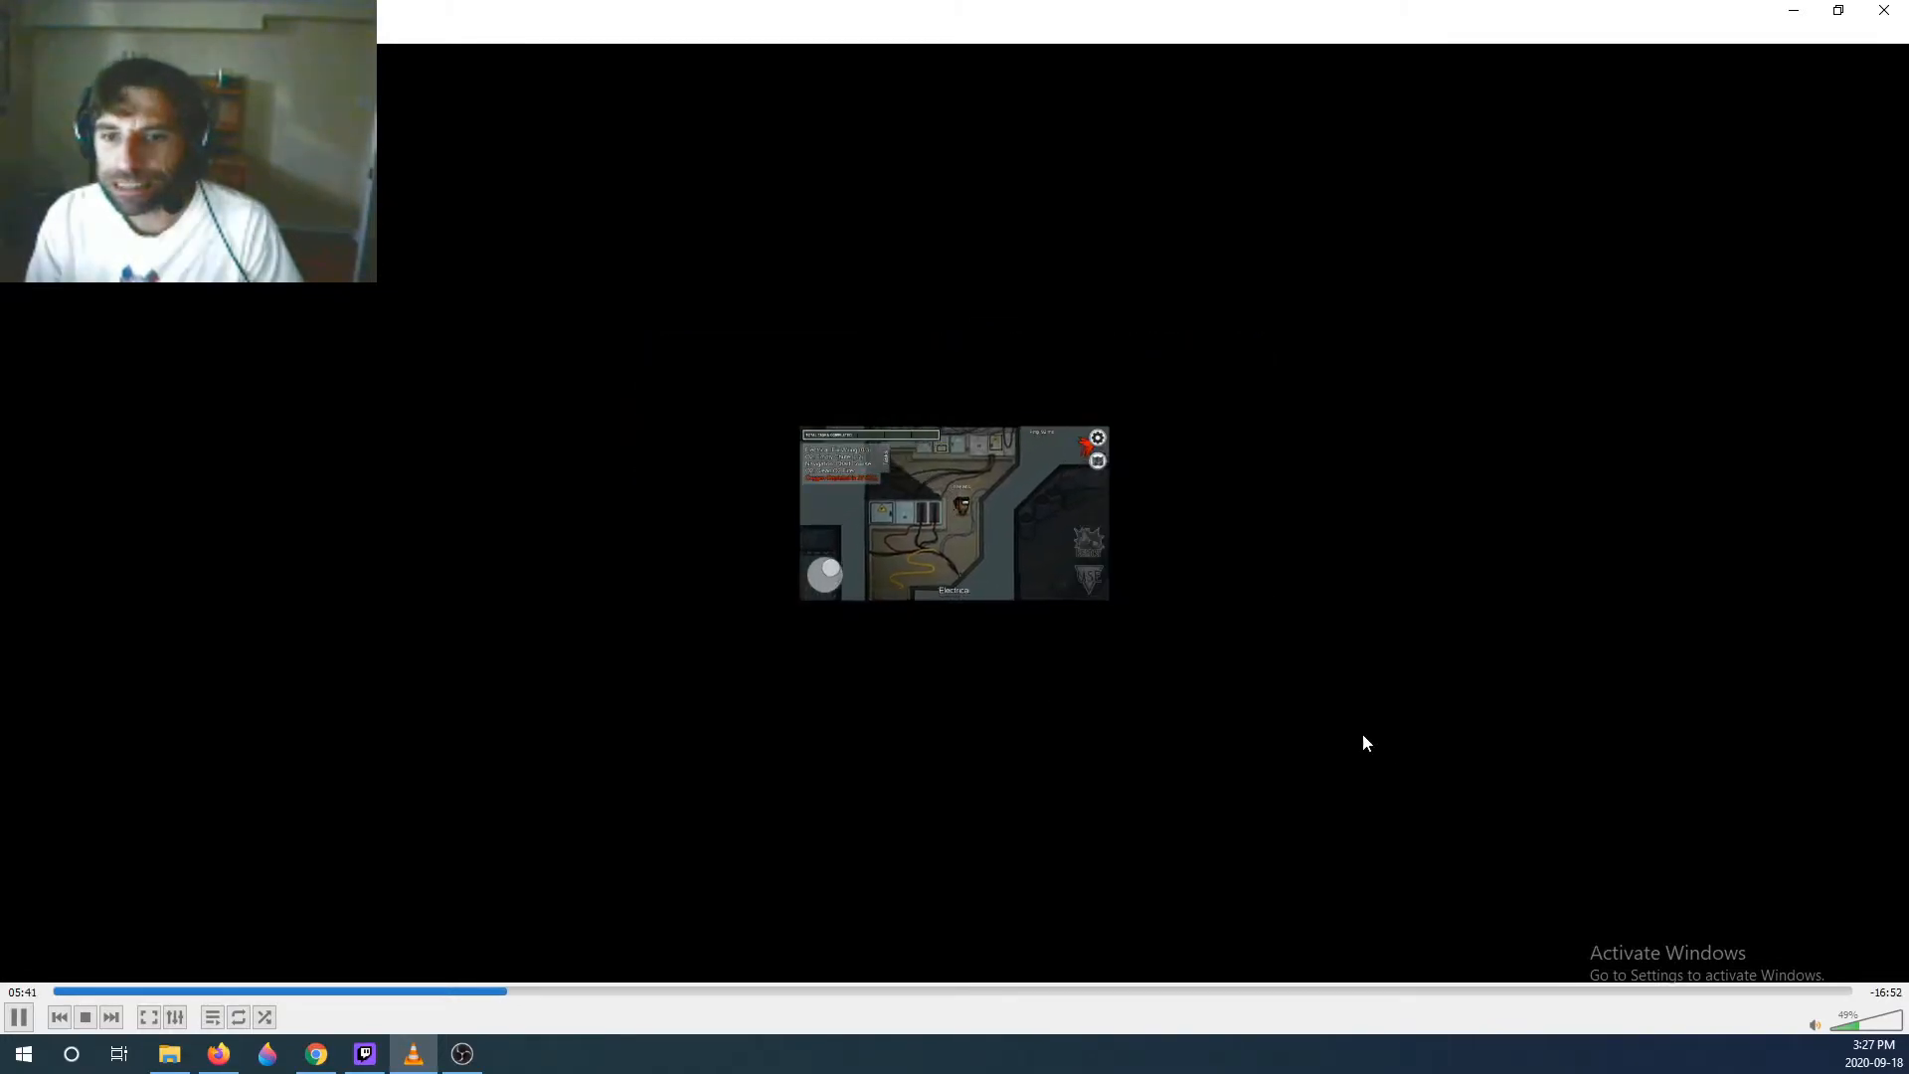
{"action": "right_click", "coordinate": [1368, 743]}
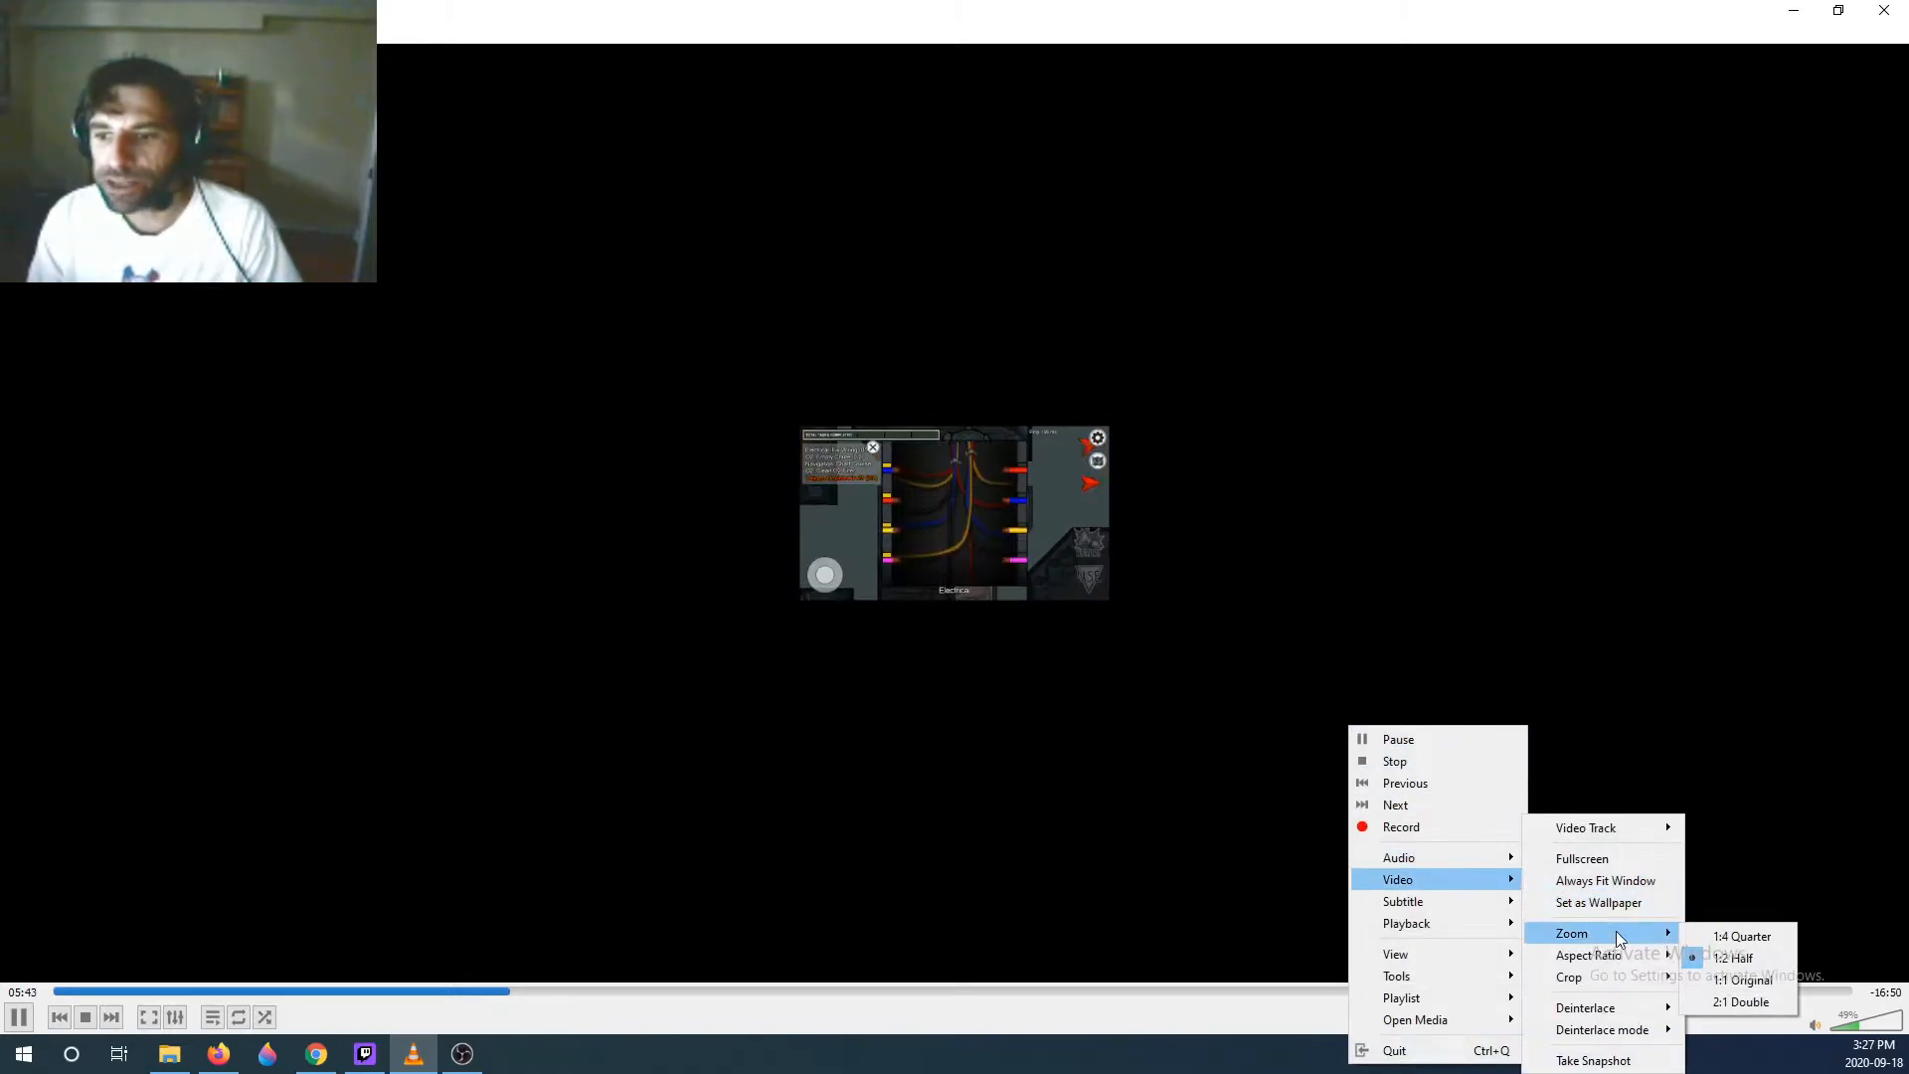
{"action": "left_click", "coordinate": [1745, 1000]}
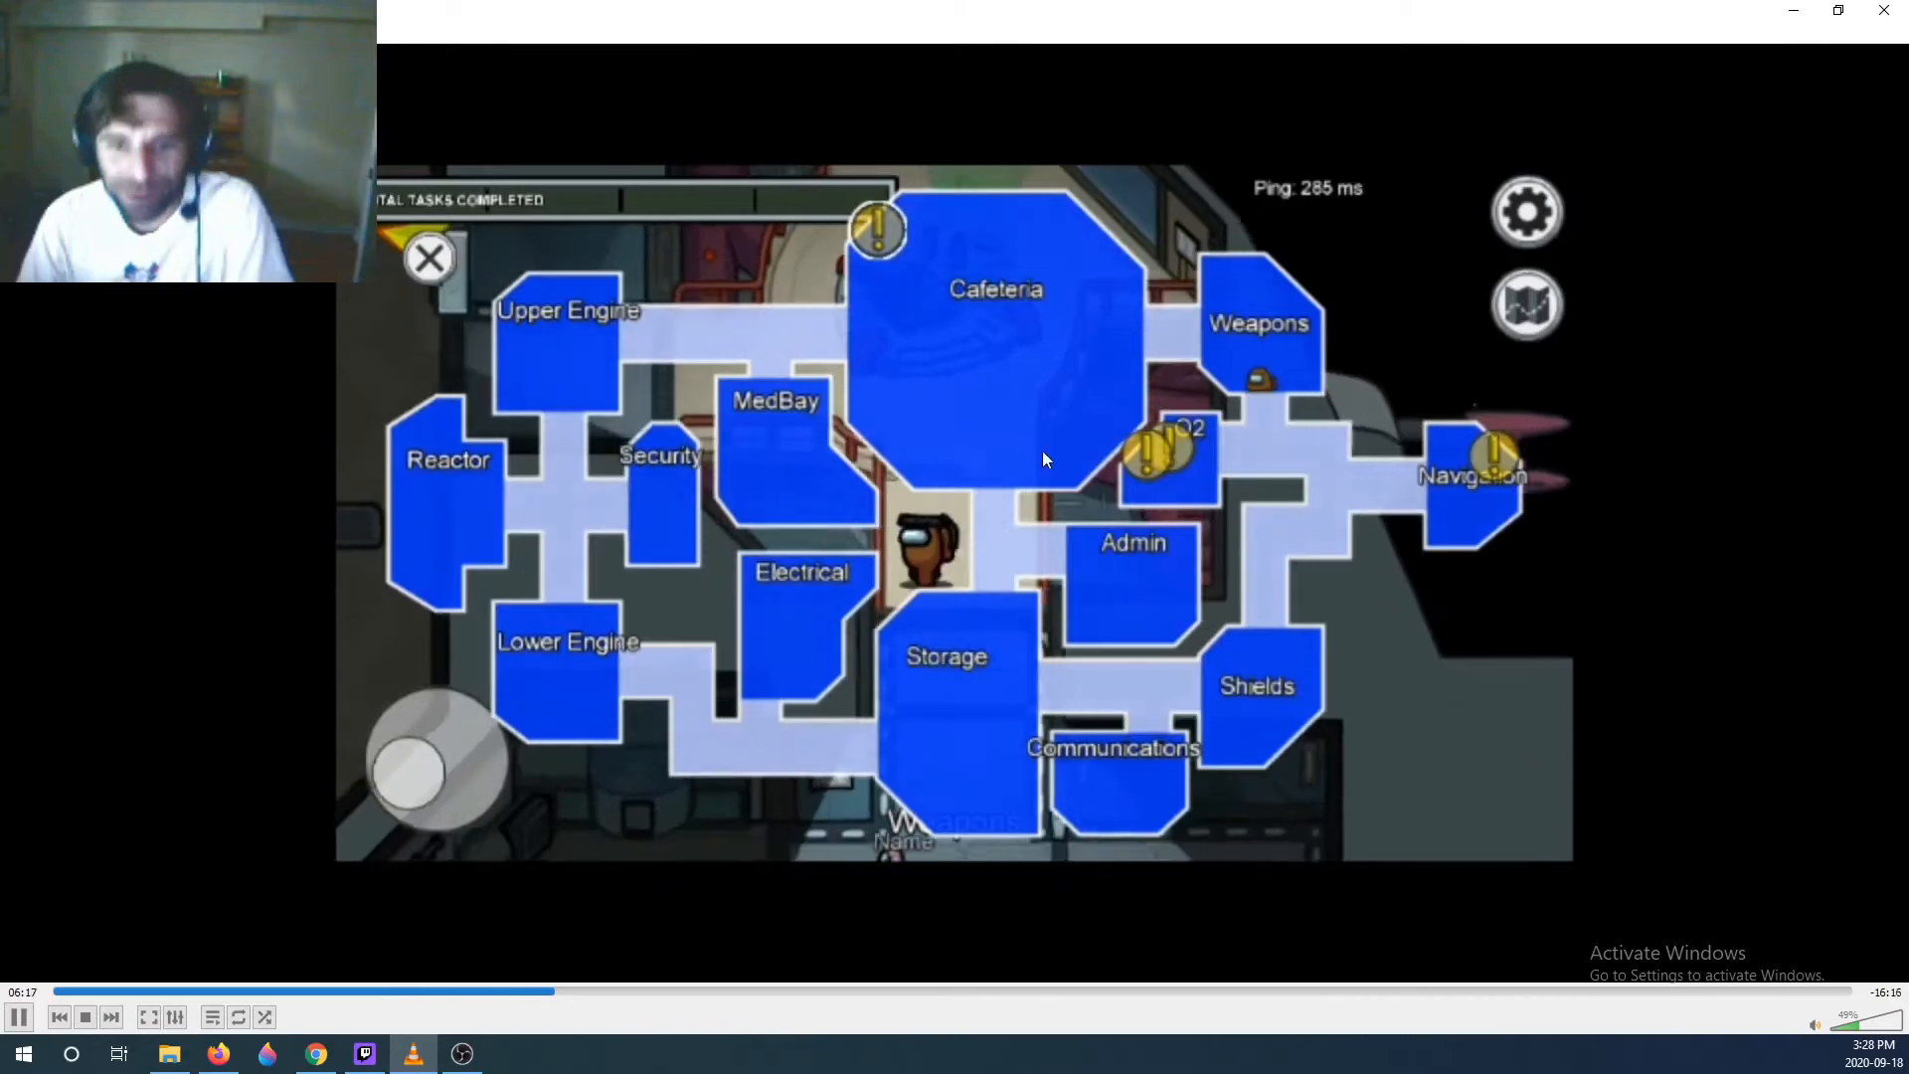
- Jump the footage ahead to about 7:04, a dark scene with a lone pink crewmate
{"action": "left_click", "coordinate": [429, 257]}
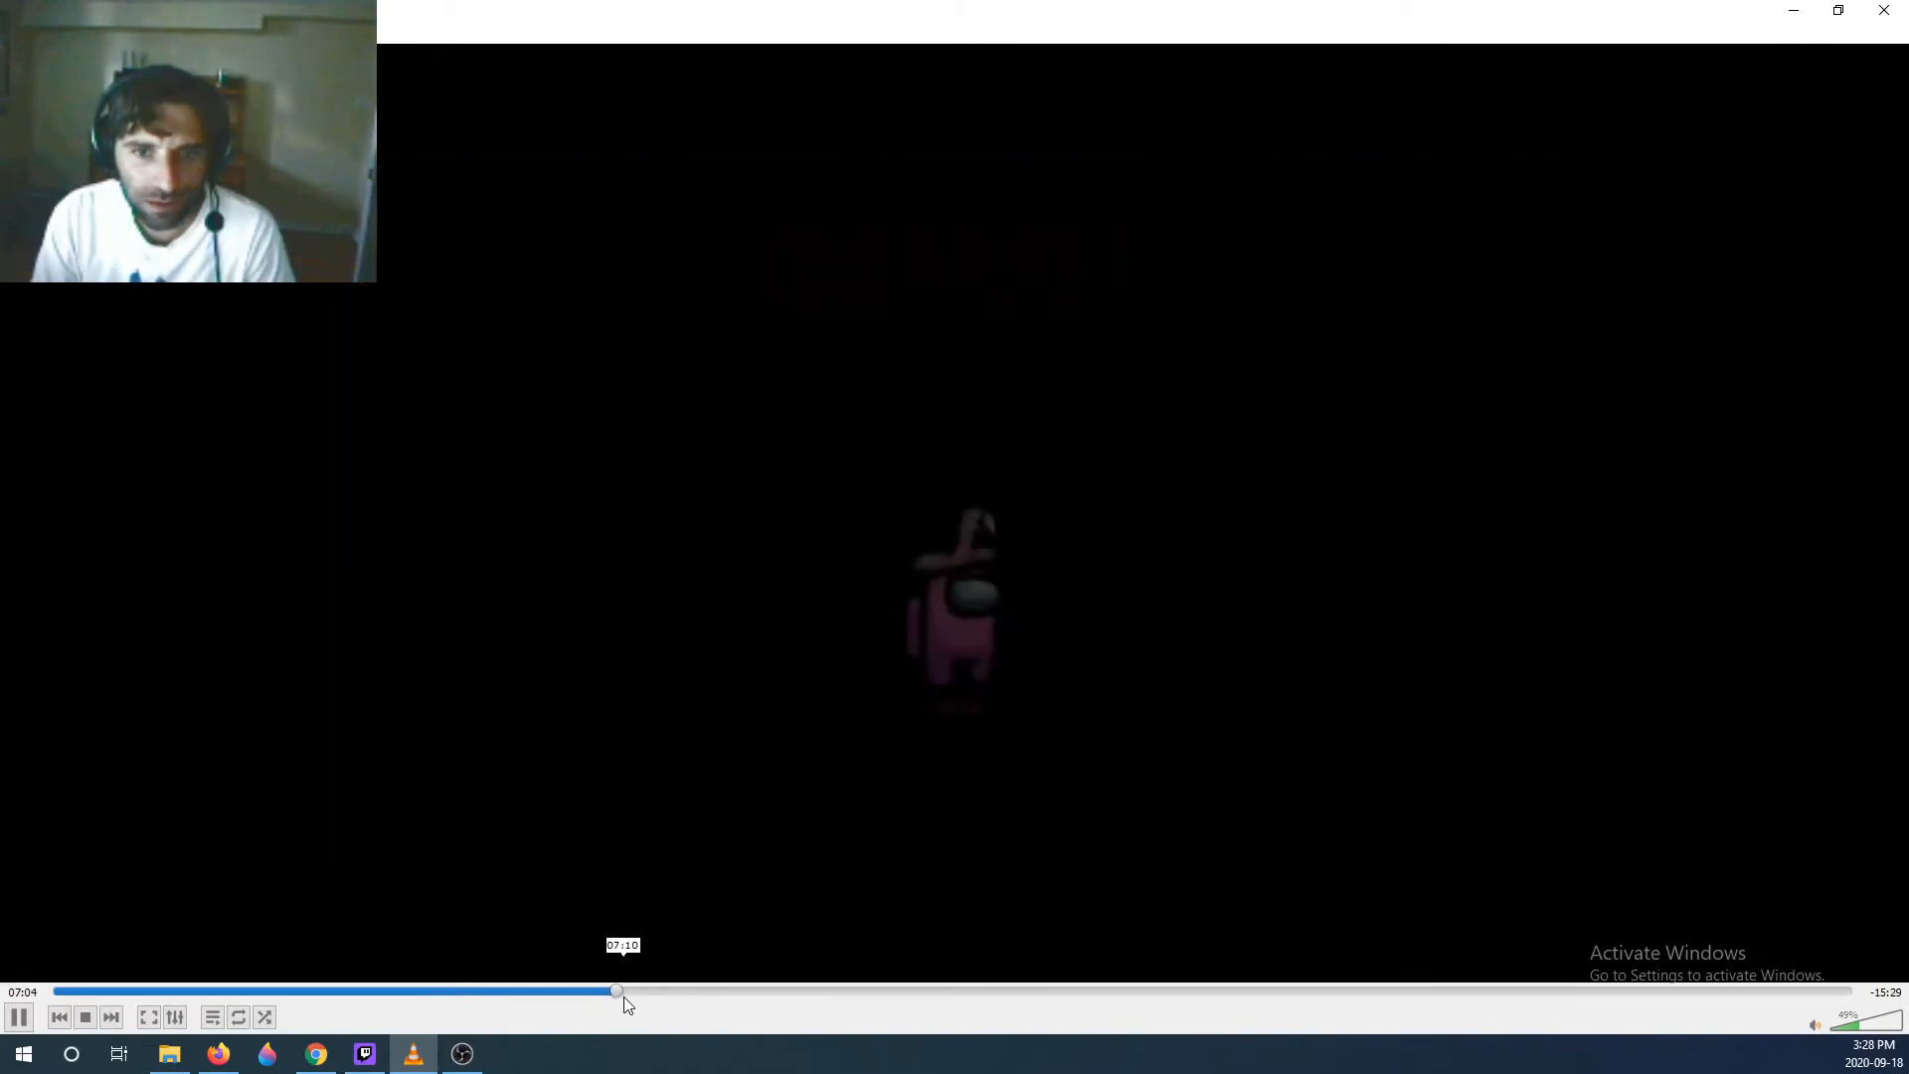
- Scrub forward past the vote and MedBay task to the post-game GG chat around 18:53
{"action": "left_click_drag", "start_coordinate": [614, 990], "coordinate": [658, 990]}
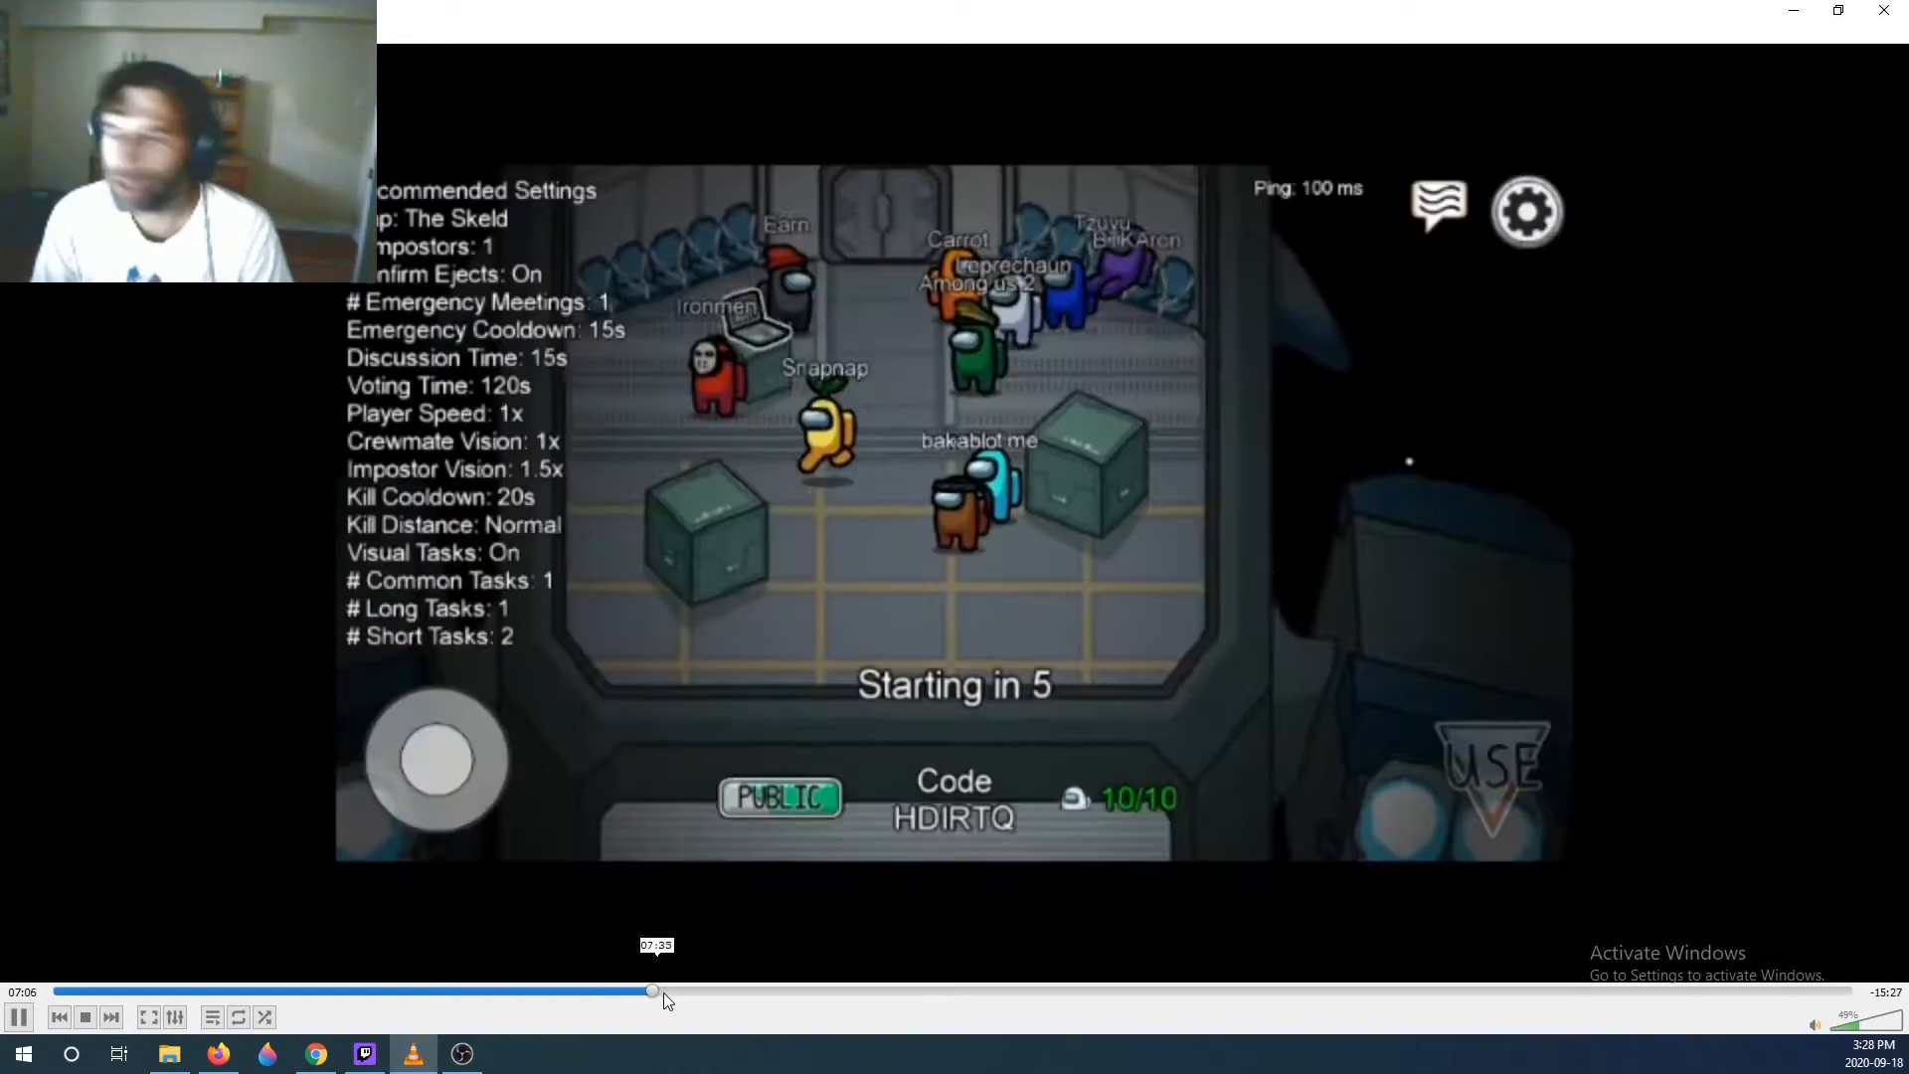
{"action": "left_click_drag", "start_coordinate": [654, 990], "coordinate": [755, 990]}
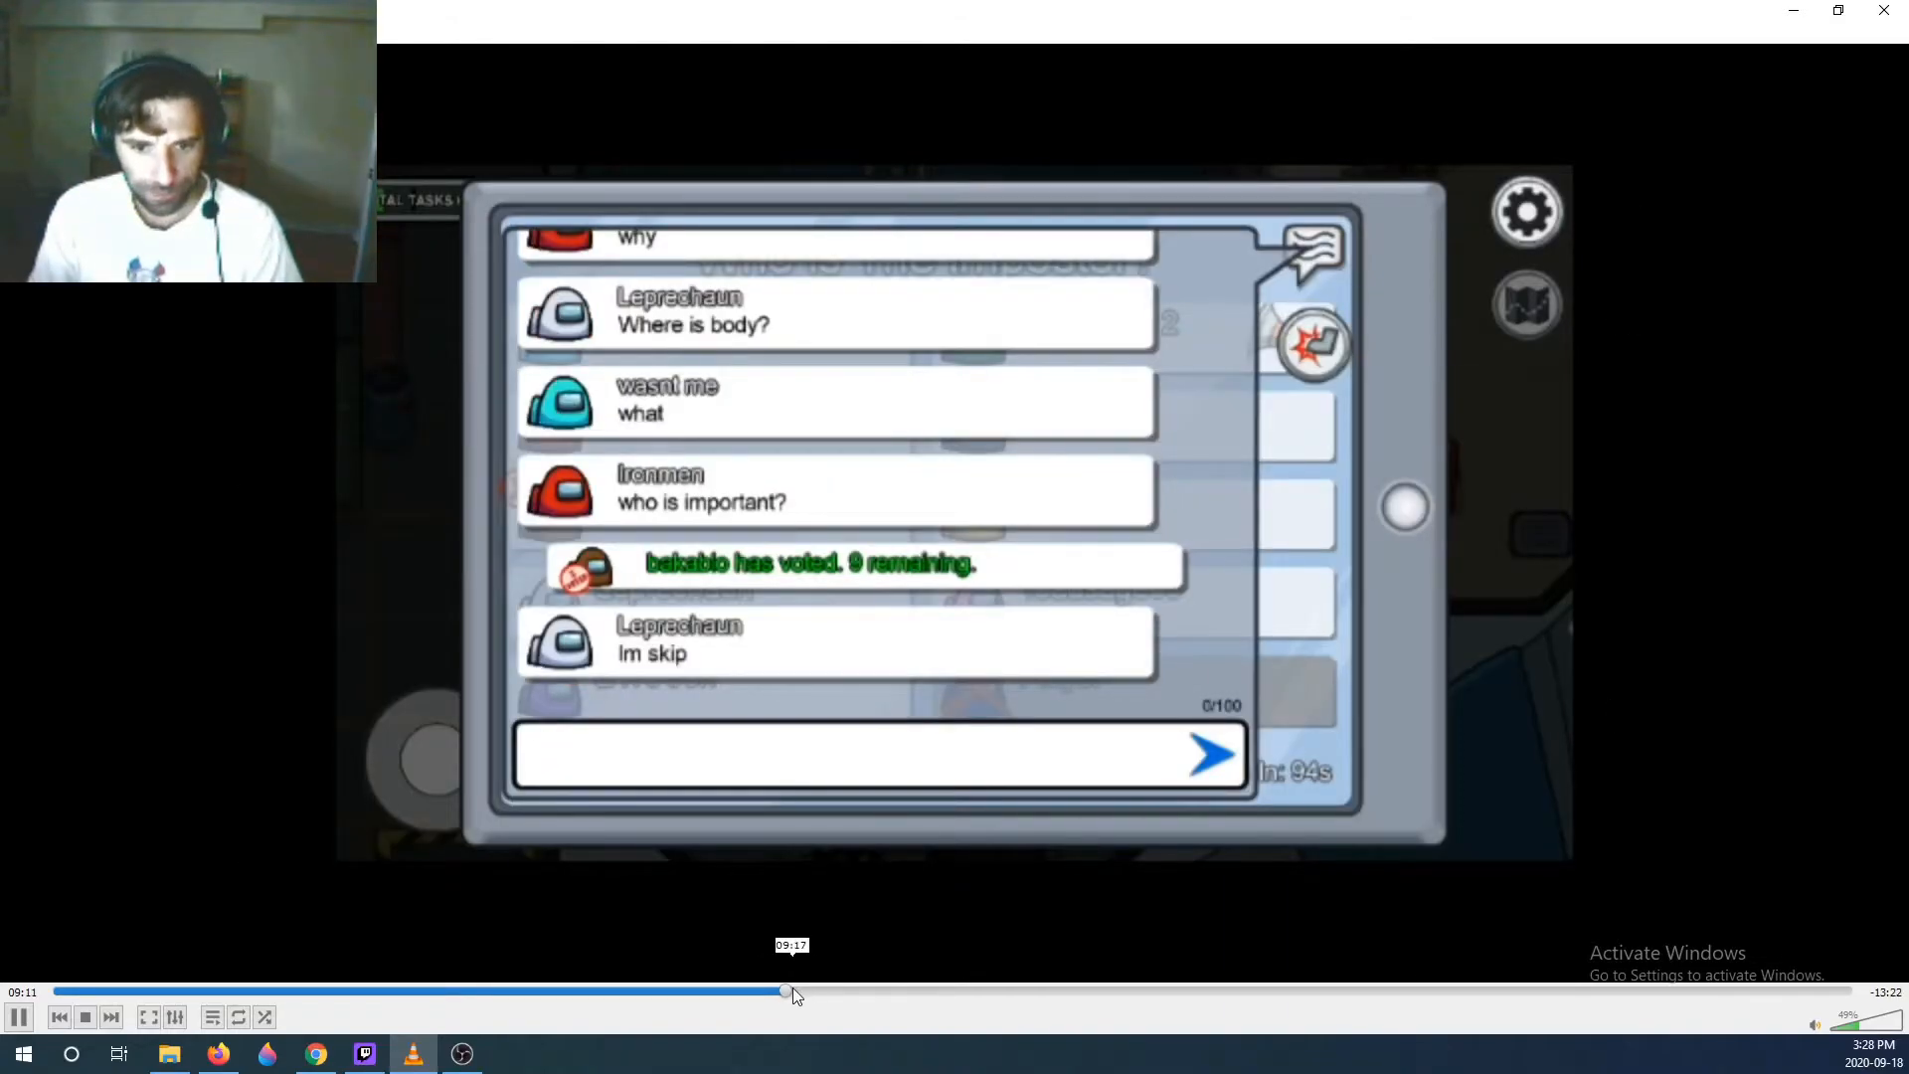
{"action": "left_click_drag", "start_coordinate": [789, 990], "coordinate": [860, 990]}
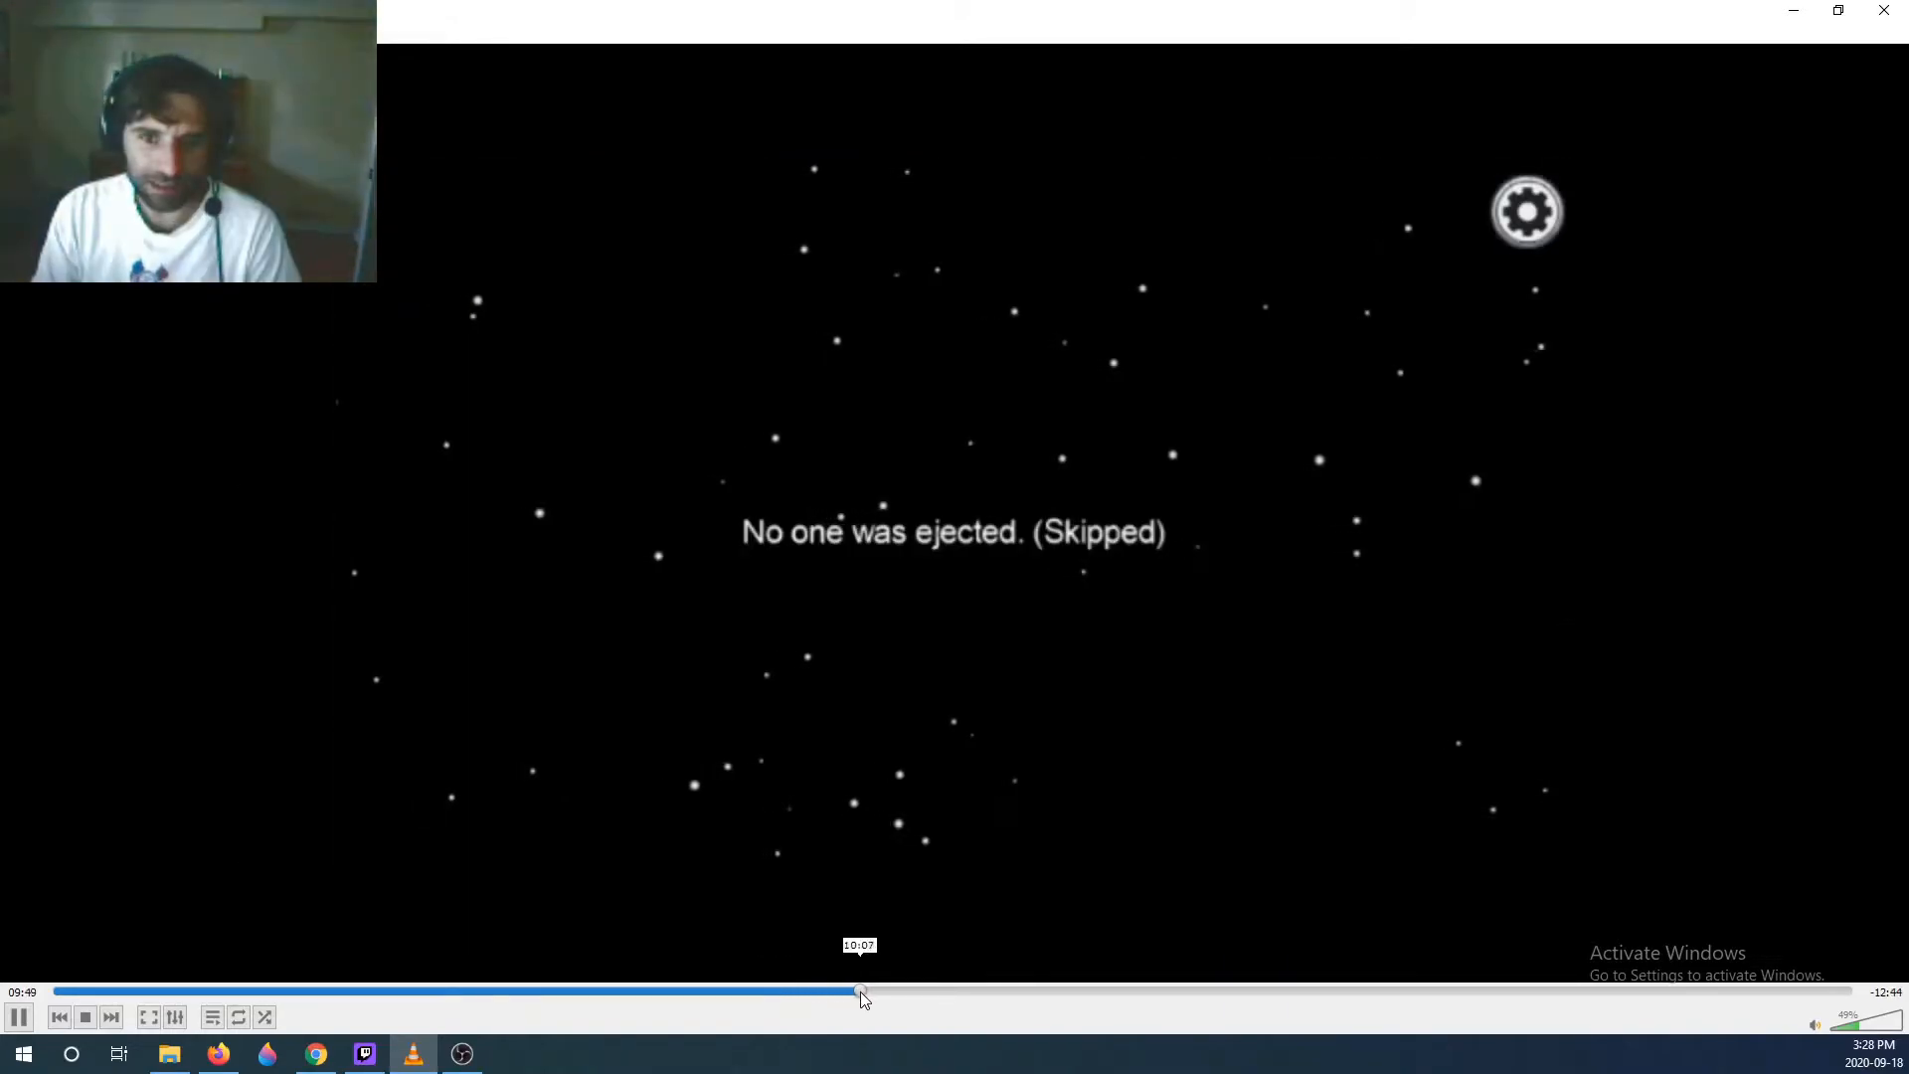
{"action": "left_click_drag", "start_coordinate": [859, 992], "coordinate": [931, 992]}
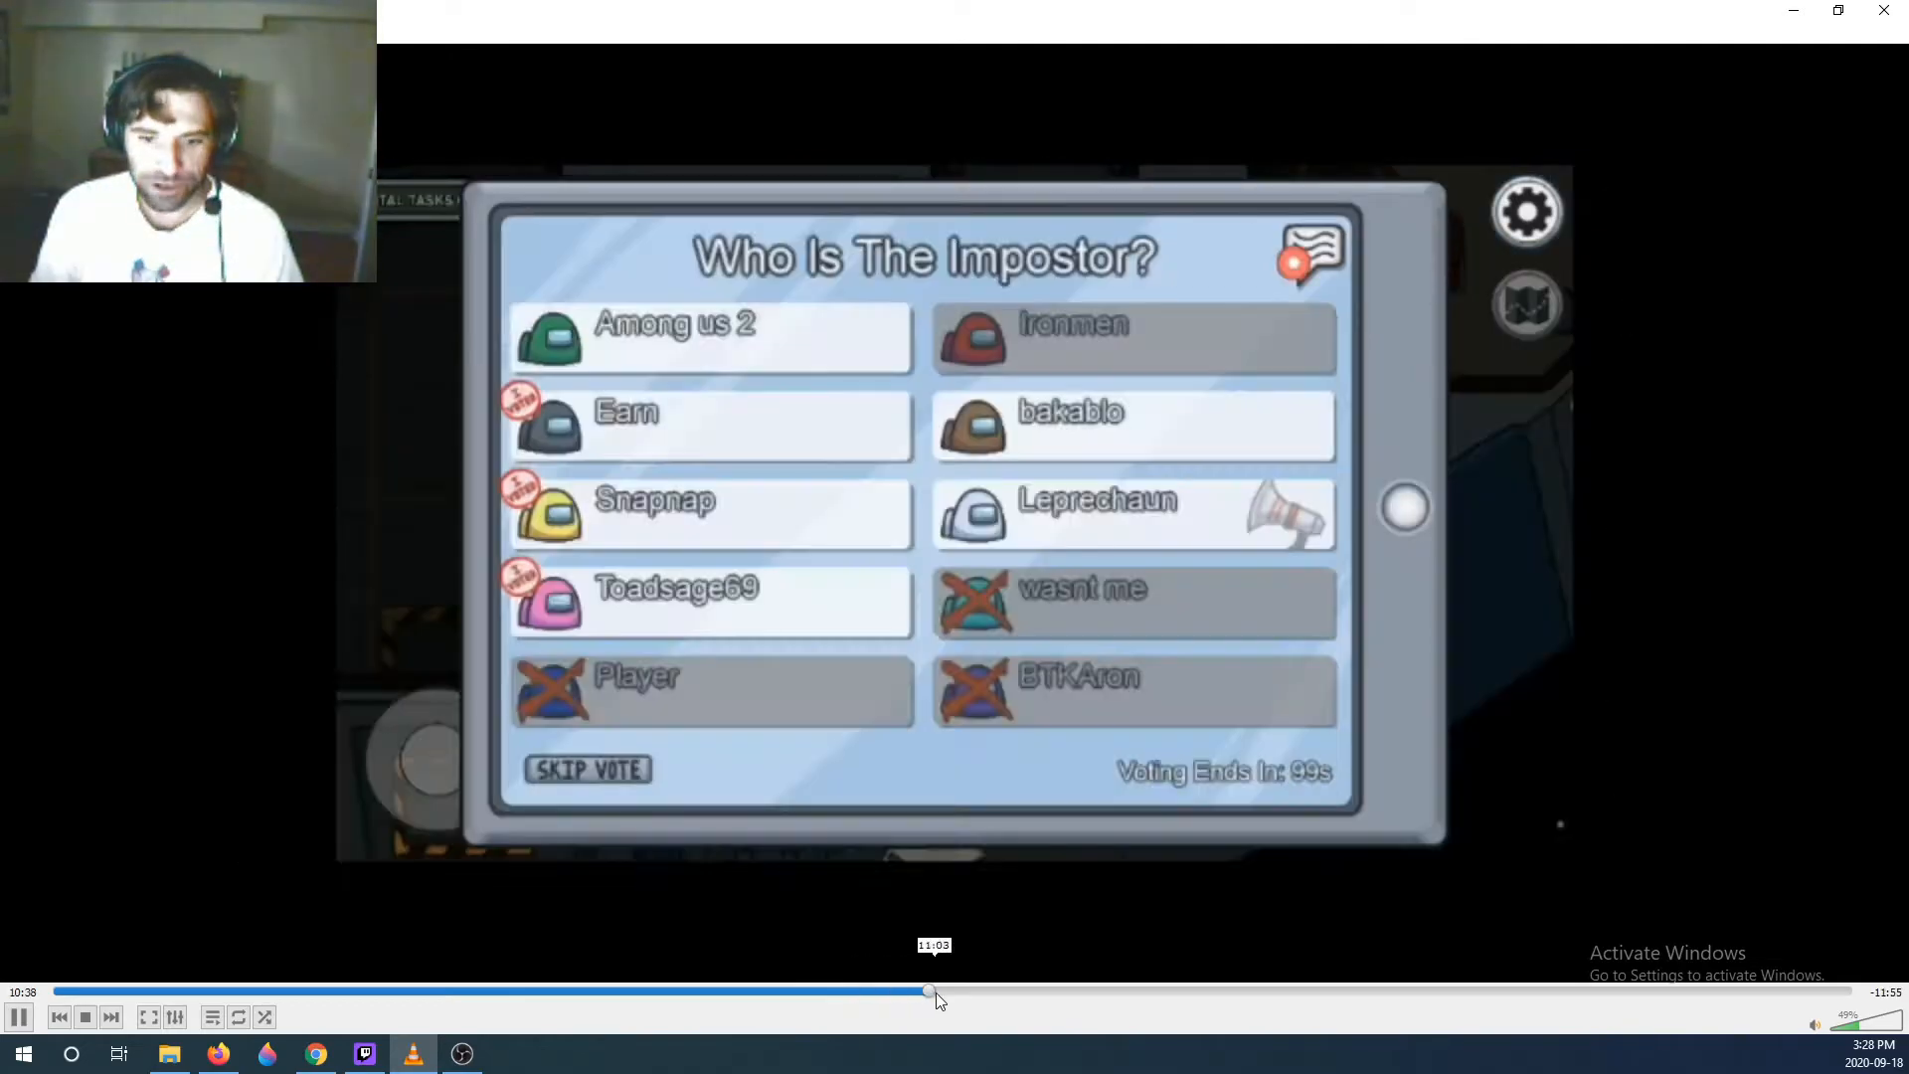
{"action": "left_click_drag", "start_coordinate": [931, 990], "coordinate": [1040, 990]}
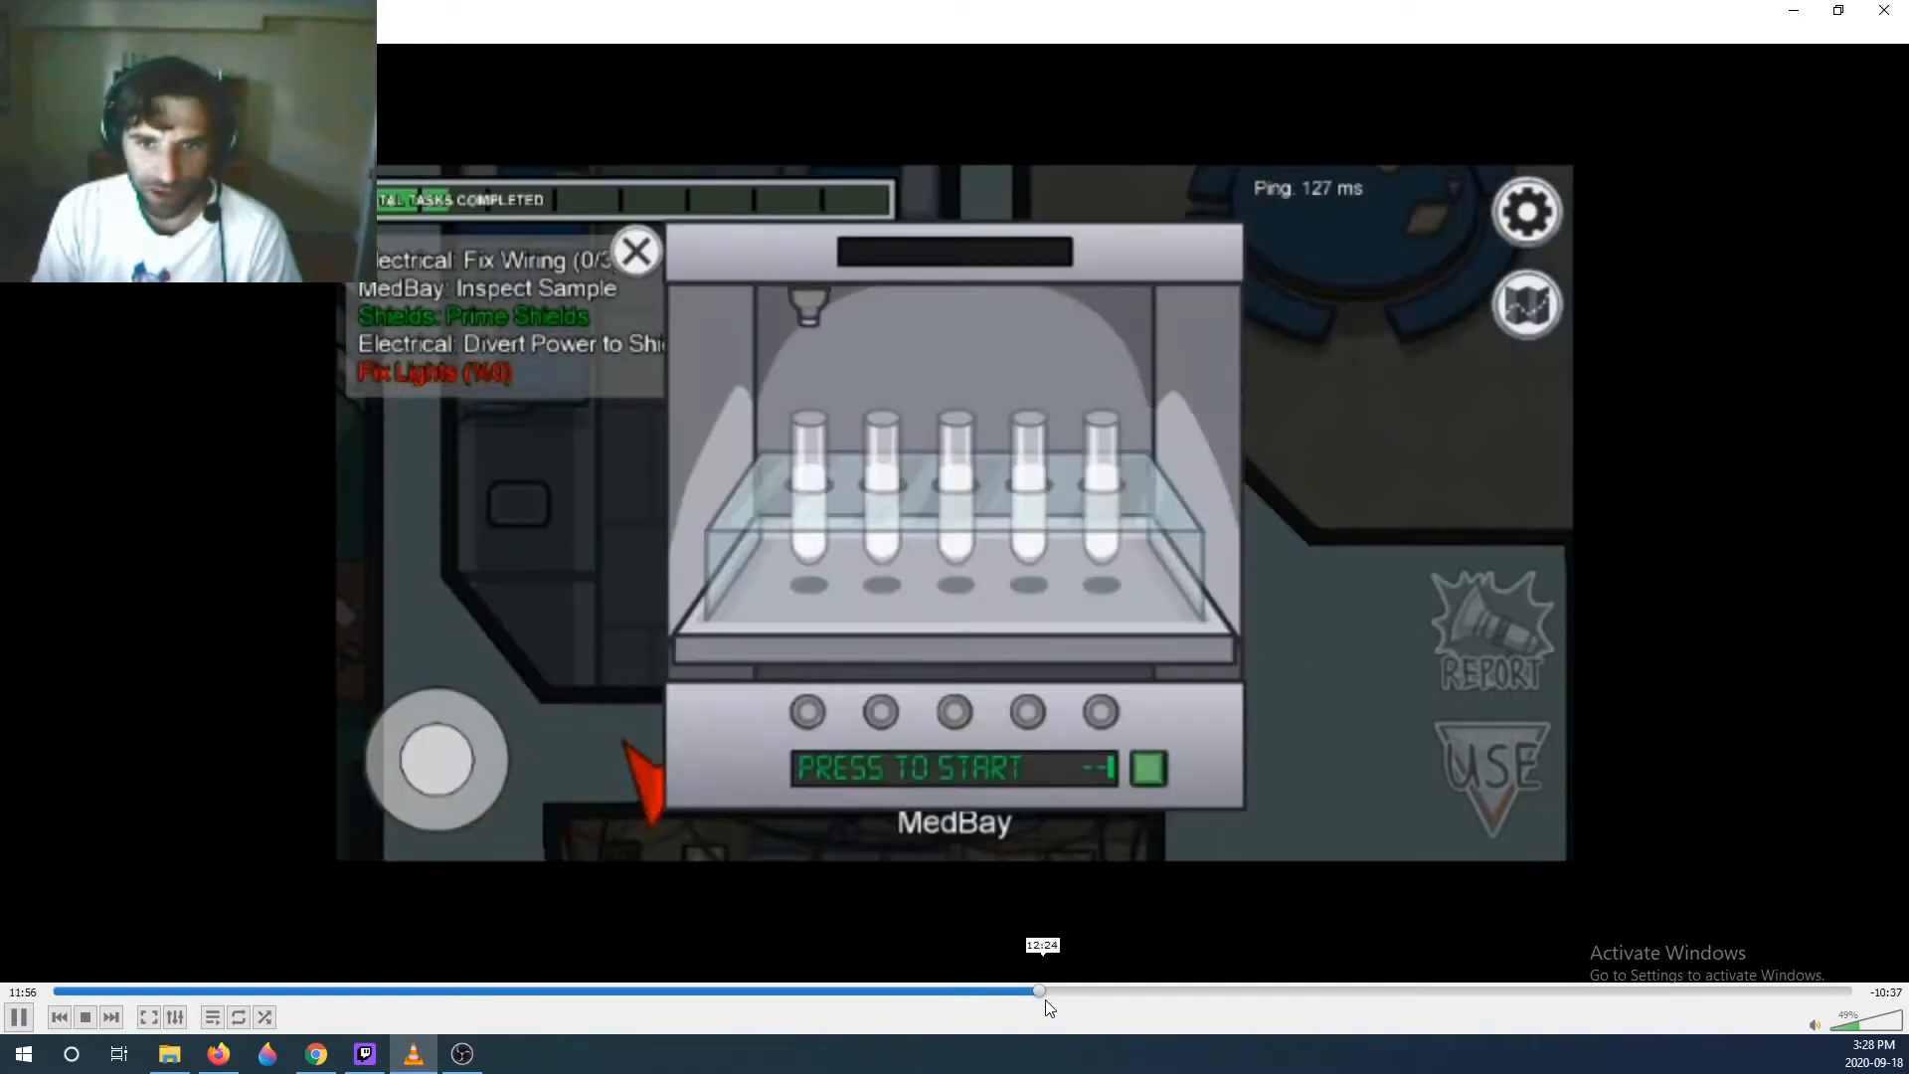
{"action": "left_click_drag", "start_coordinate": [1038, 990], "coordinate": [1125, 990]}
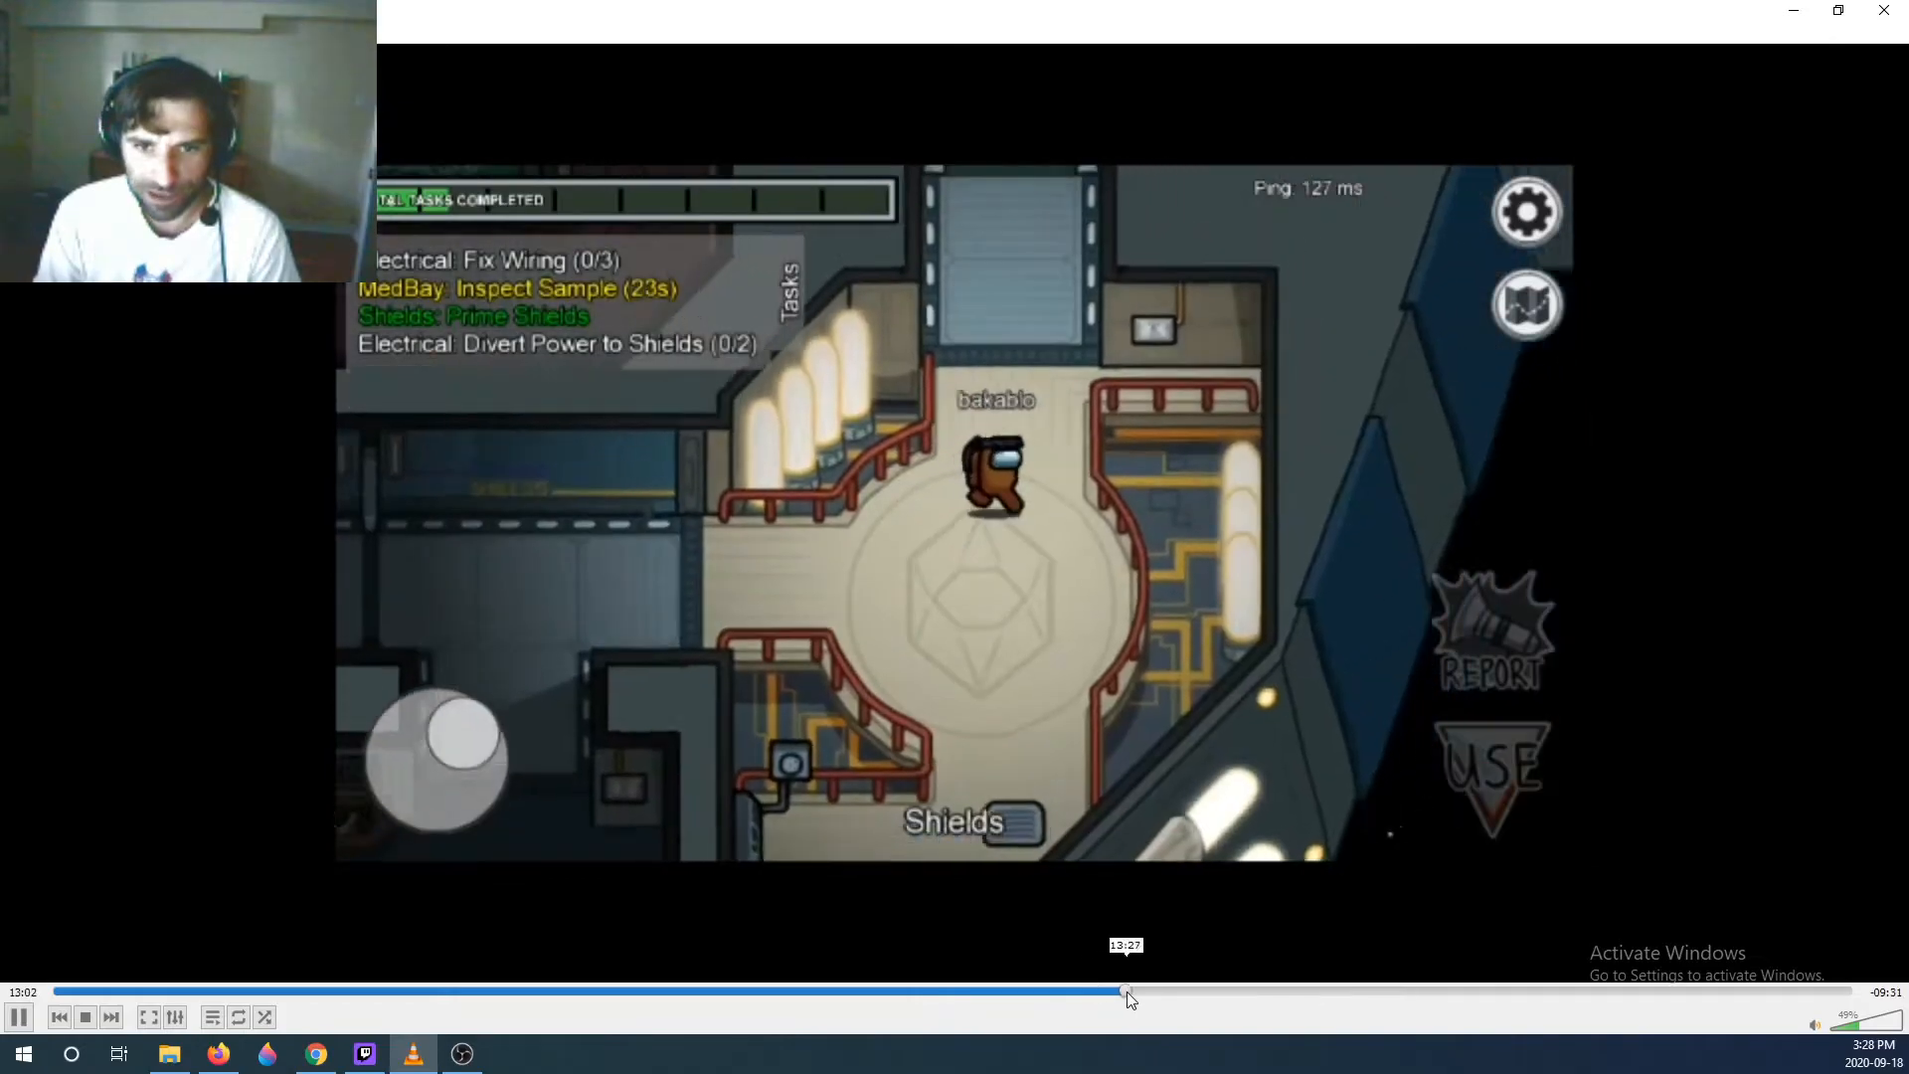
{"action": "left_click_drag", "start_coordinate": [1125, 990], "coordinate": [1209, 990]}
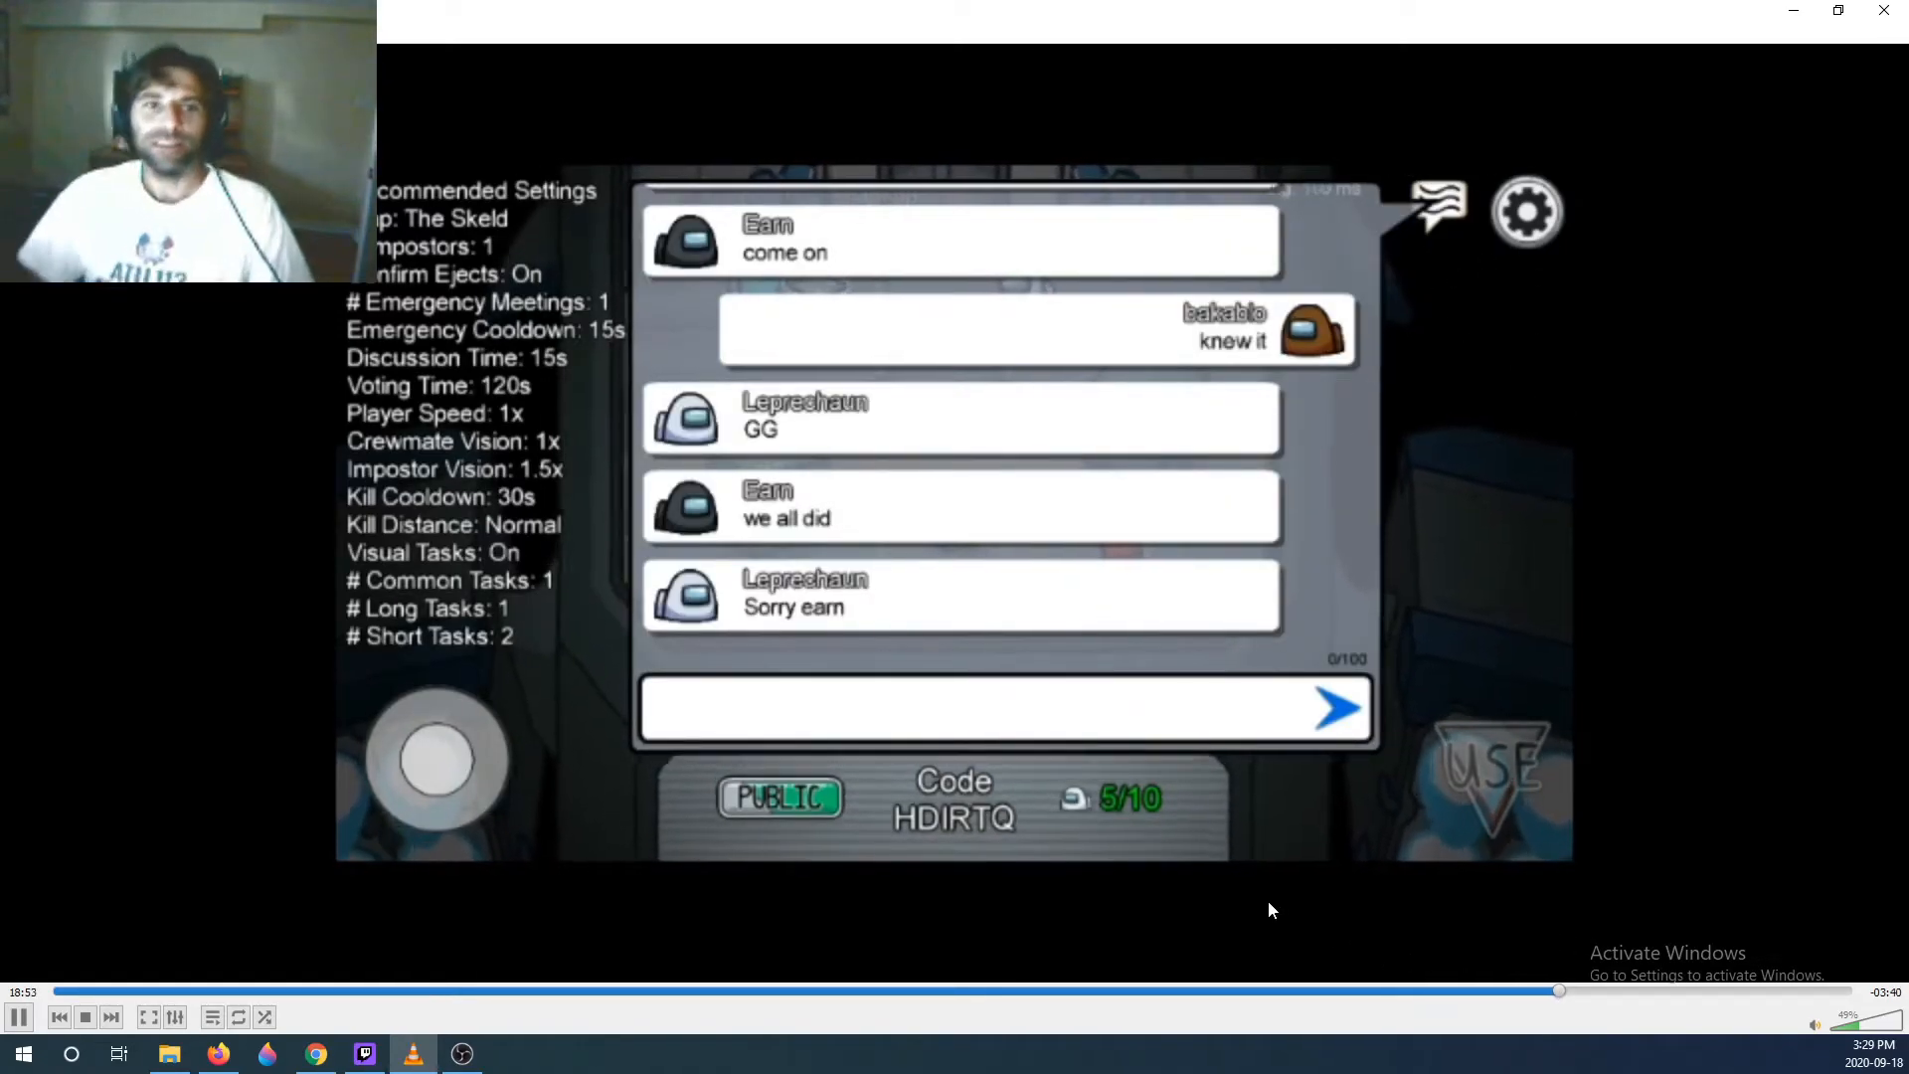
{"action": "mouse_move", "coordinate": [1672, 626]}
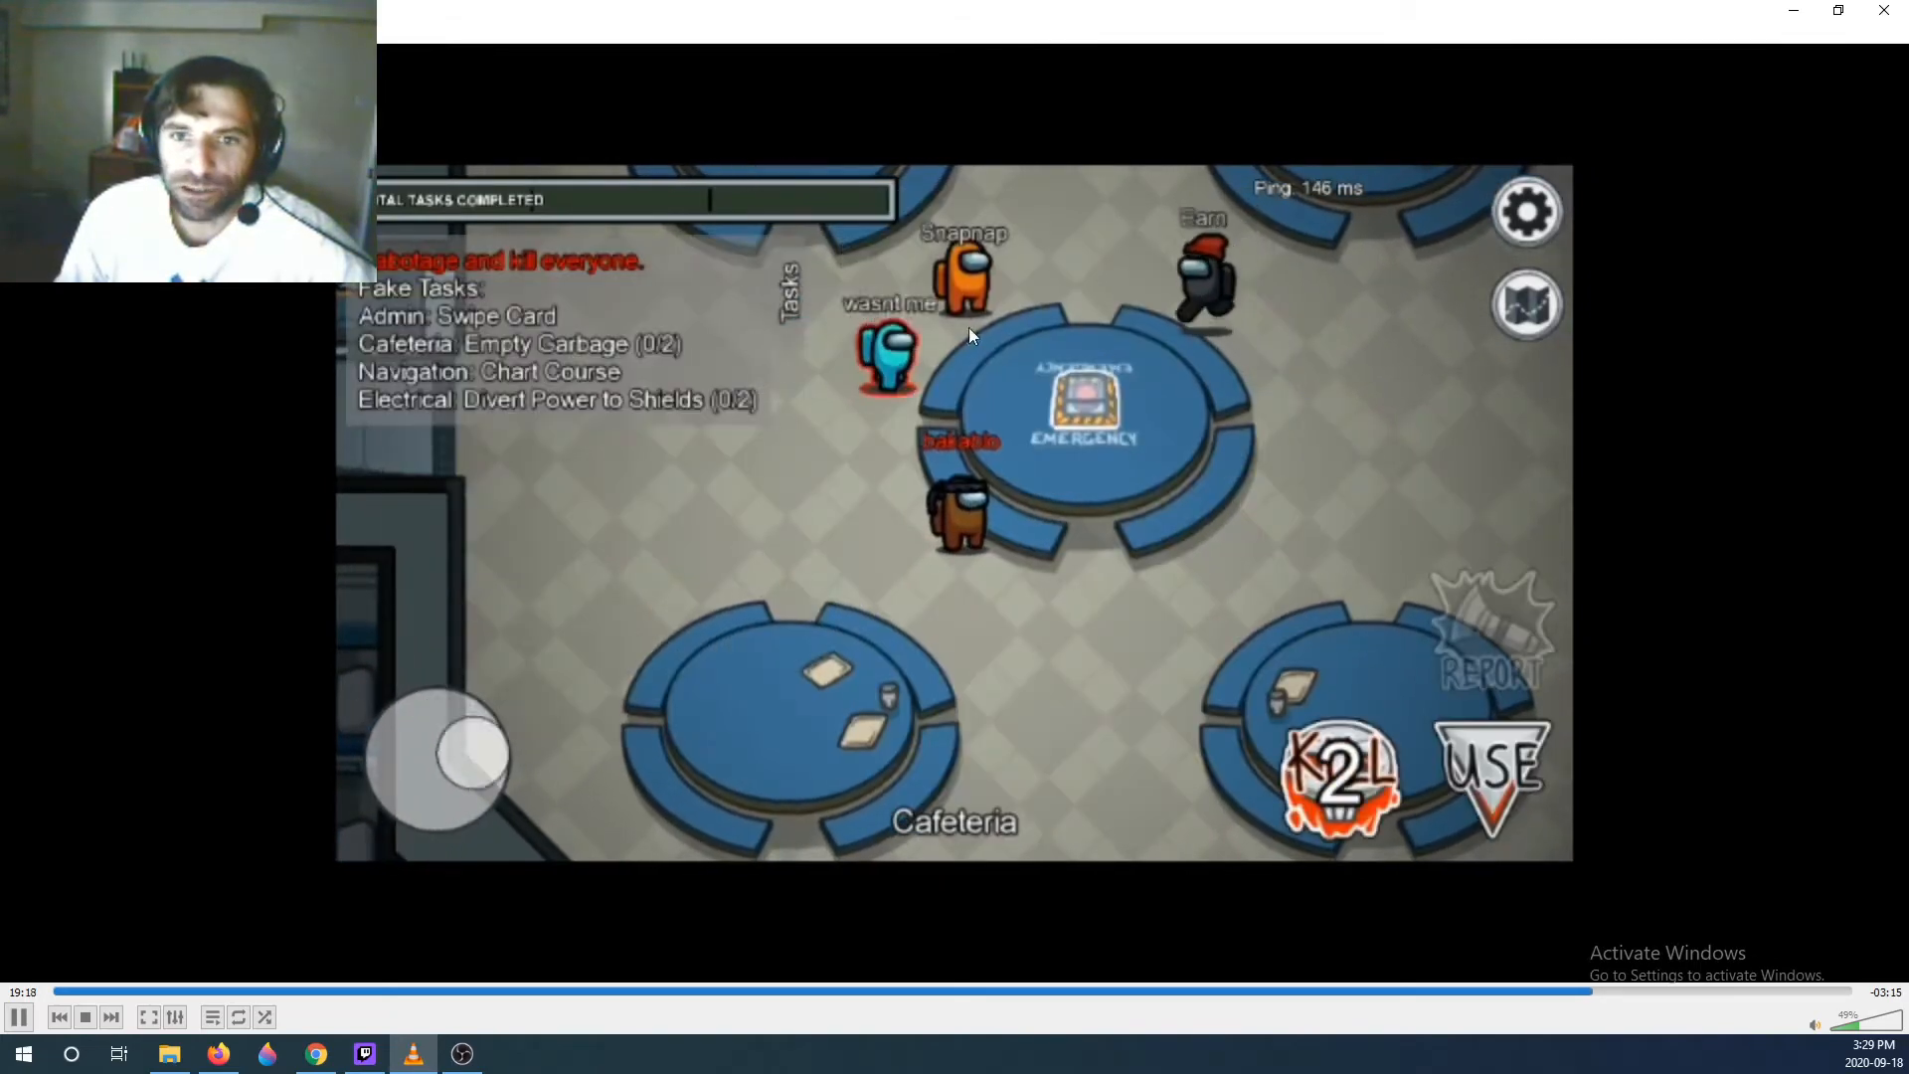
- Let the recording play from the post-game chat into the next round's voting screen near 19:28
{"action": "left_click", "coordinate": [1527, 305]}
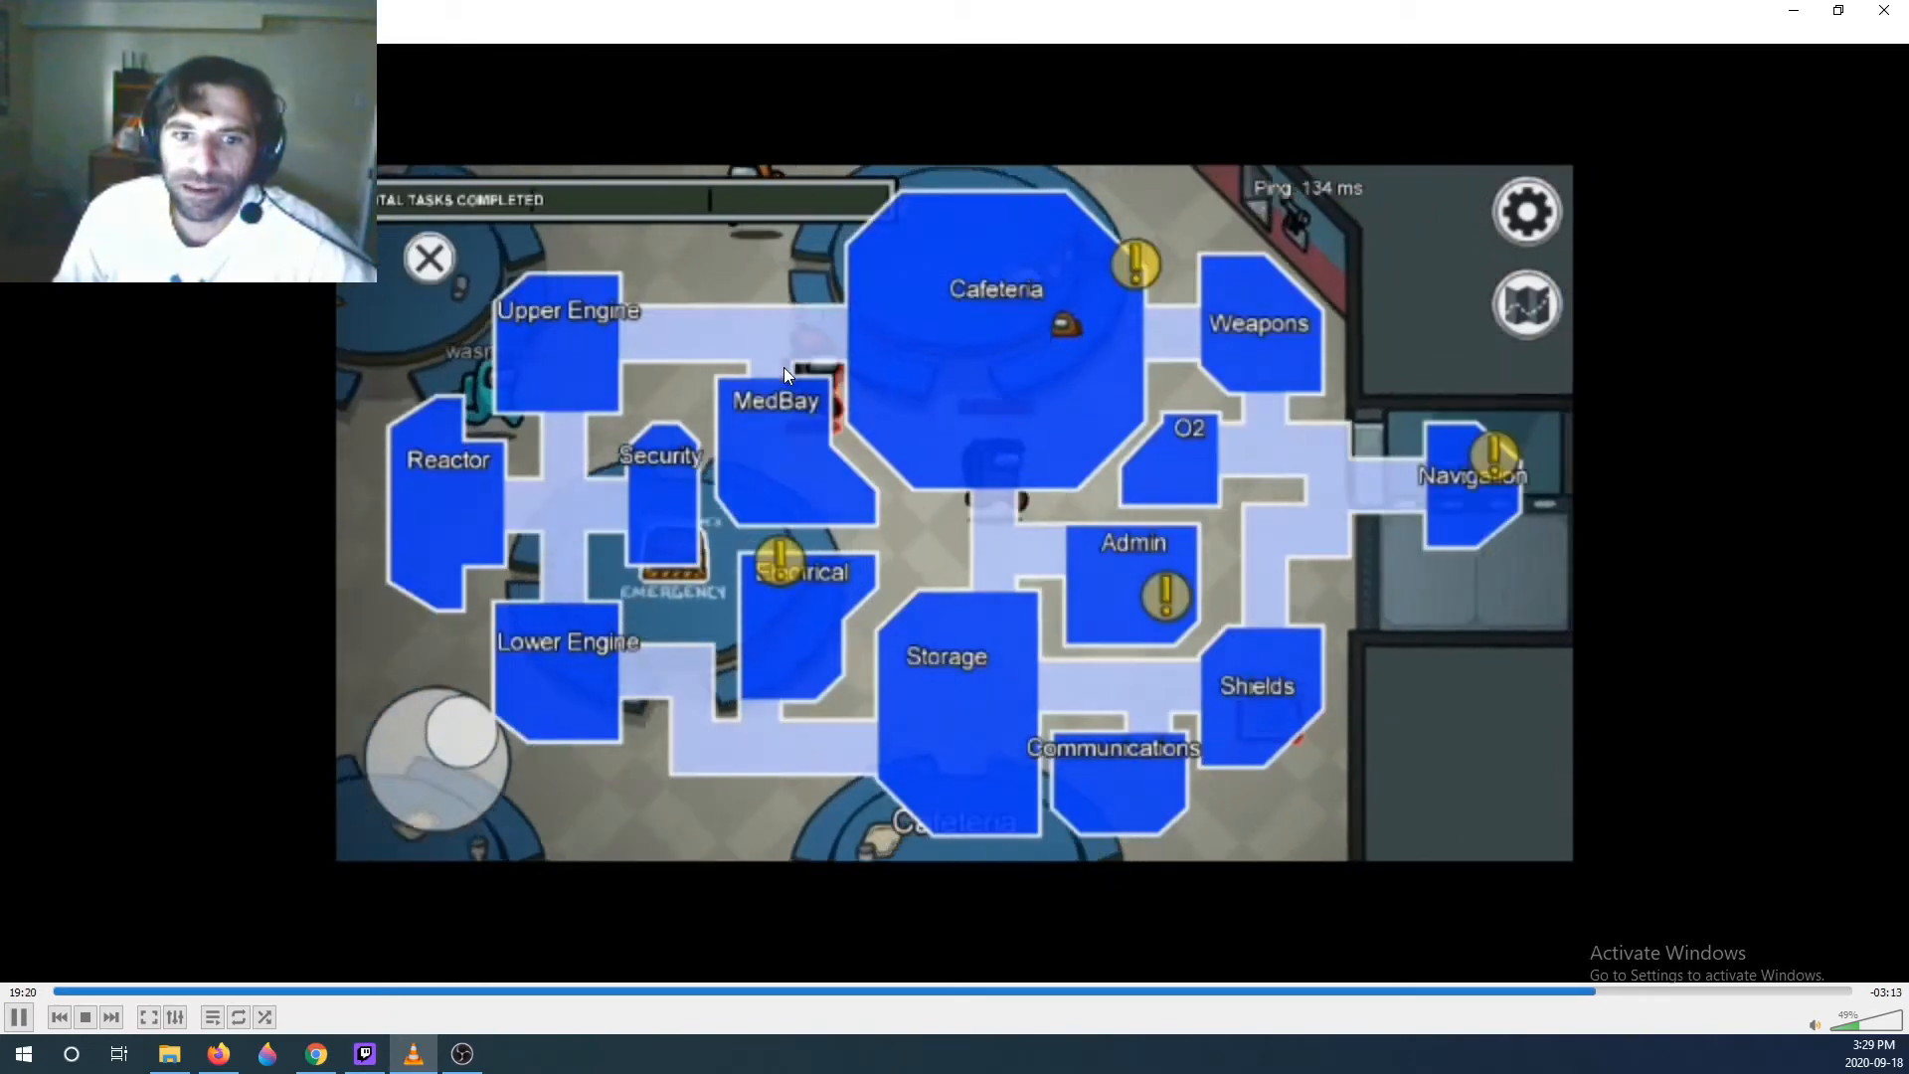
{"action": "left_click", "coordinate": [425, 256]}
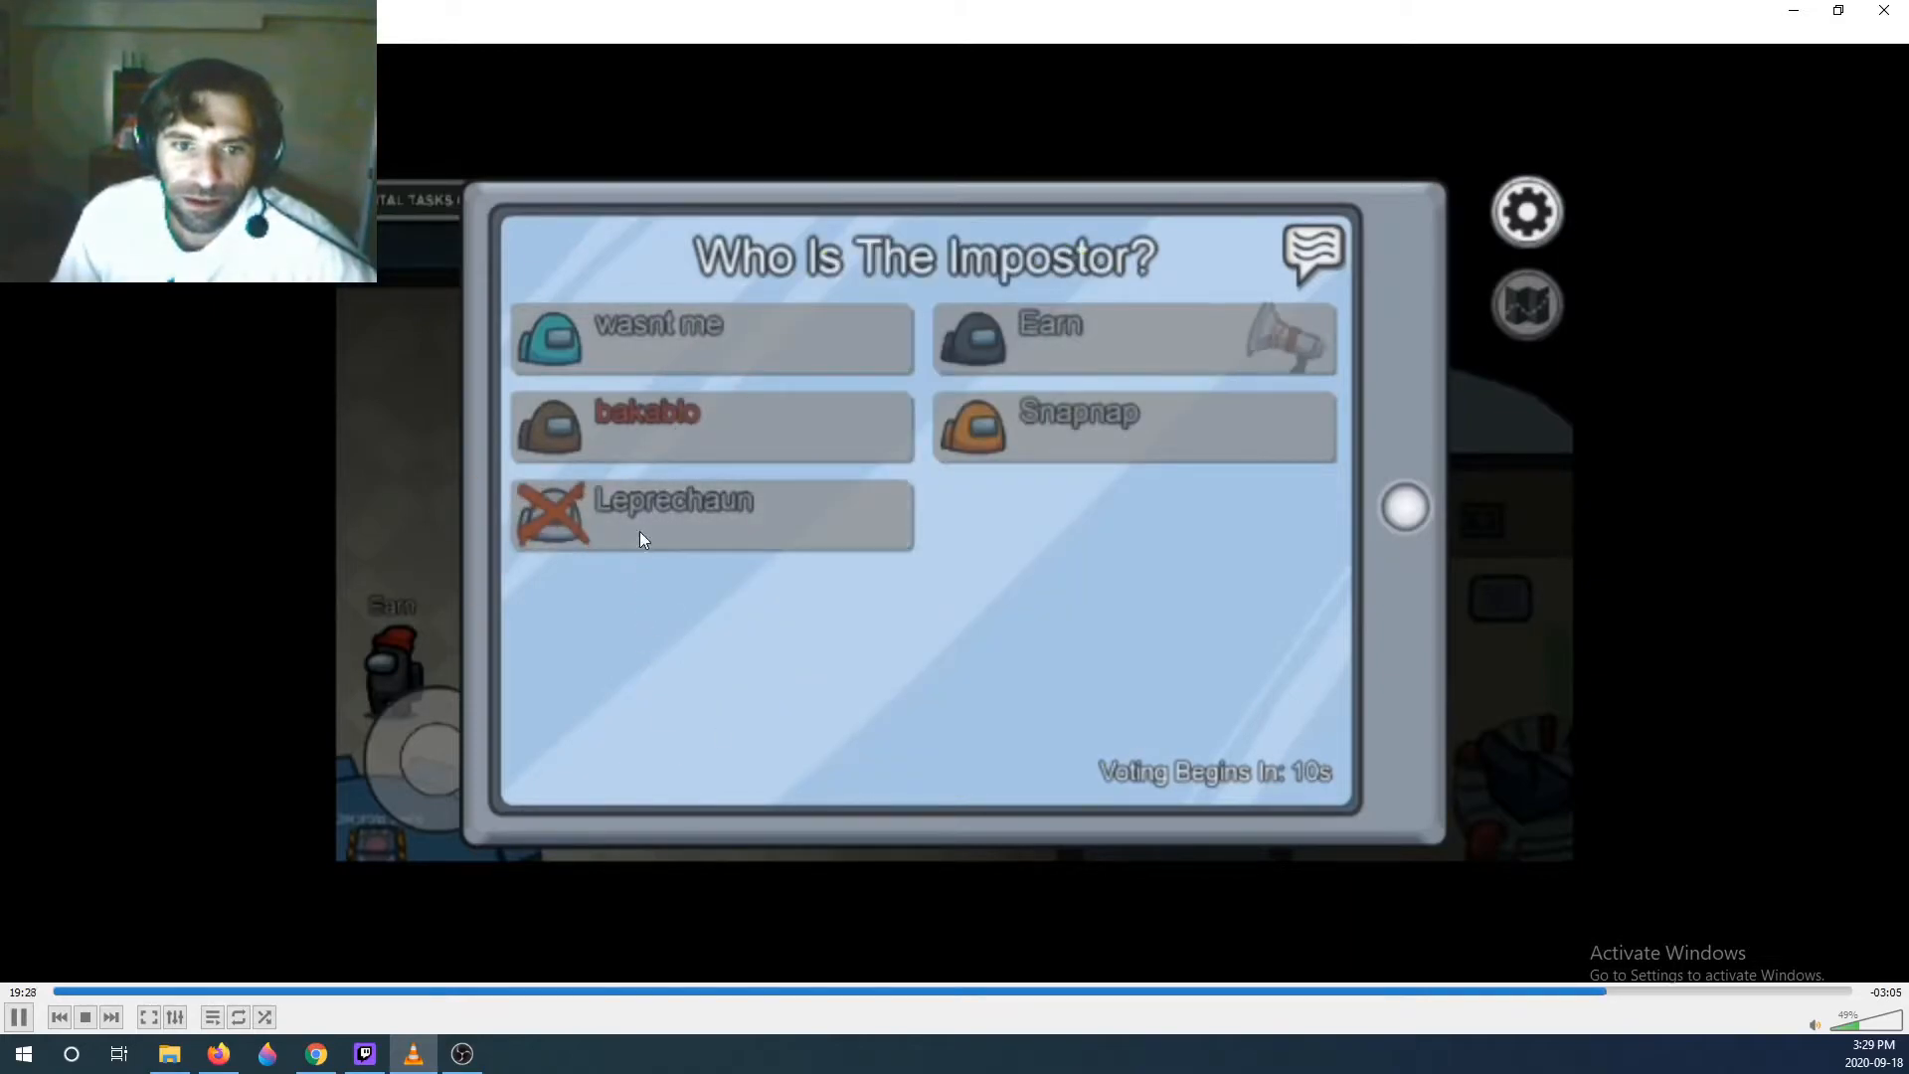
{"action": "mouse_move", "coordinate": [880, 702]}
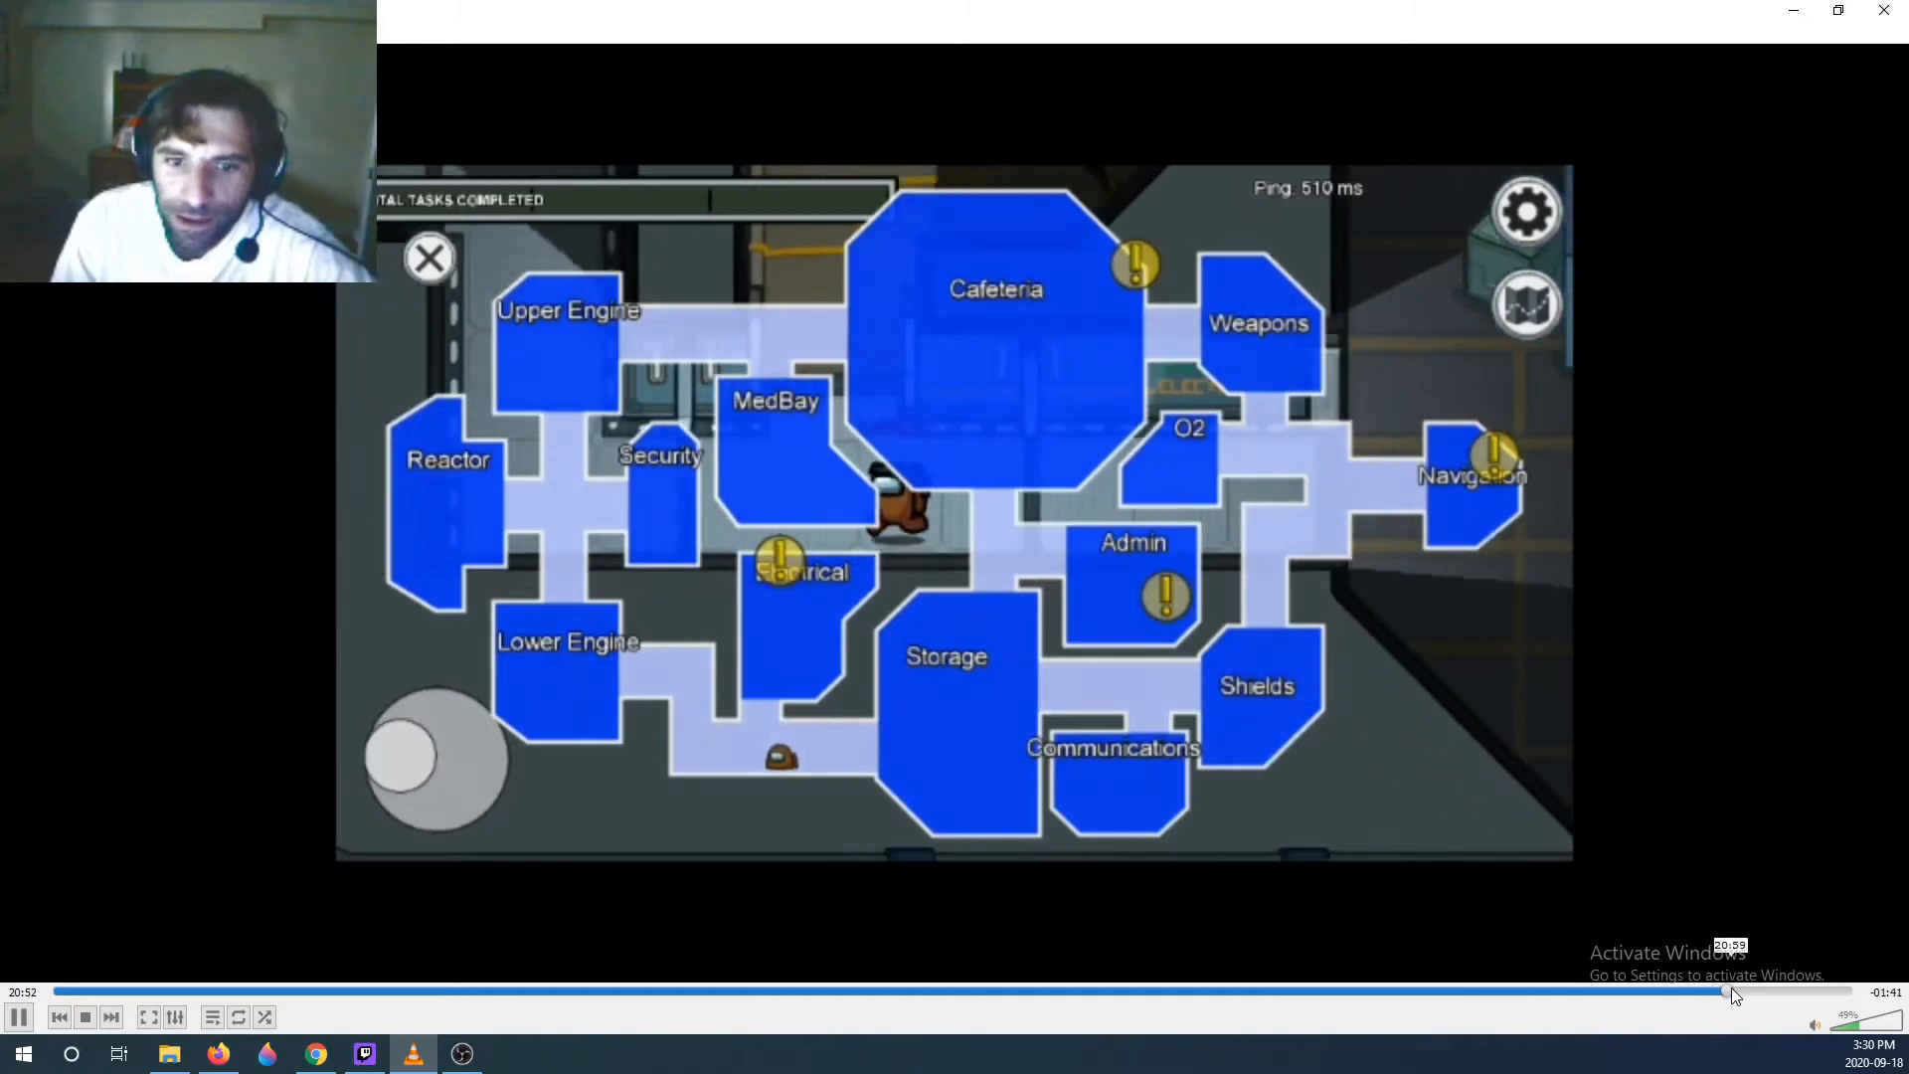
- Continue playback with a seek adjustment until the impostor's red sabotage map shows near 21:45
{"action": "left_click", "coordinate": [425, 257]}
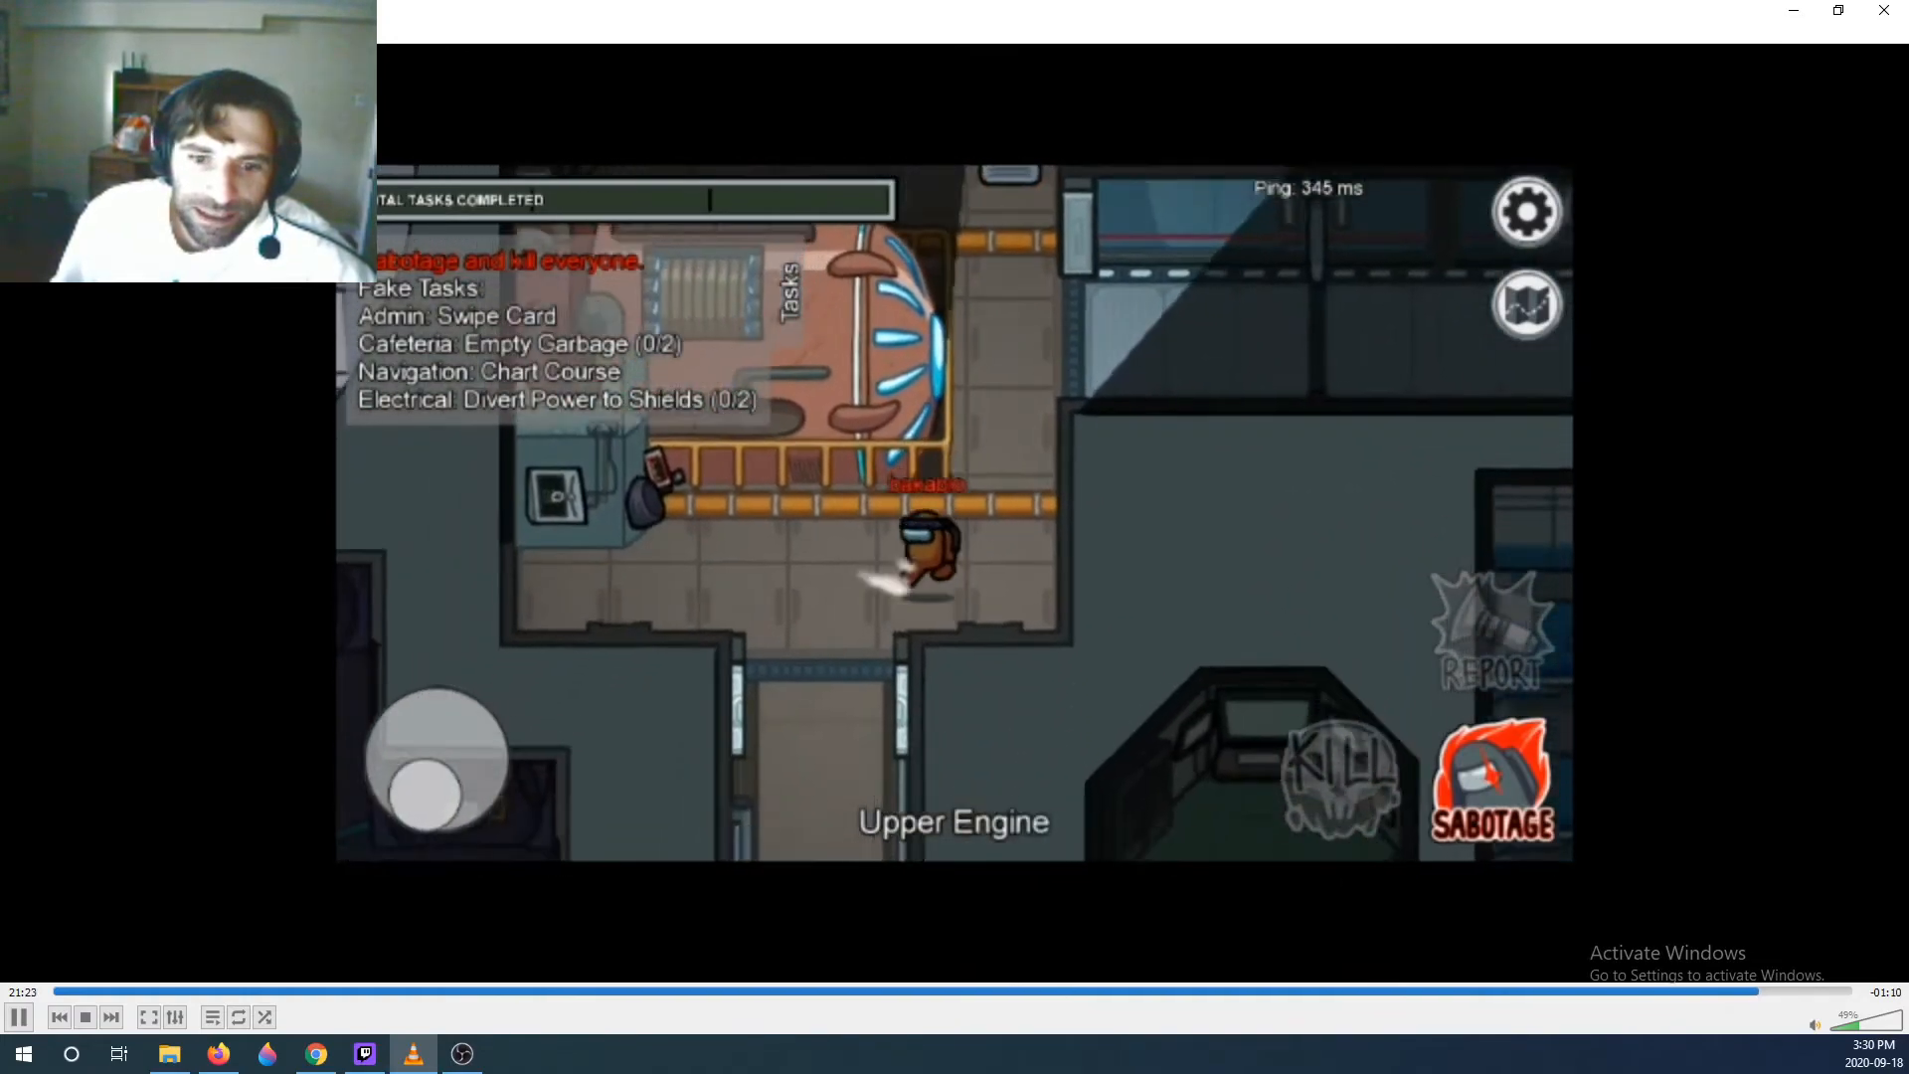
{"action": "left_click_drag", "start_coordinate": [431, 779], "coordinate": [469, 730]}
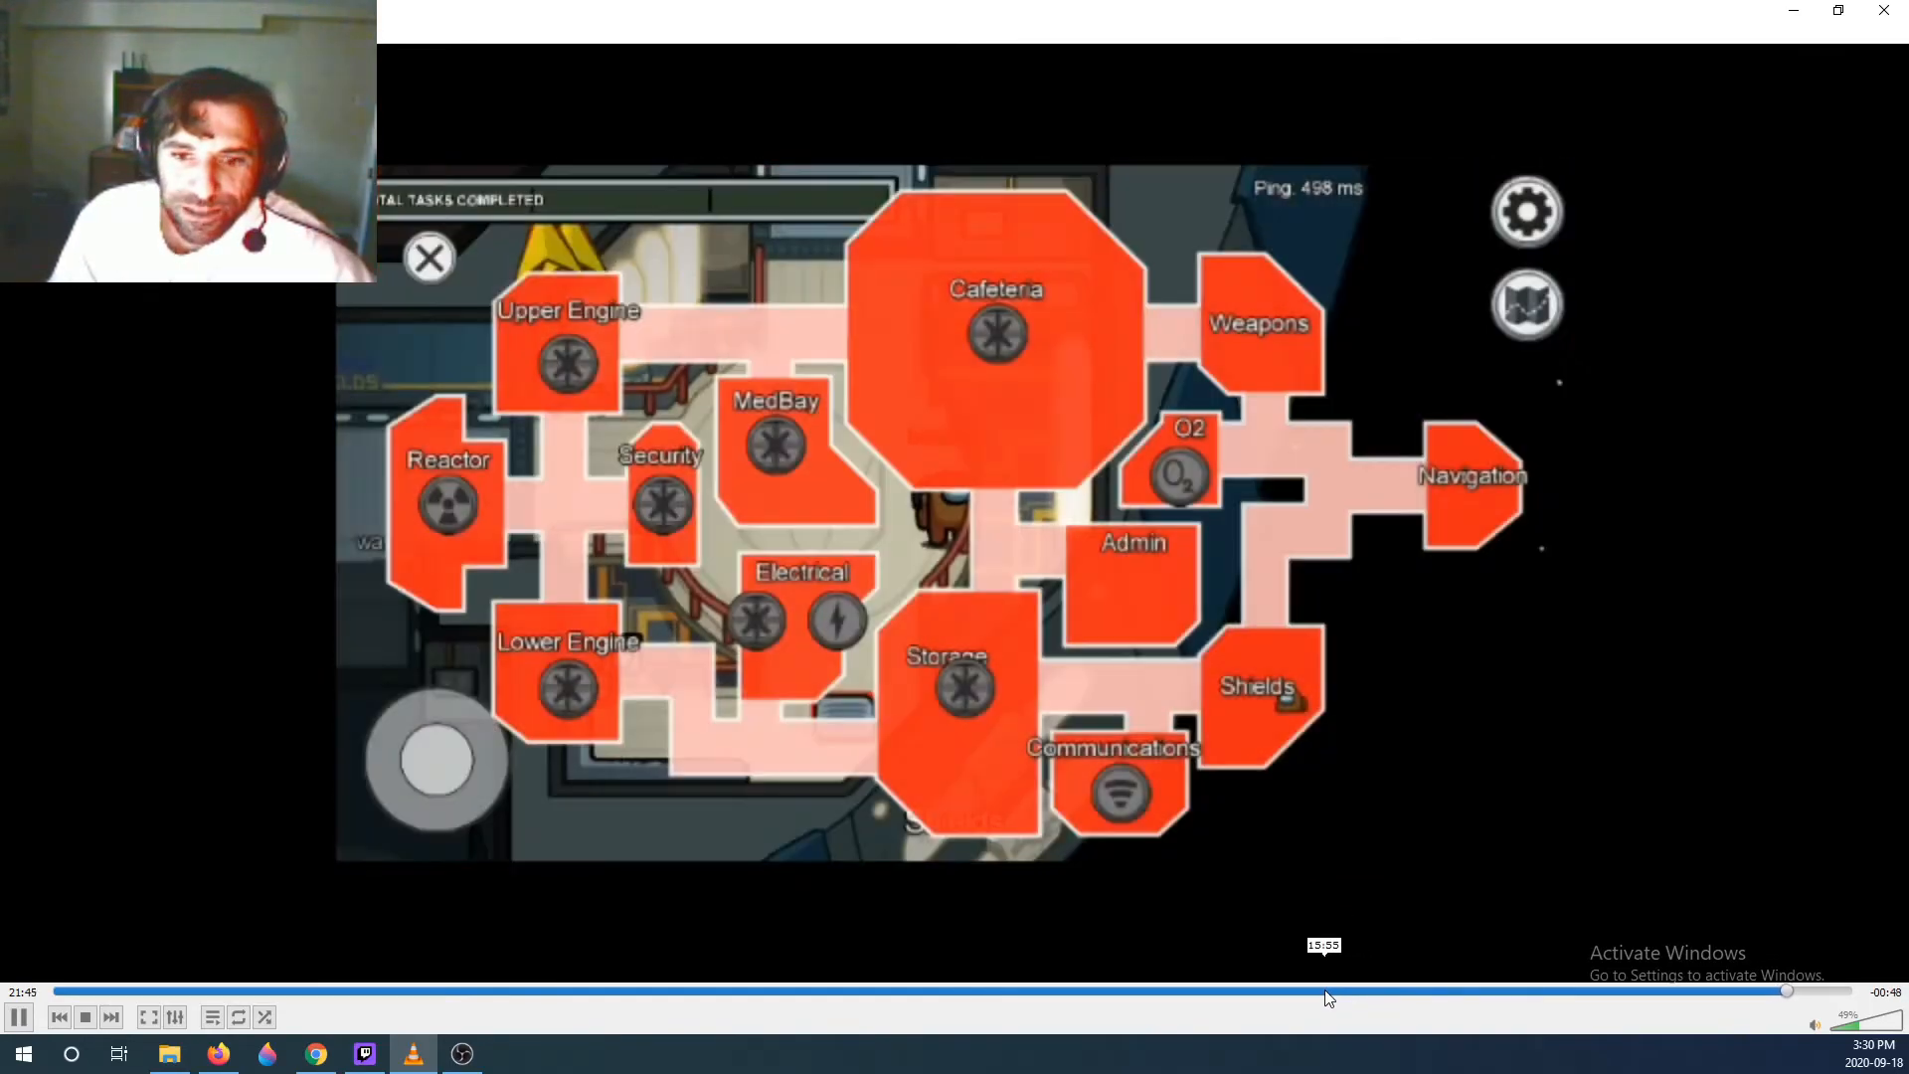
- Load the next Among Us recording and let it play through to the crew's Victory screen near 02:09
{"action": "left_click", "coordinate": [426, 257]}
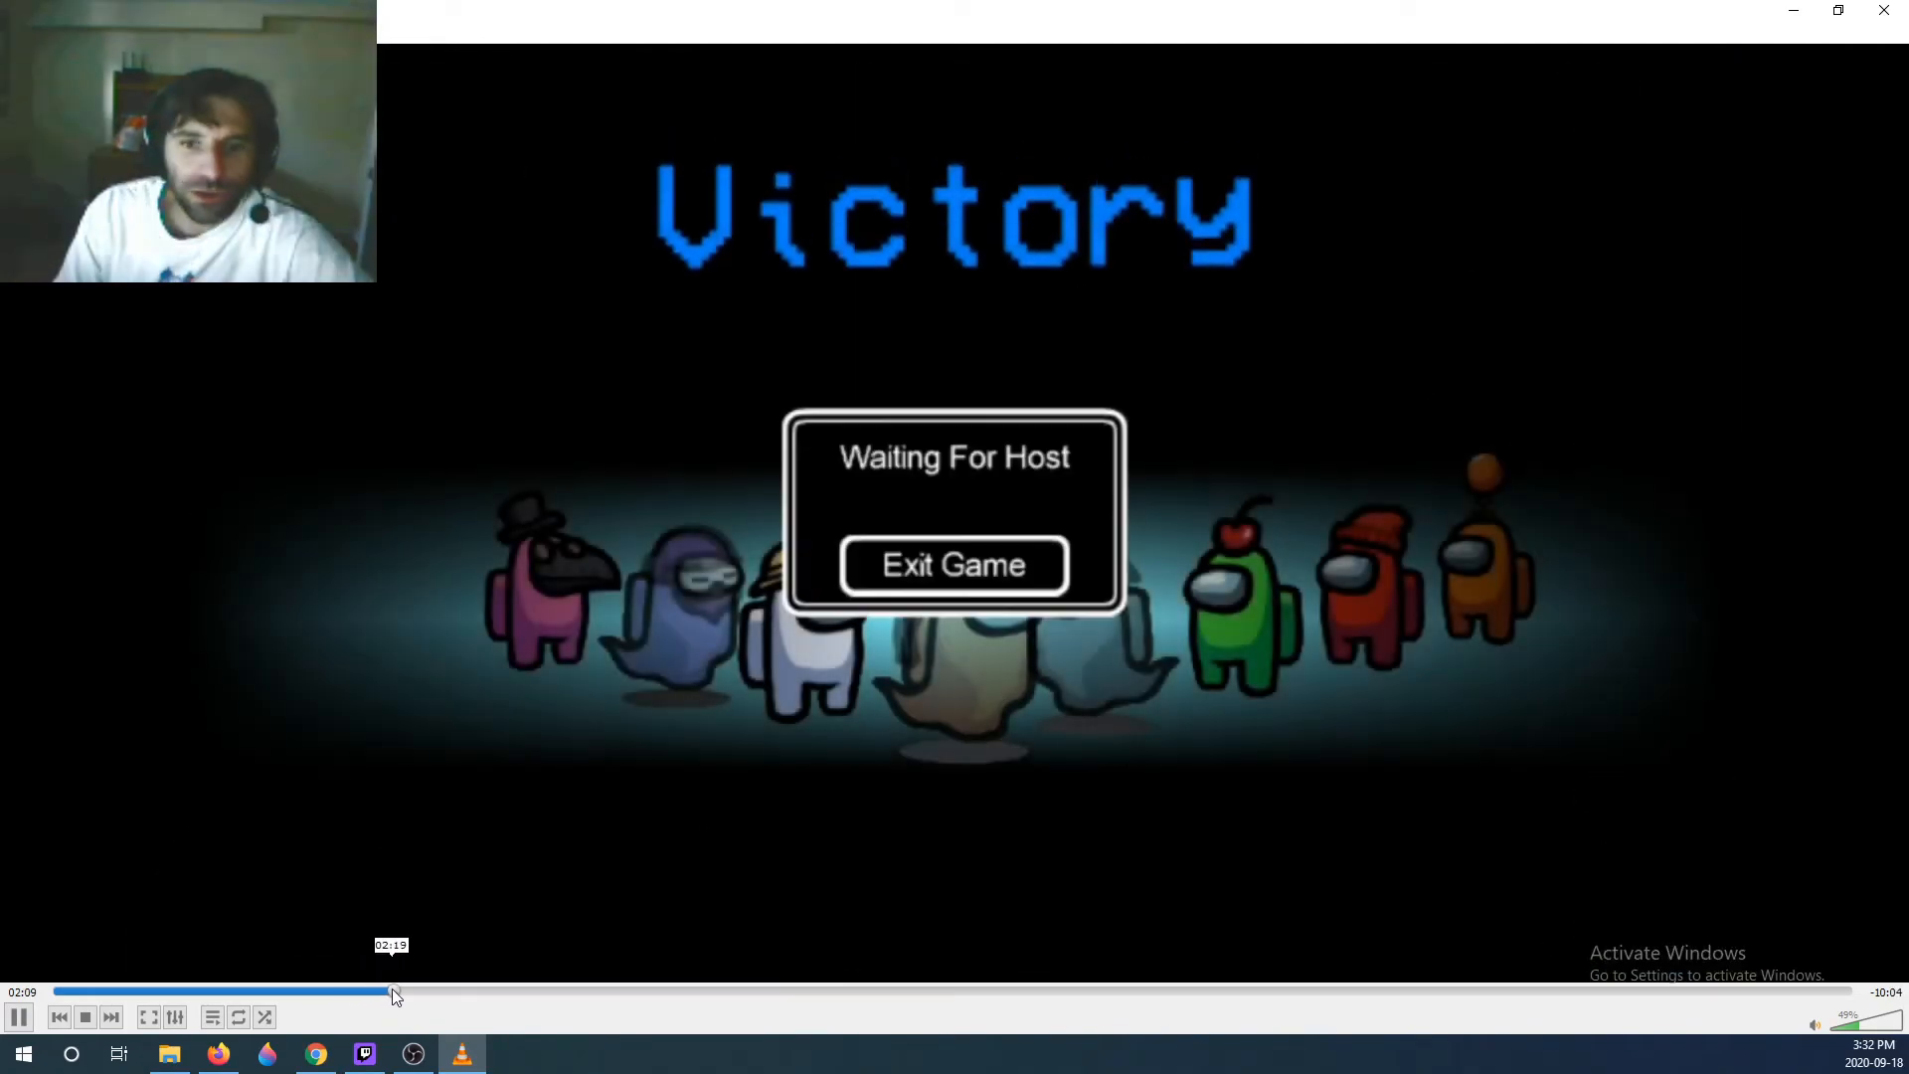
- Seek ahead along the timeline into the pre-game lobby footage
{"action": "left_click_drag", "start_coordinate": [390, 991], "coordinate": [505, 990]}
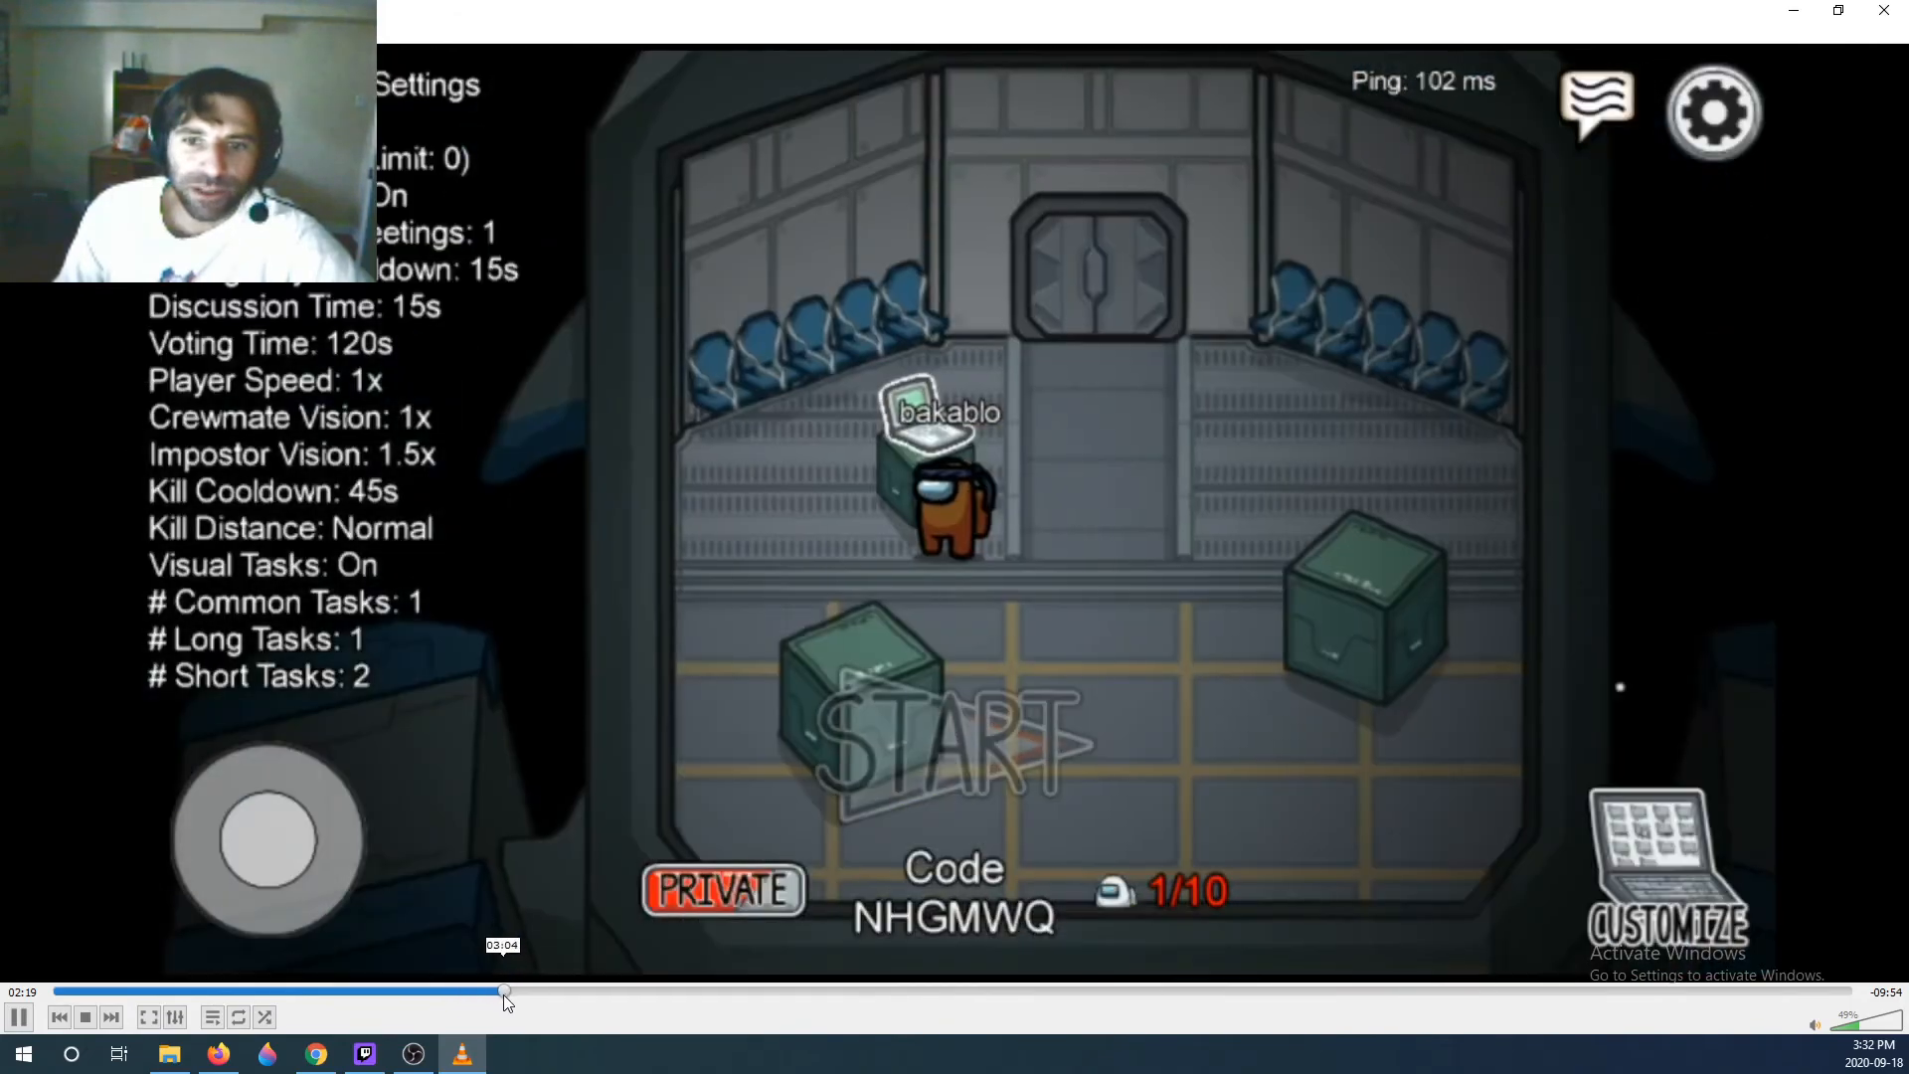
{"action": "left_click_drag", "start_coordinate": [505, 990], "coordinate": [785, 990]}
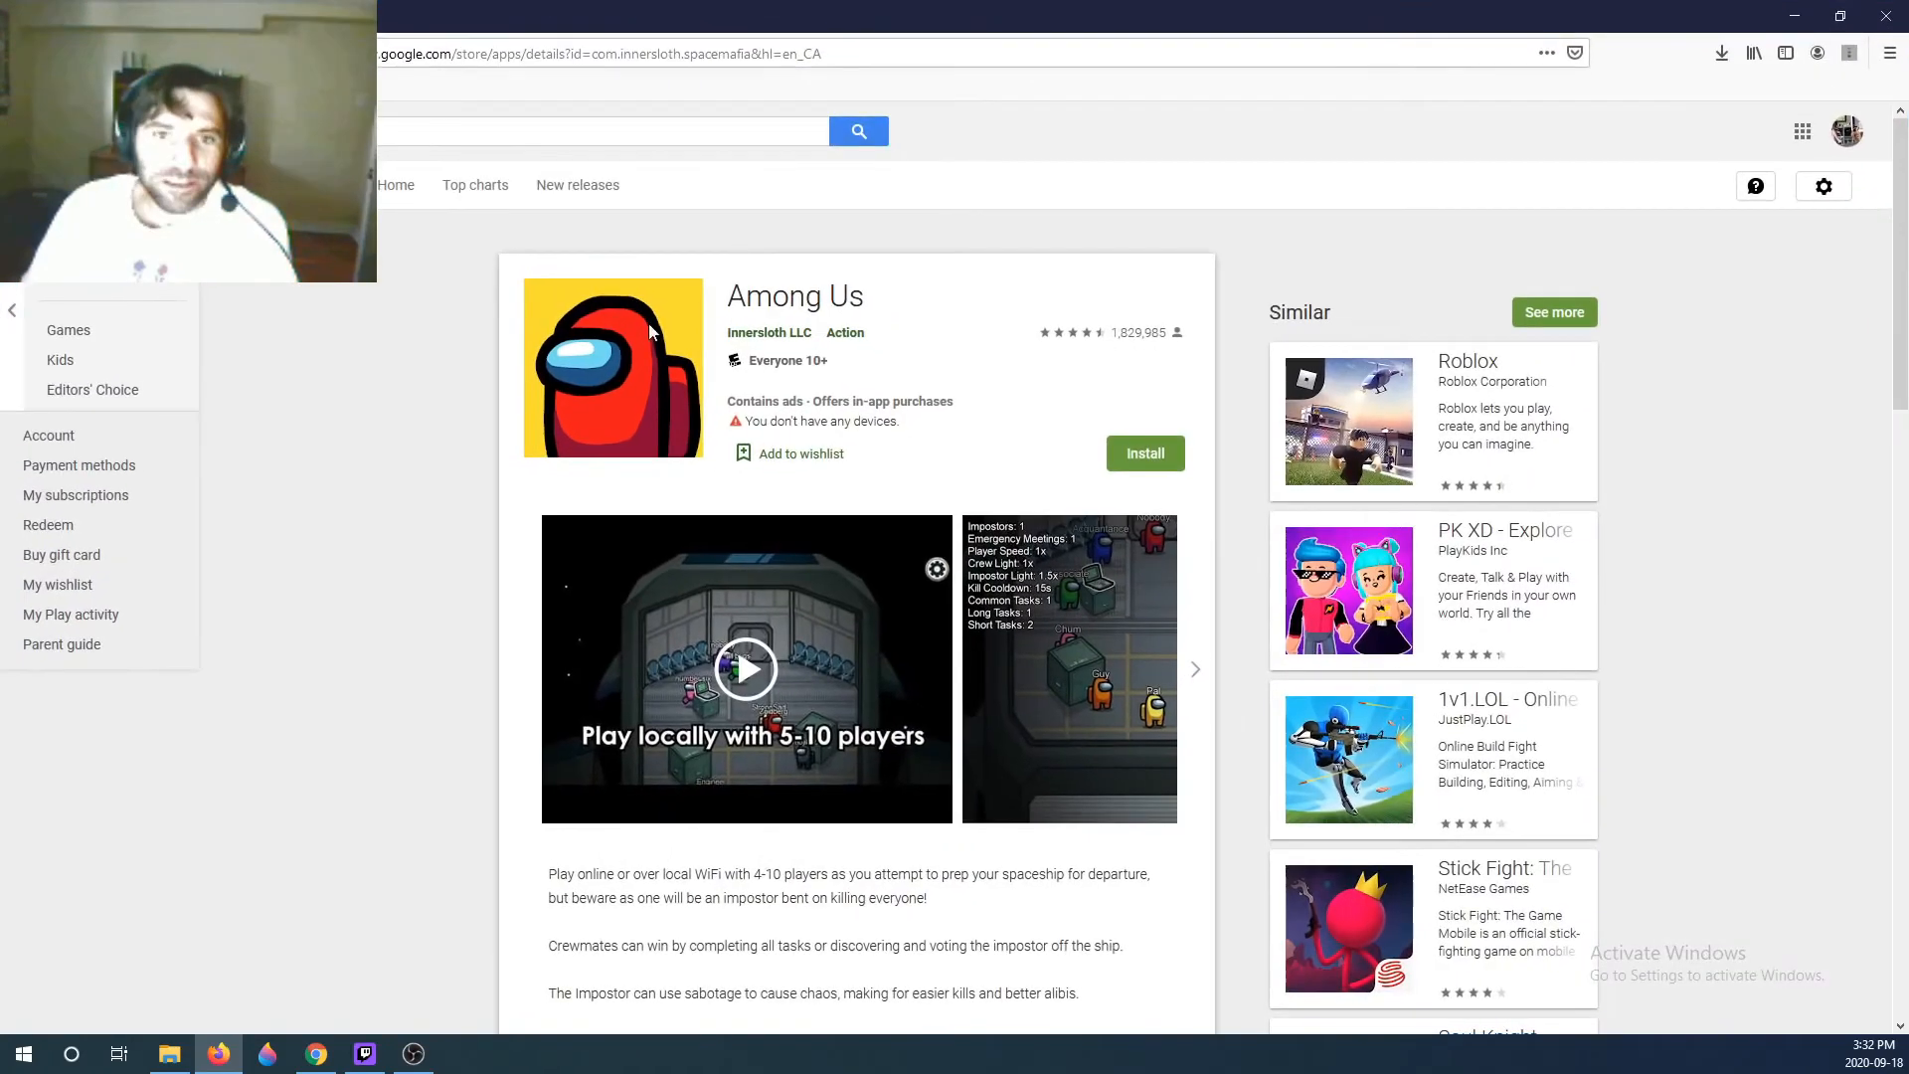
- Browse the Innersloth LLC developer listing on Google Play, including Dig2China Free
{"action": "left_click", "coordinate": [770, 332]}
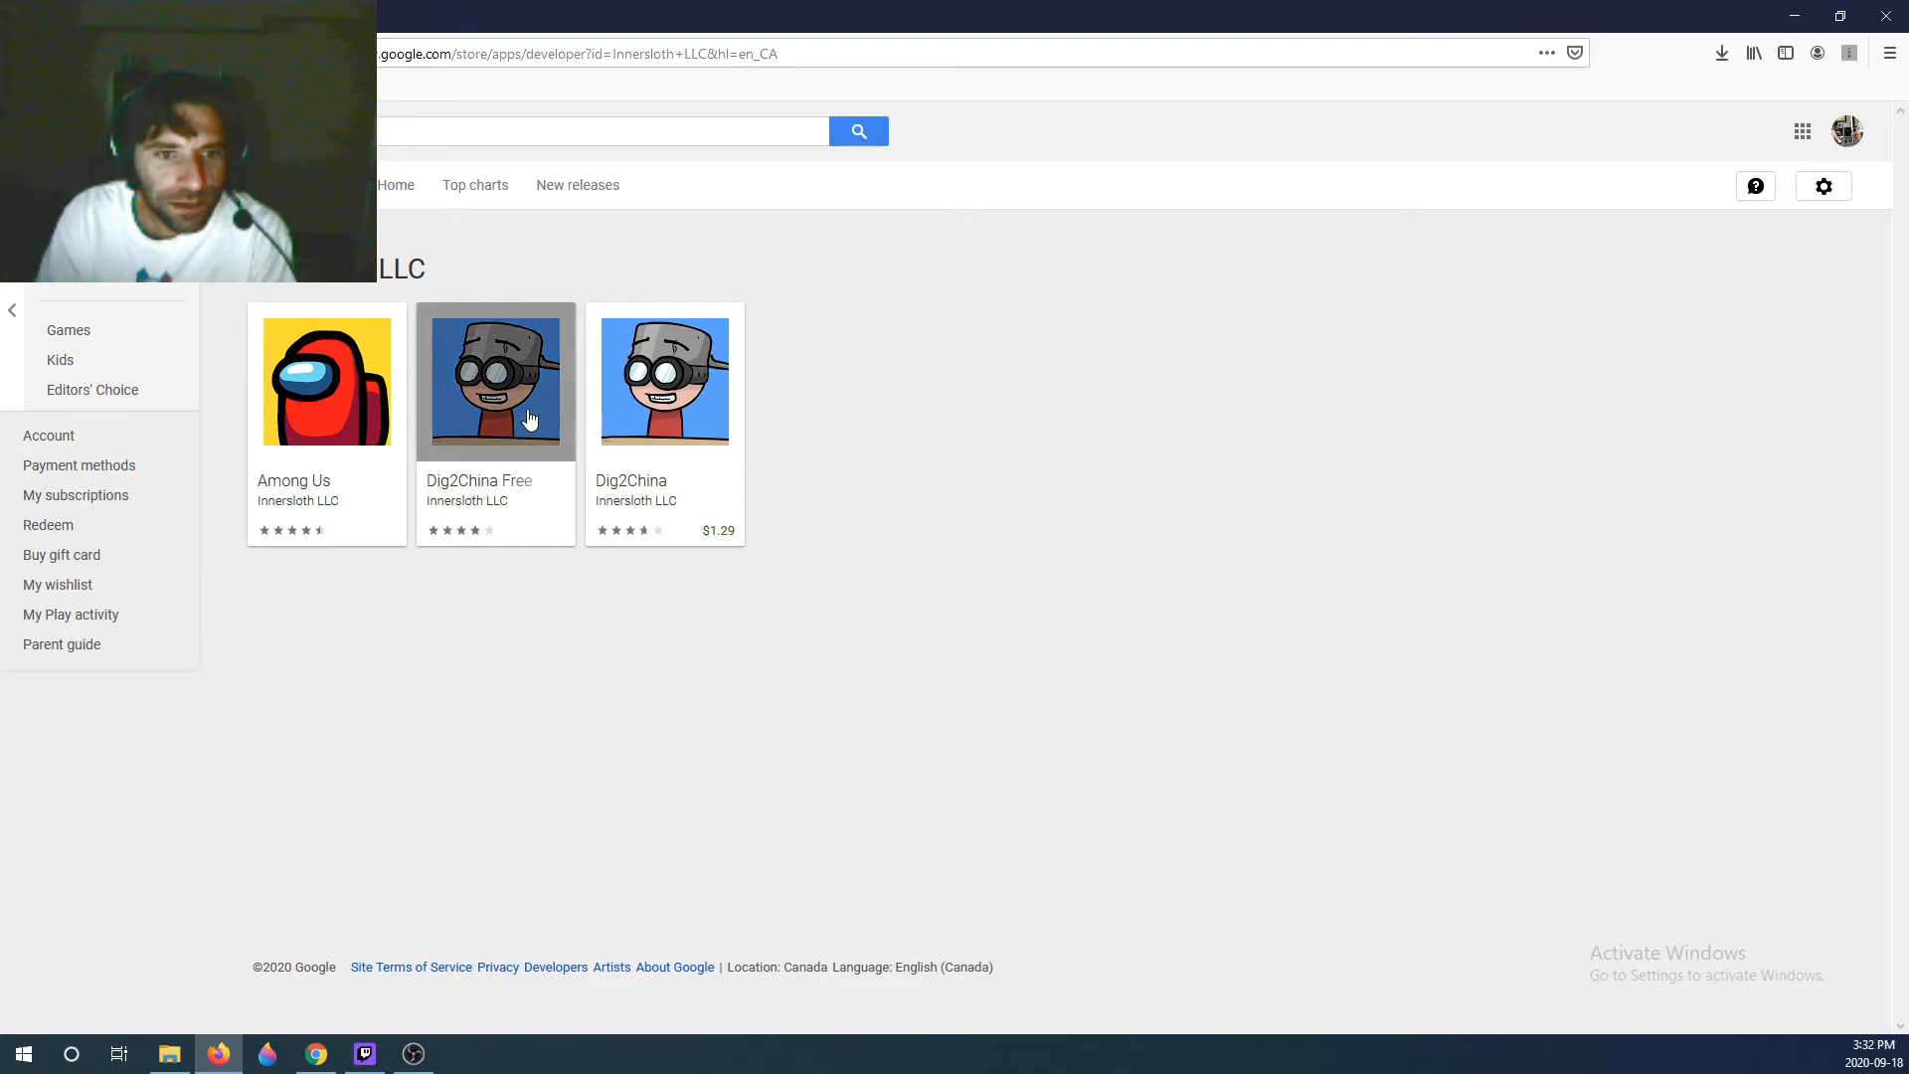
{"action": "mouse_move", "coordinate": [469, 420]}
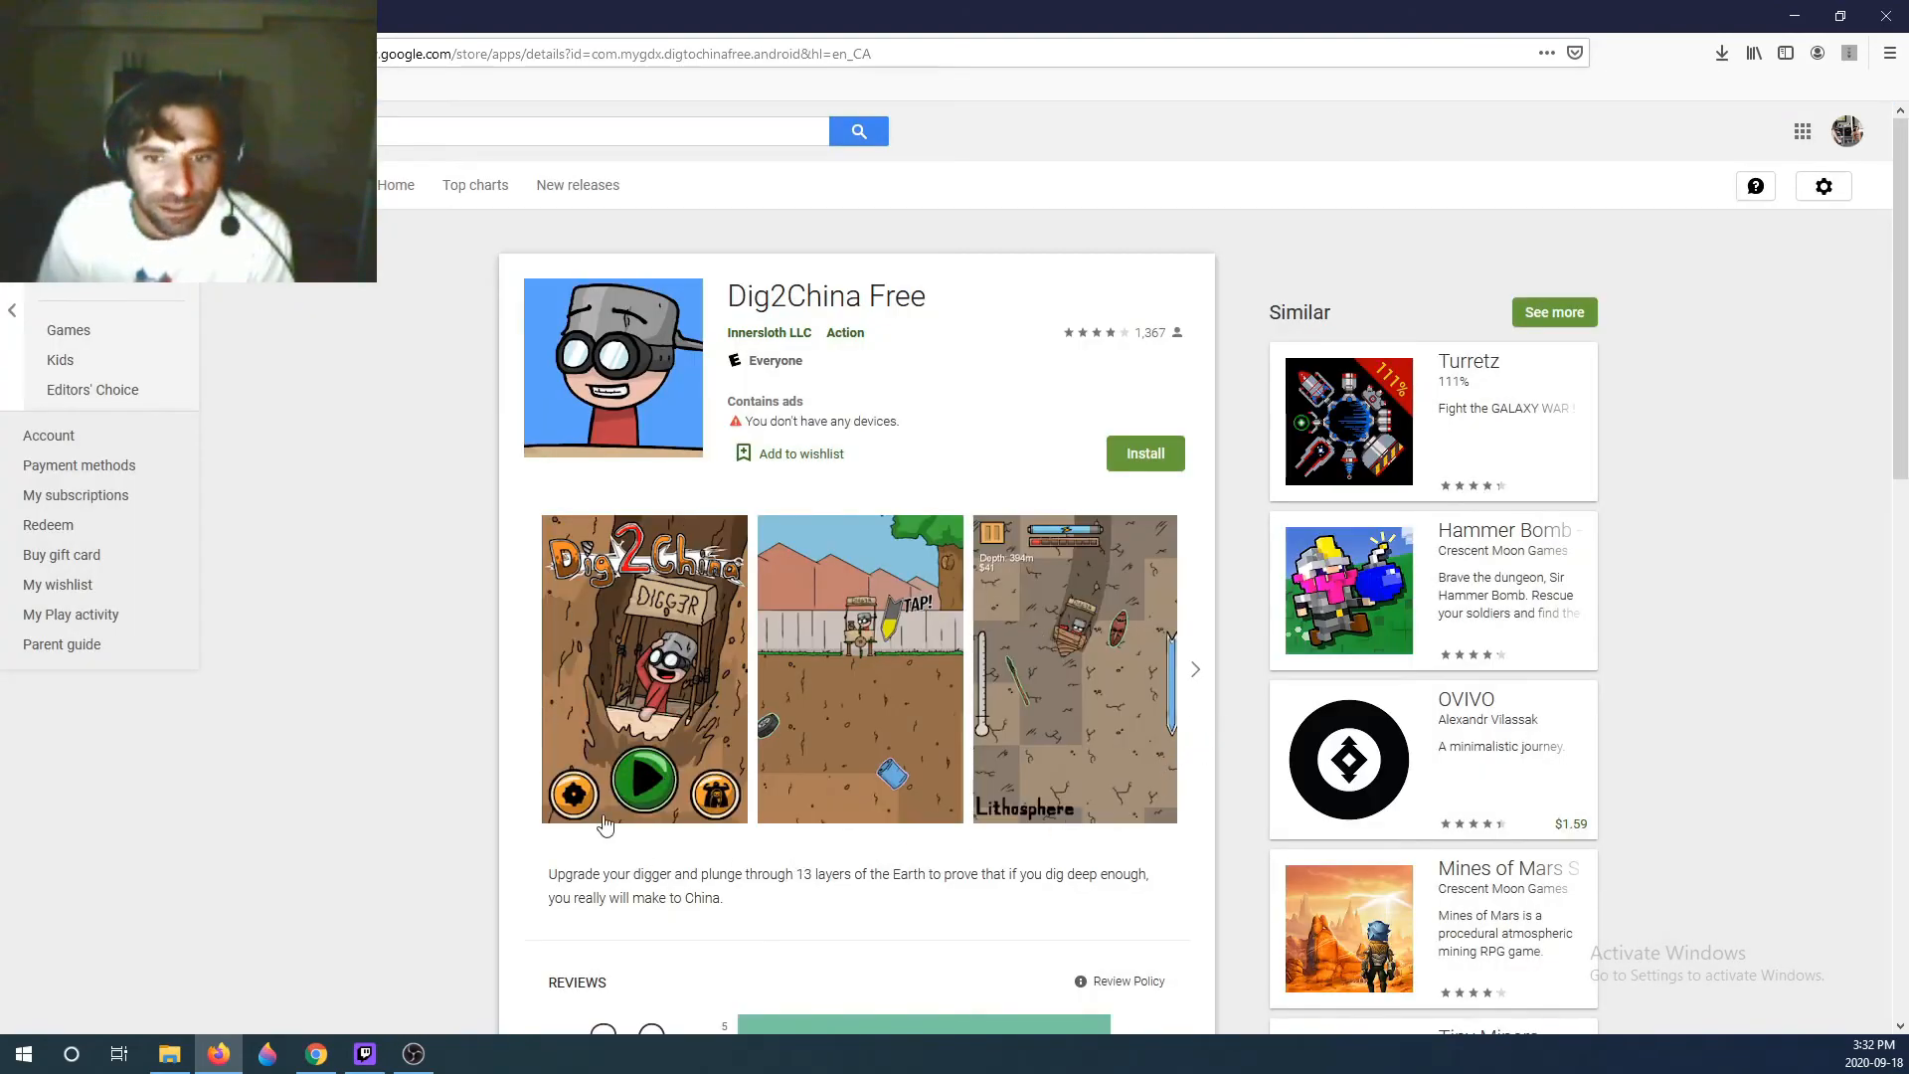
{"action": "scroll", "scroll_direction": "down", "scroll_amount": 3}
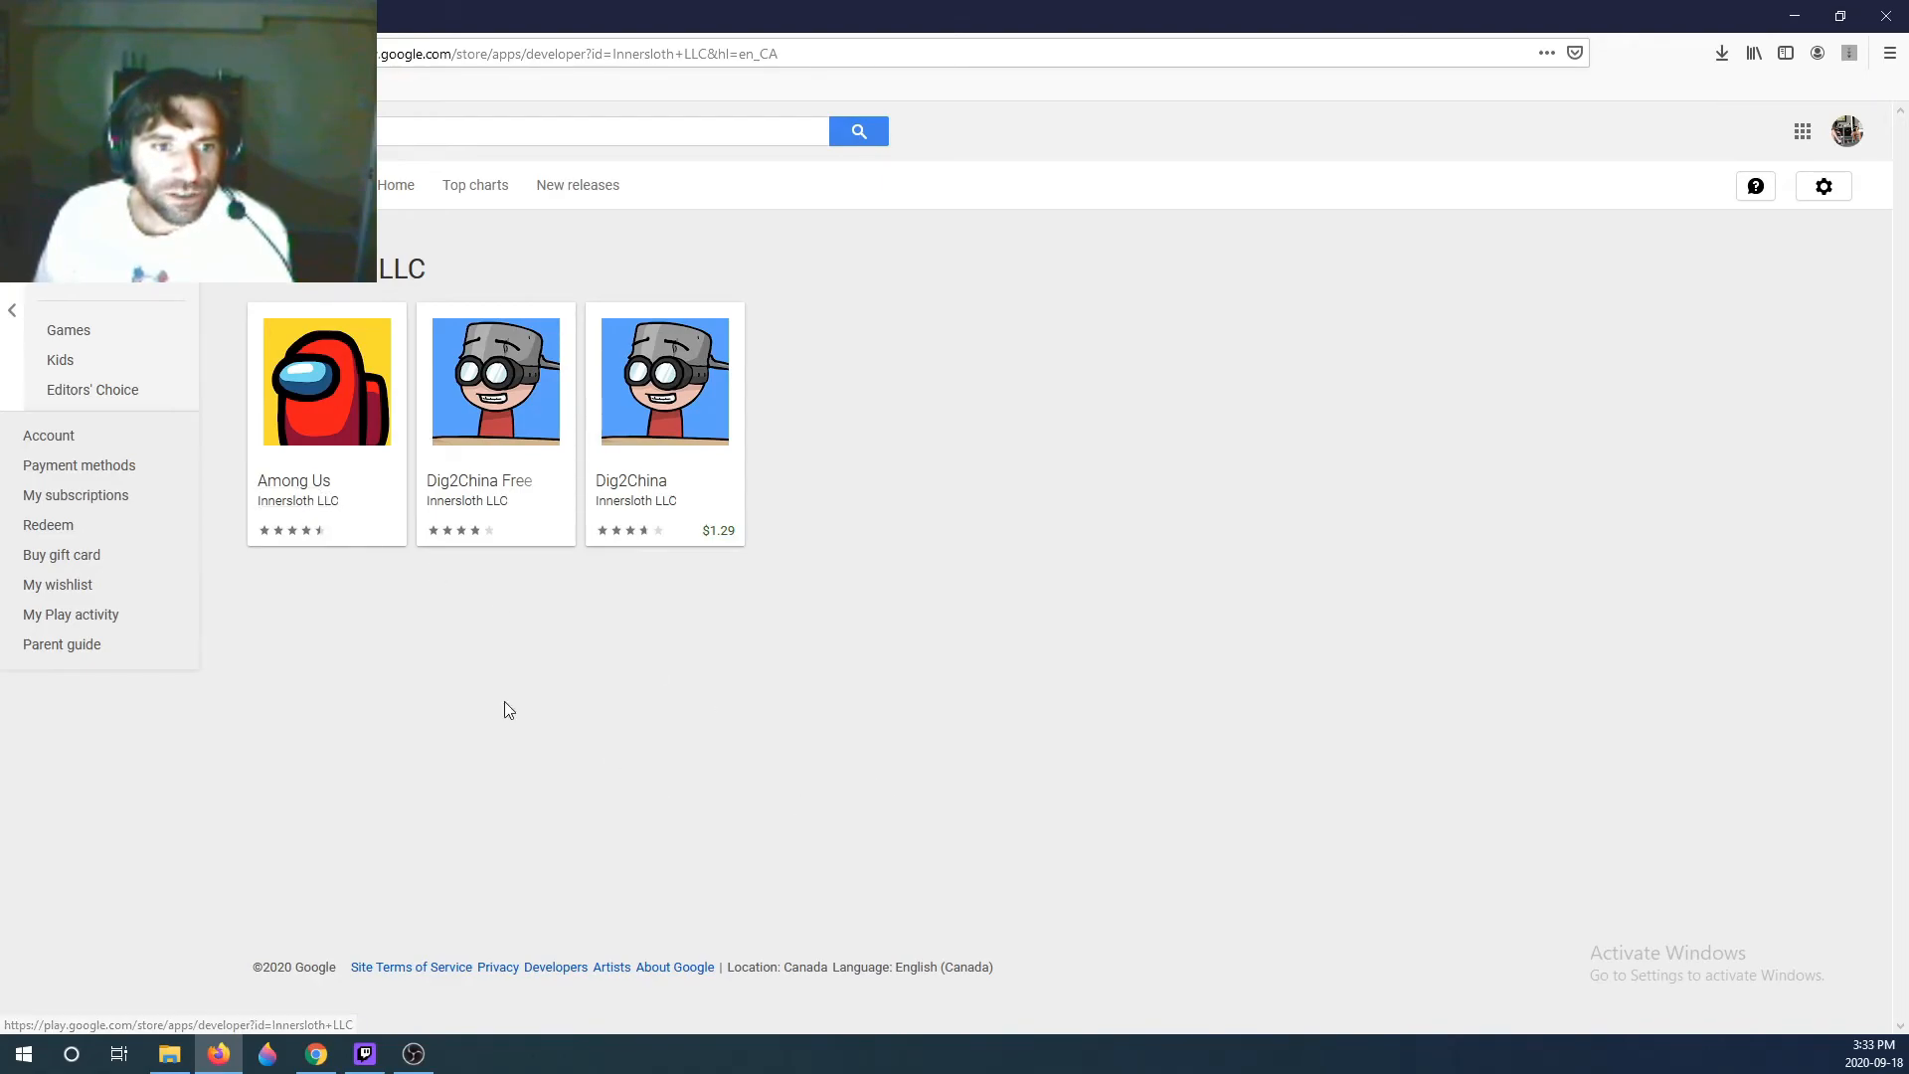
- Return to the Among Us app page and follow its Visit website link to Innersloth's site
{"action": "left_click", "coordinate": [327, 382]}
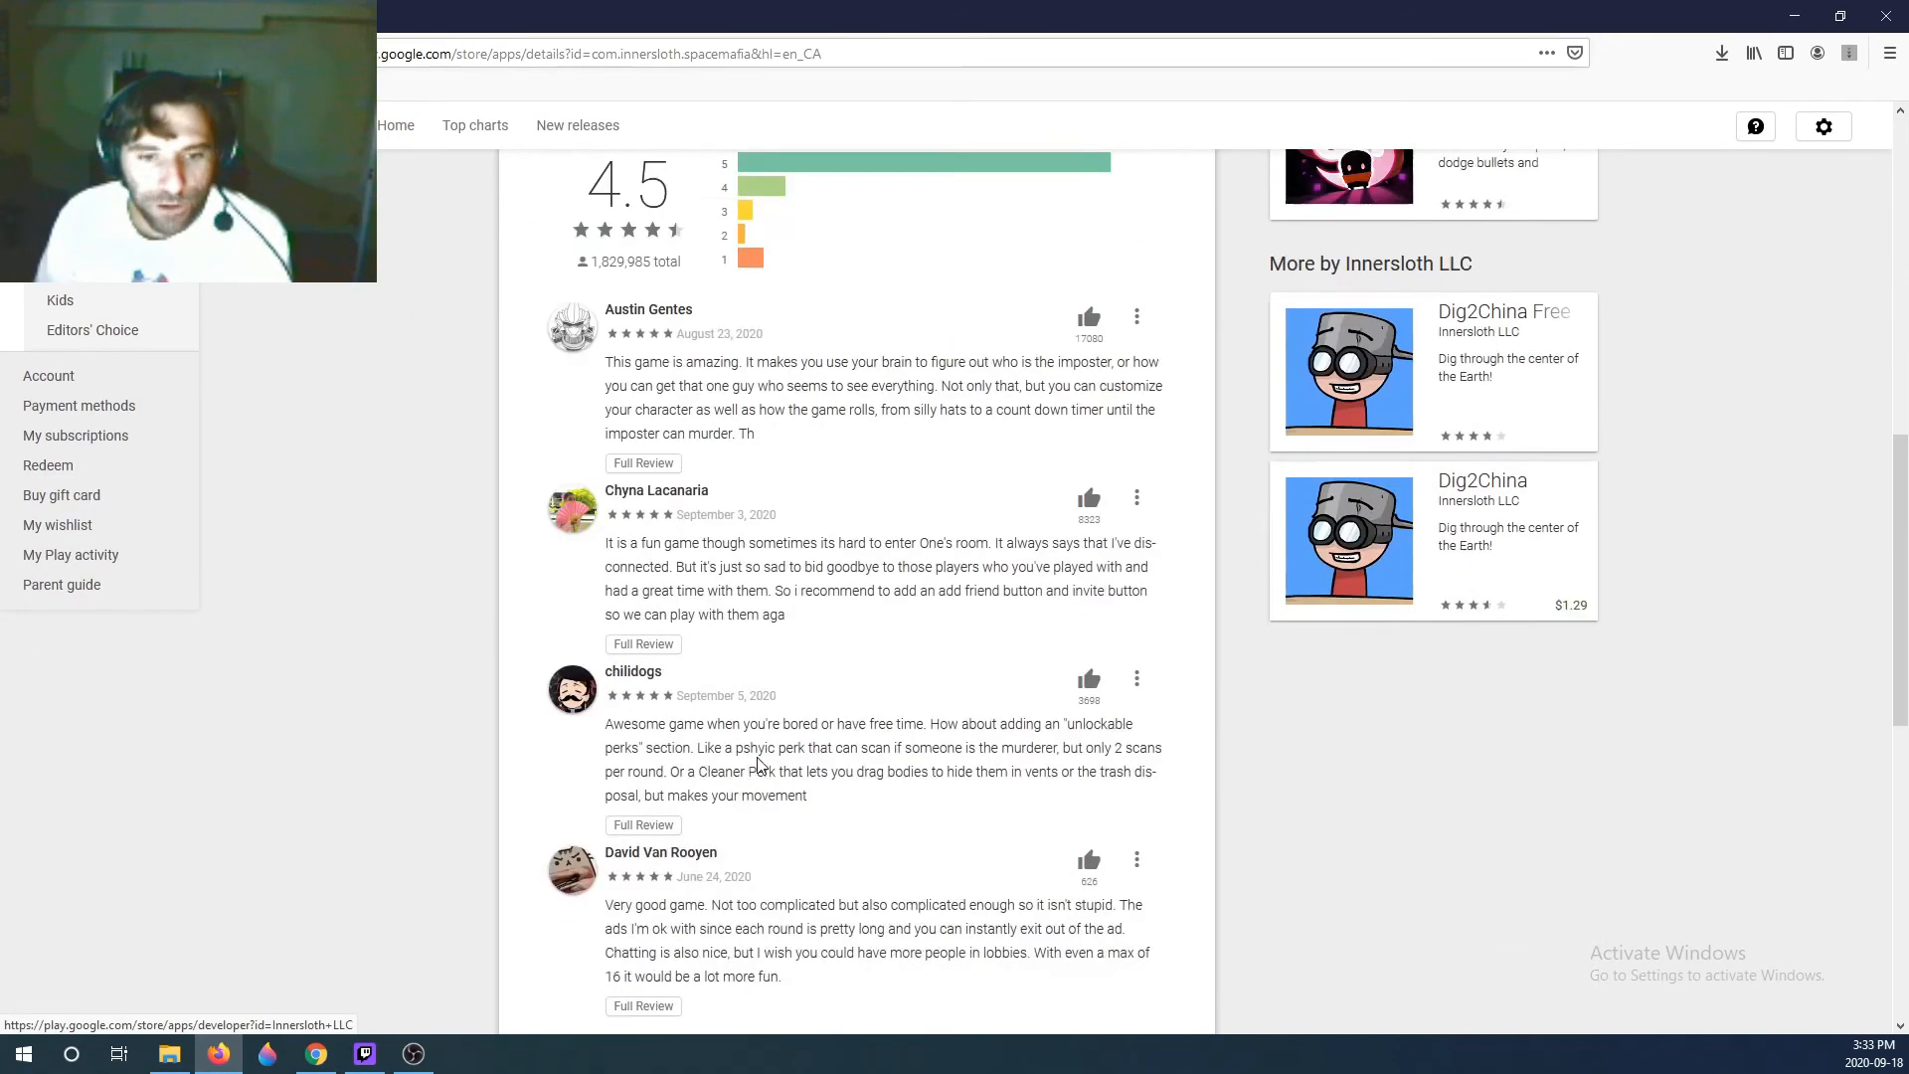
{"action": "scroll", "scroll_direction": "down", "scroll_amount": 3}
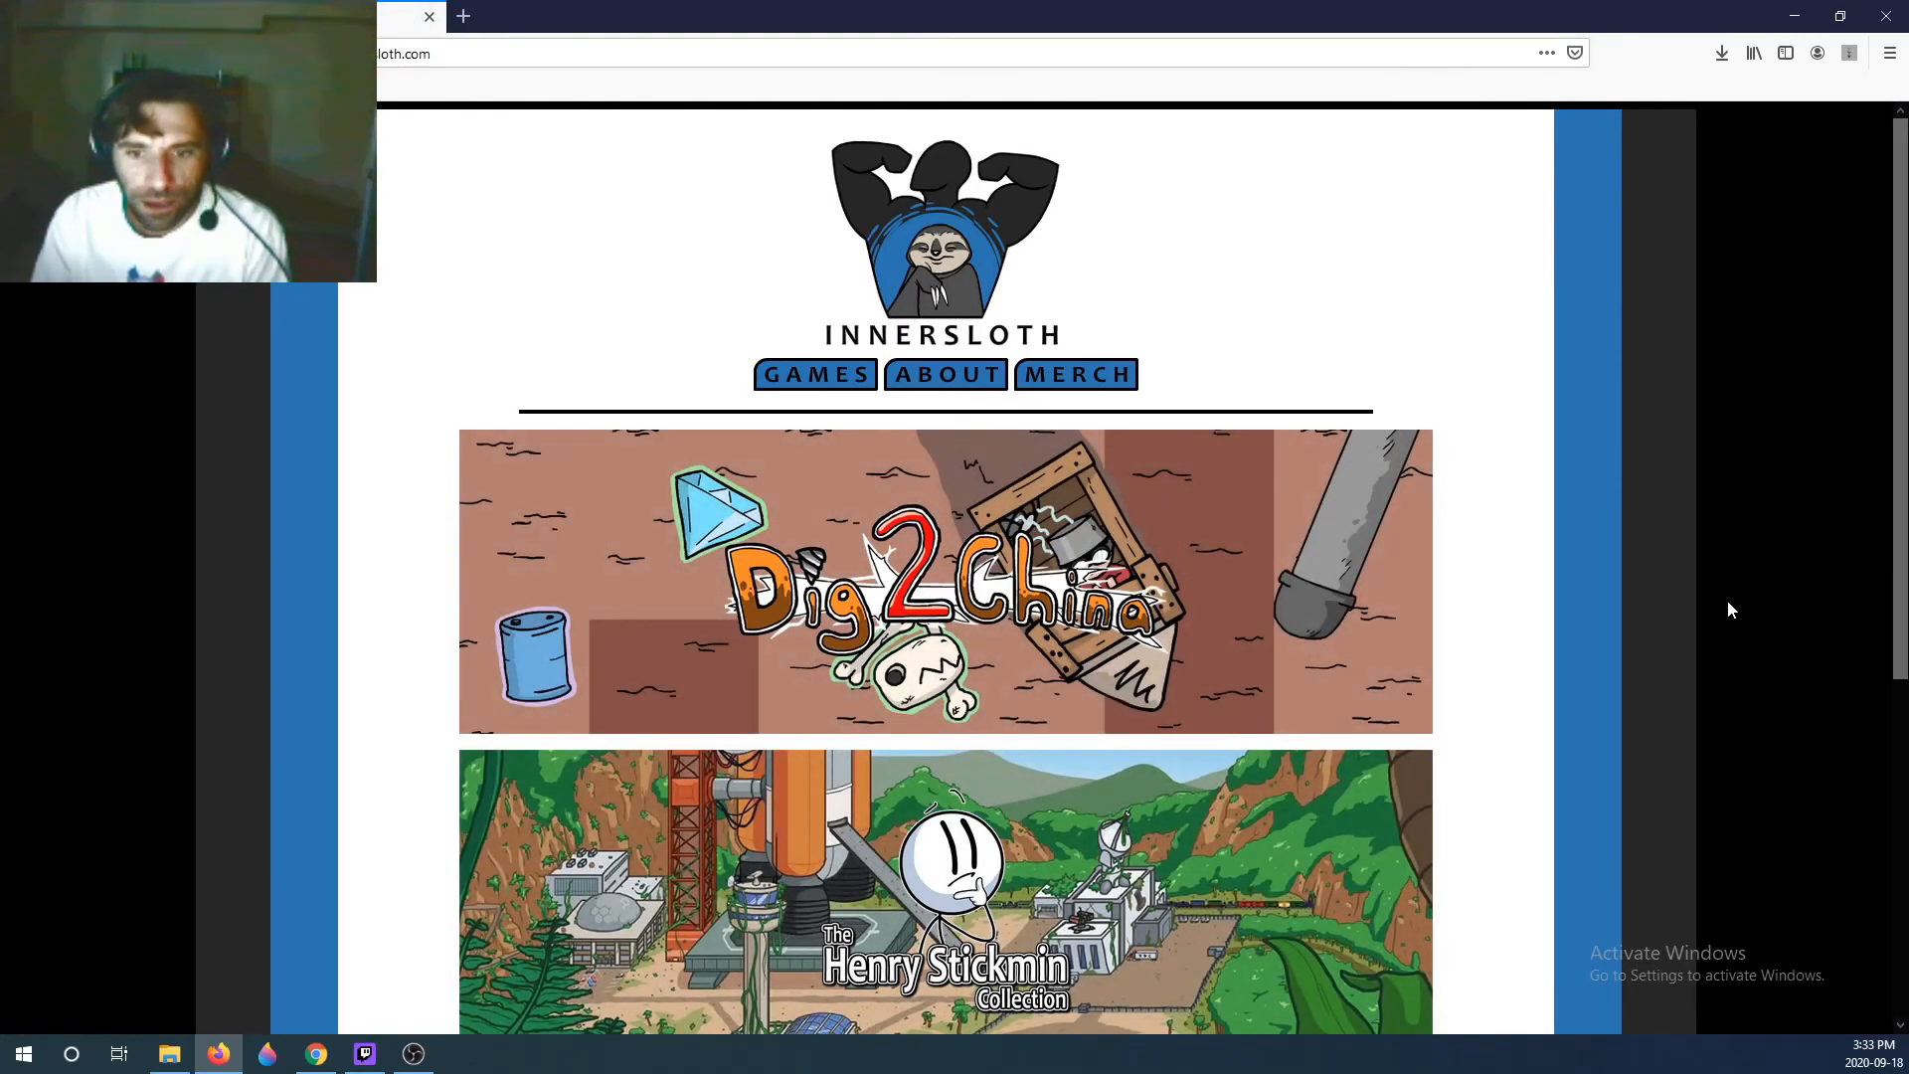
- Scroll through the Innersloth homepage showing Dig2China and The Henry Stickmin Collection
{"action": "scroll", "scroll_direction": "down", "scroll_amount": 3}
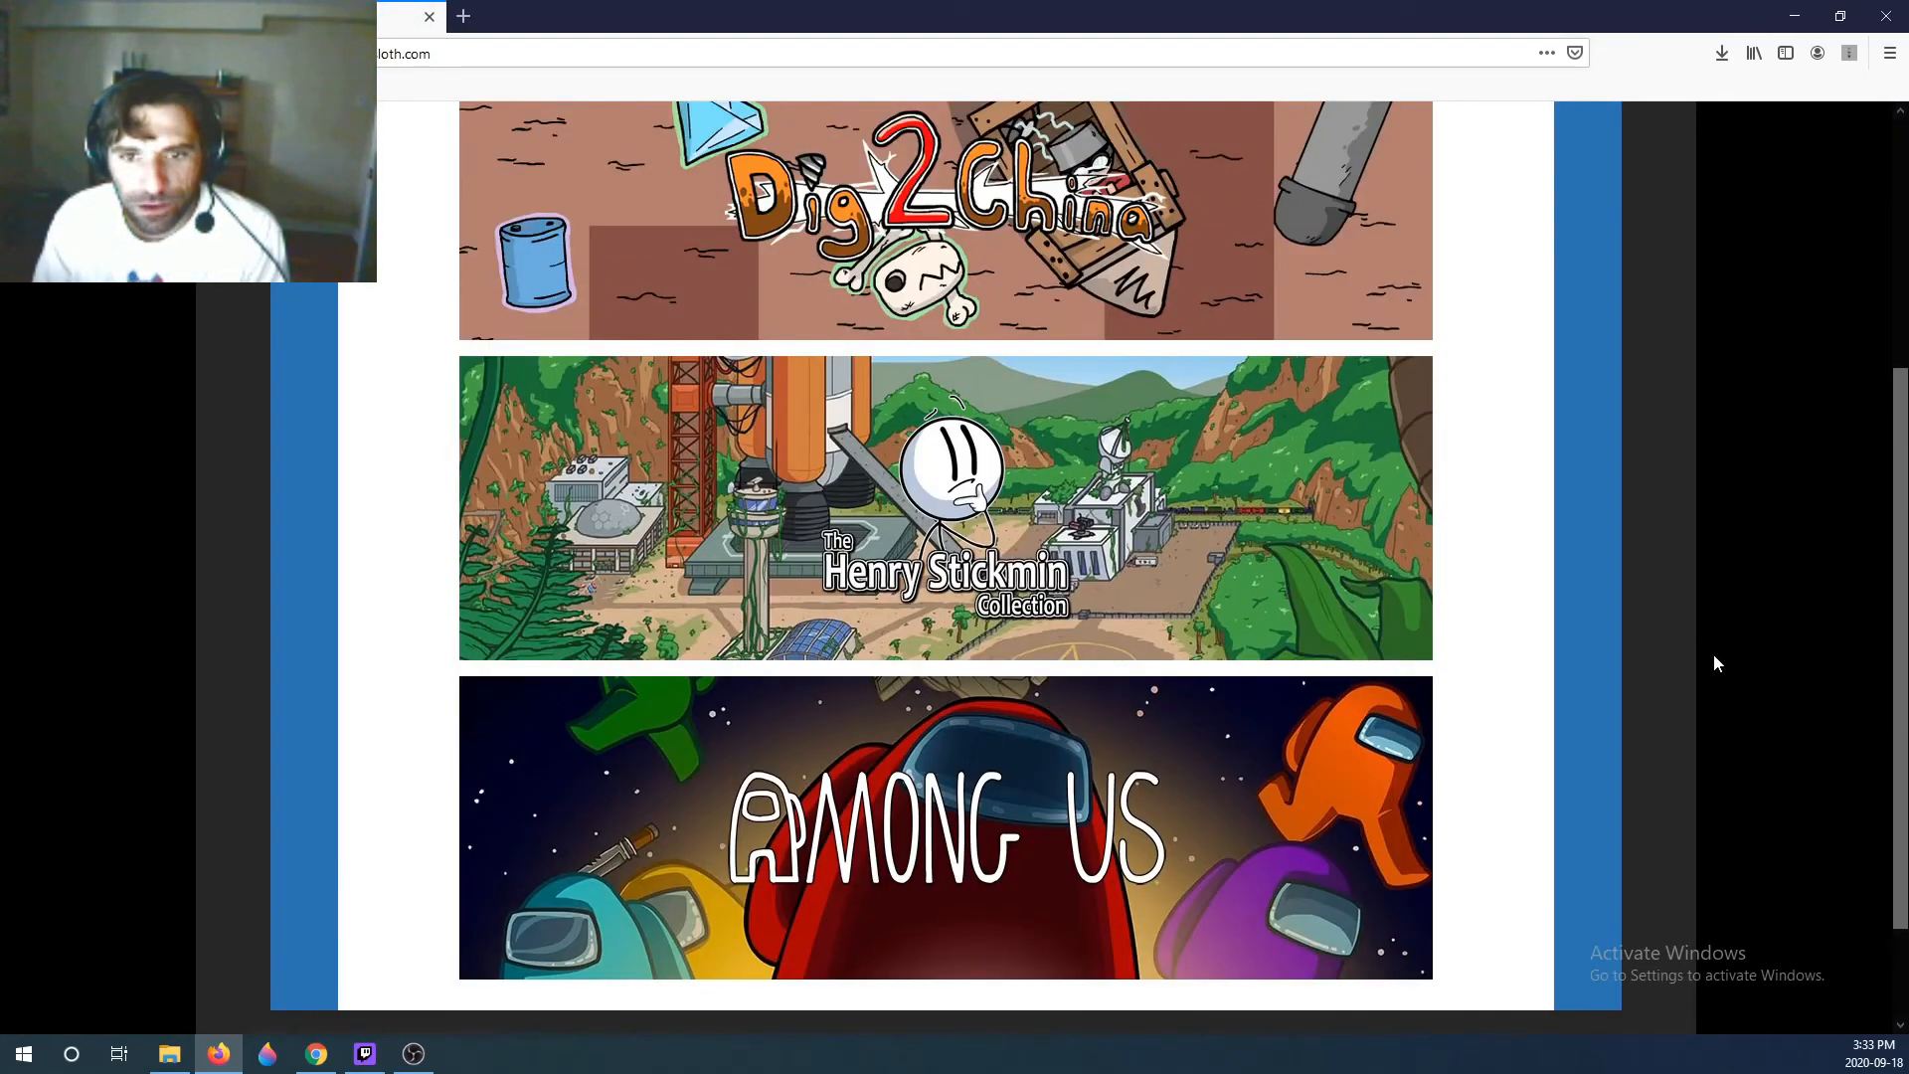
{"action": "scroll", "scroll_direction": "up", "scroll_amount": 3}
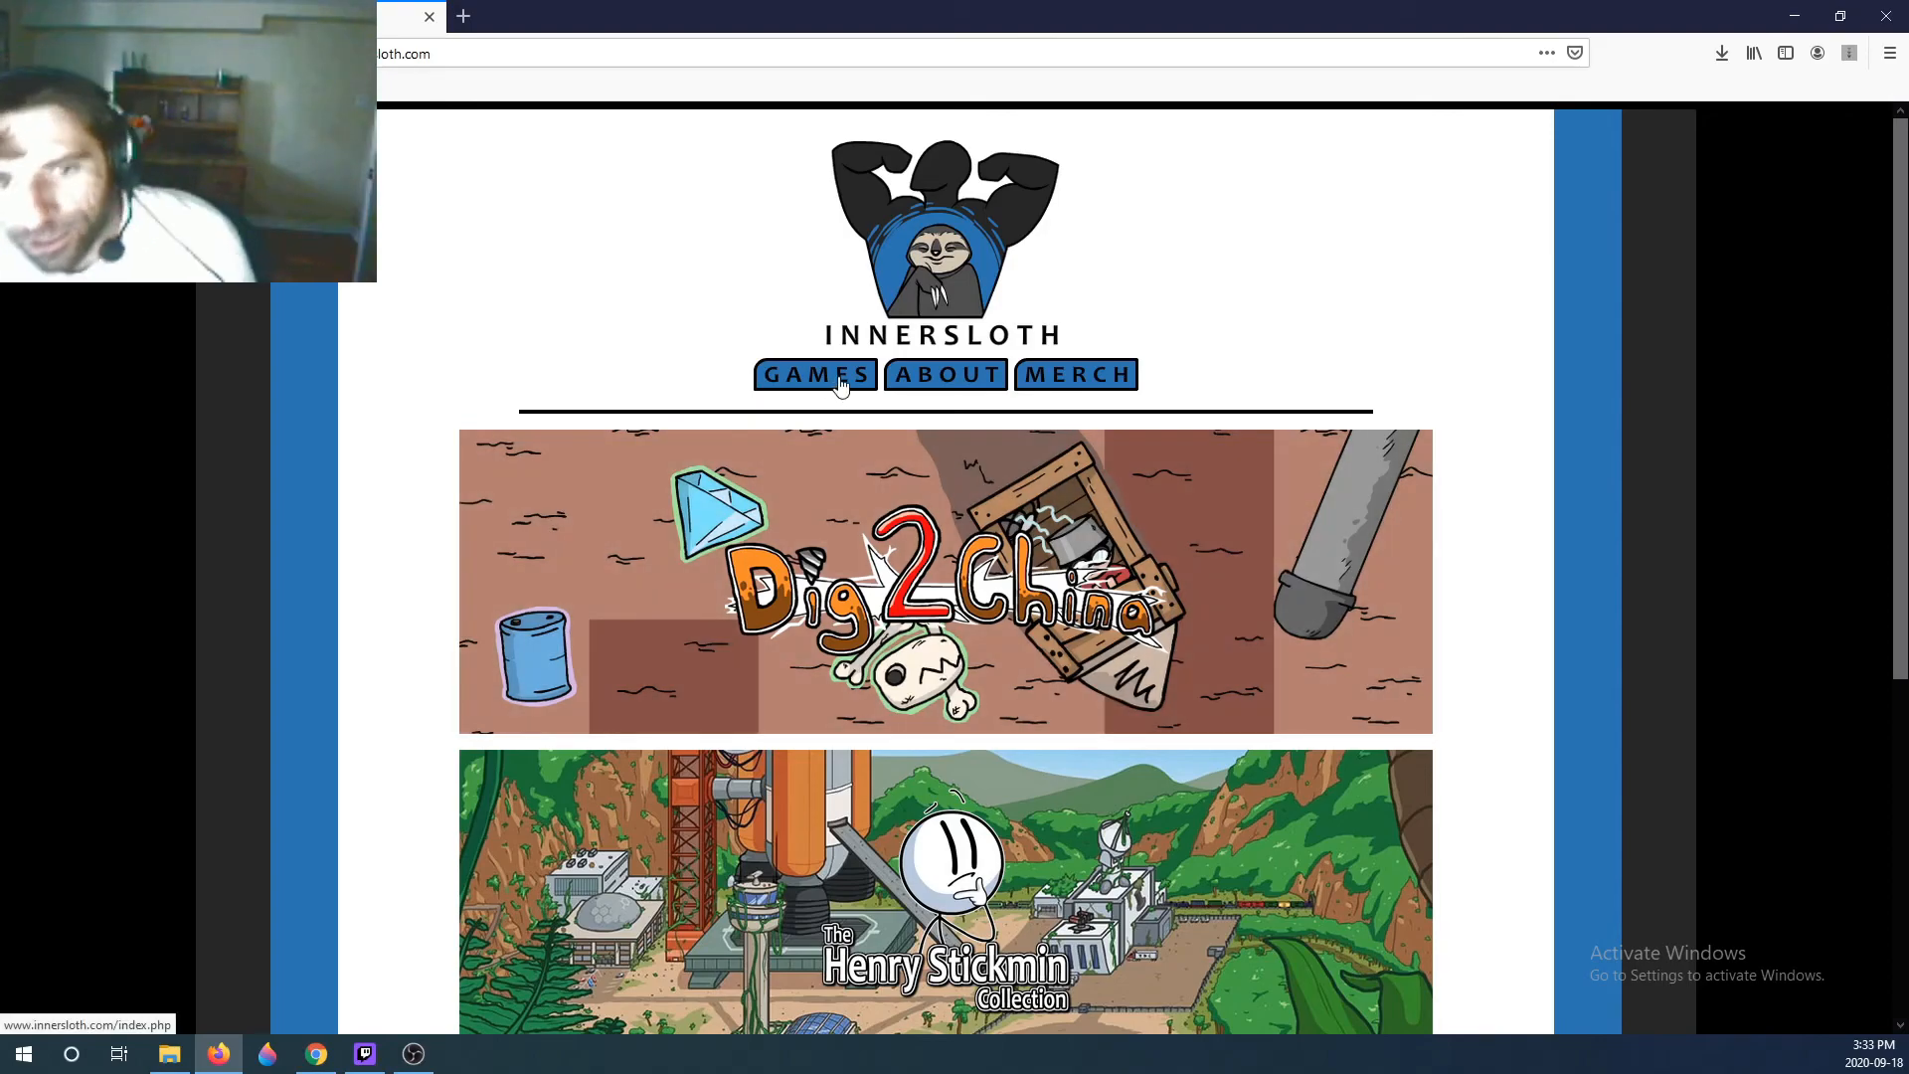
- View the Innersloth ABOUT page with the team profiles
{"action": "left_click", "coordinate": [946, 374]}
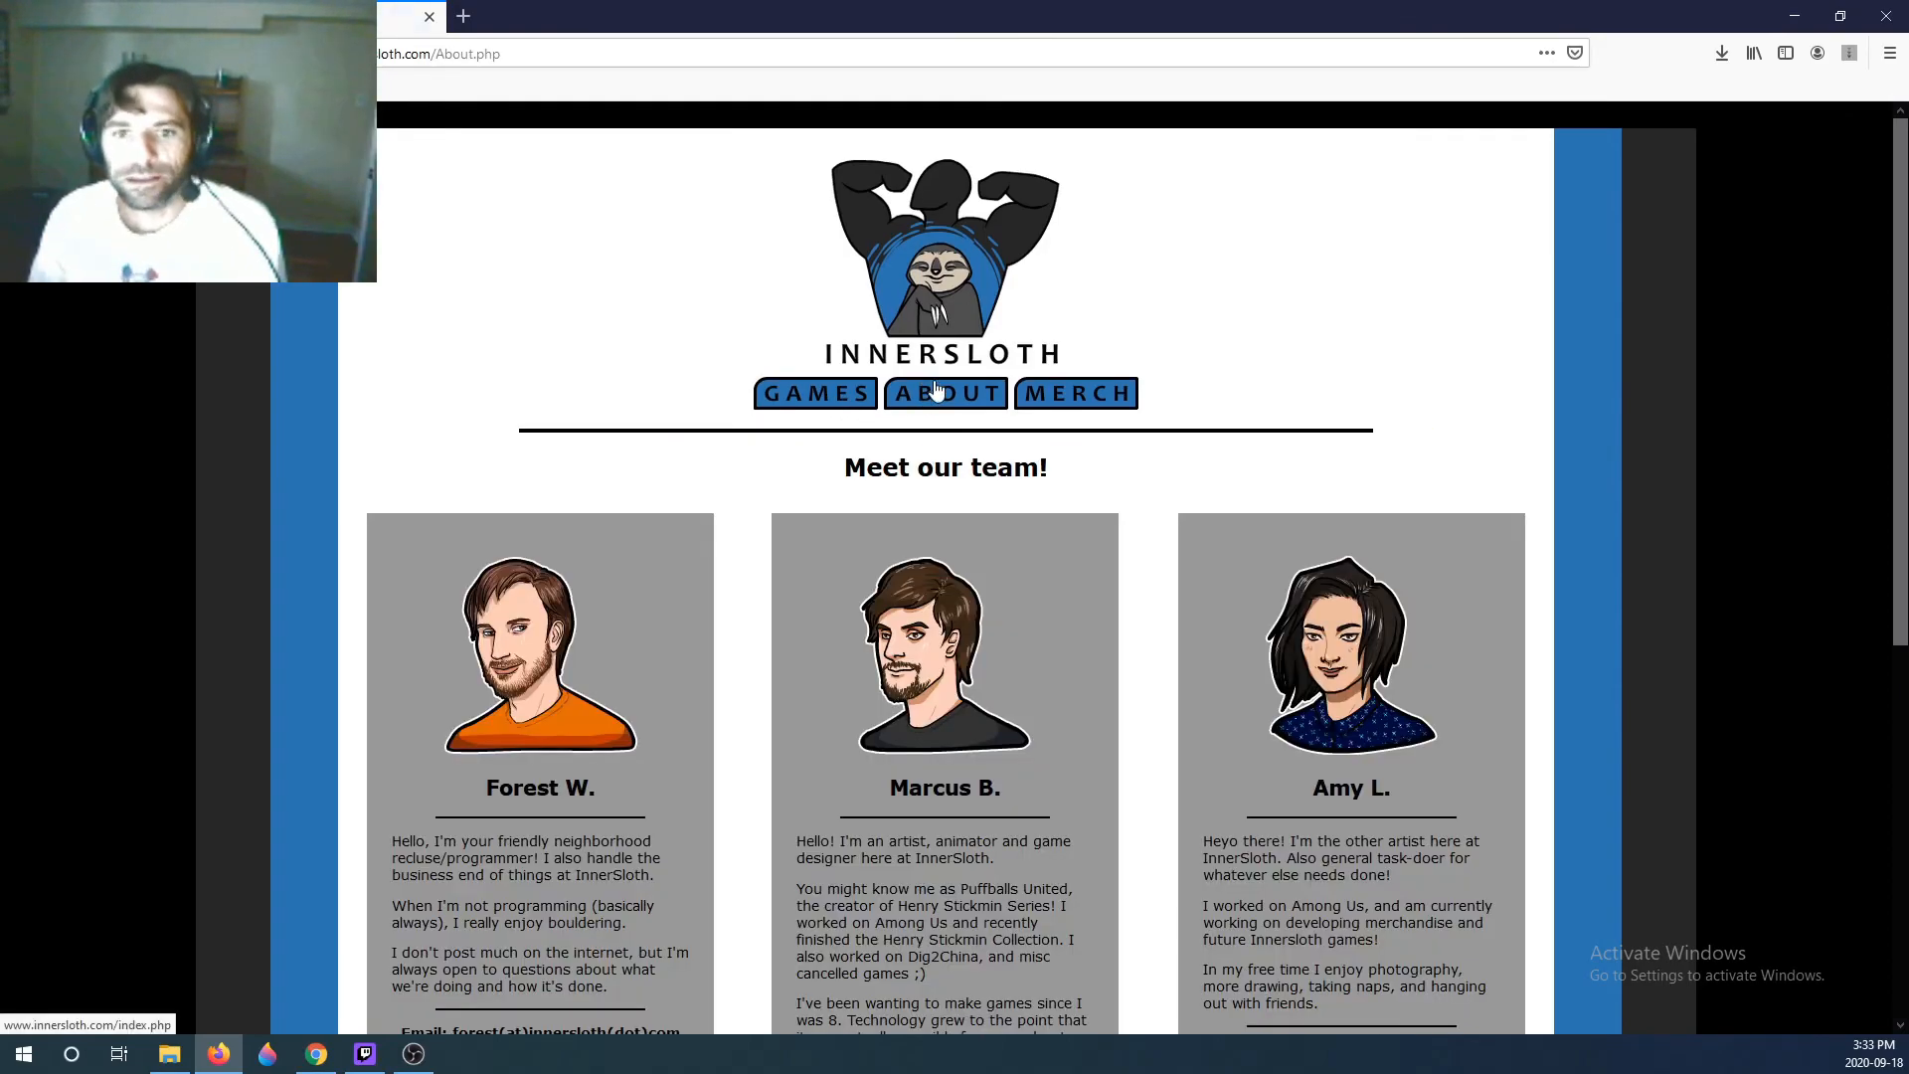
{"action": "scroll", "scroll_direction": "down", "scroll_amount": 3}
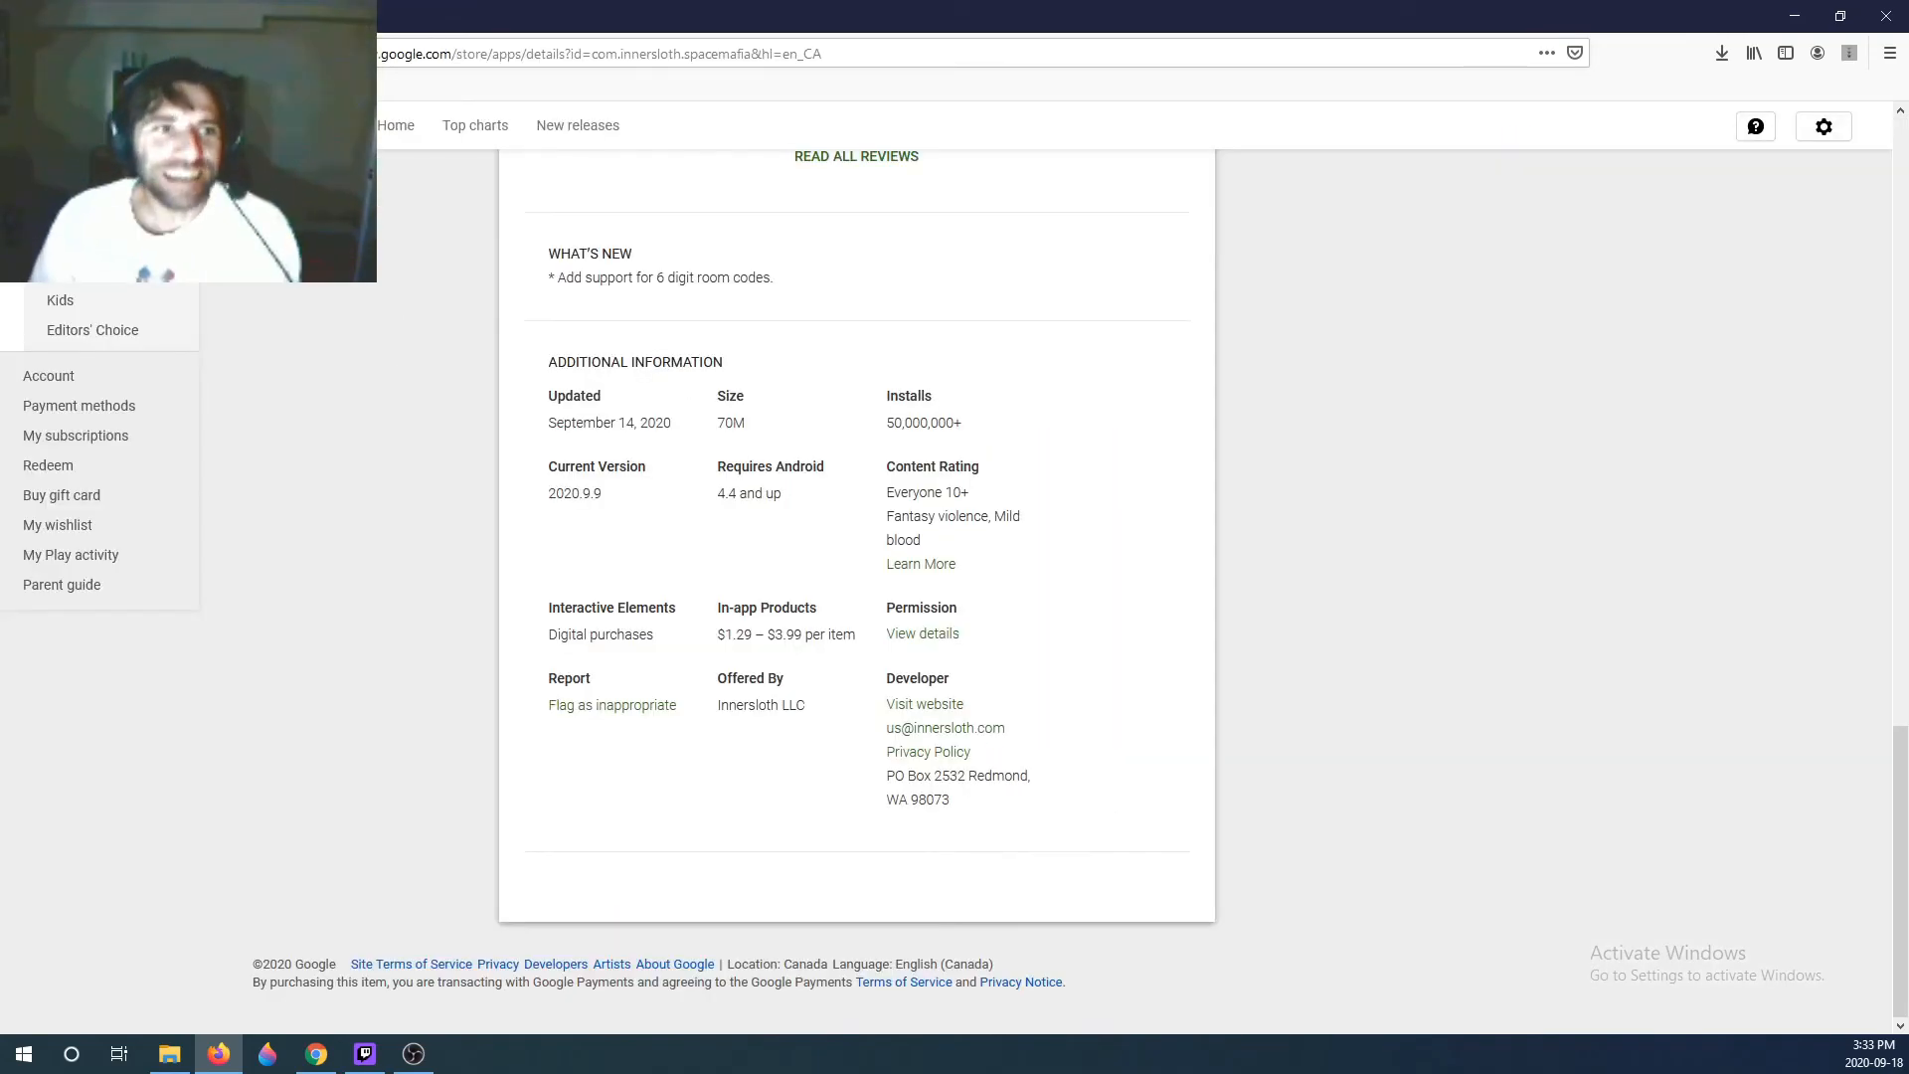
{"action": "scroll", "scroll_direction": "up", "scroll_amount": 3}
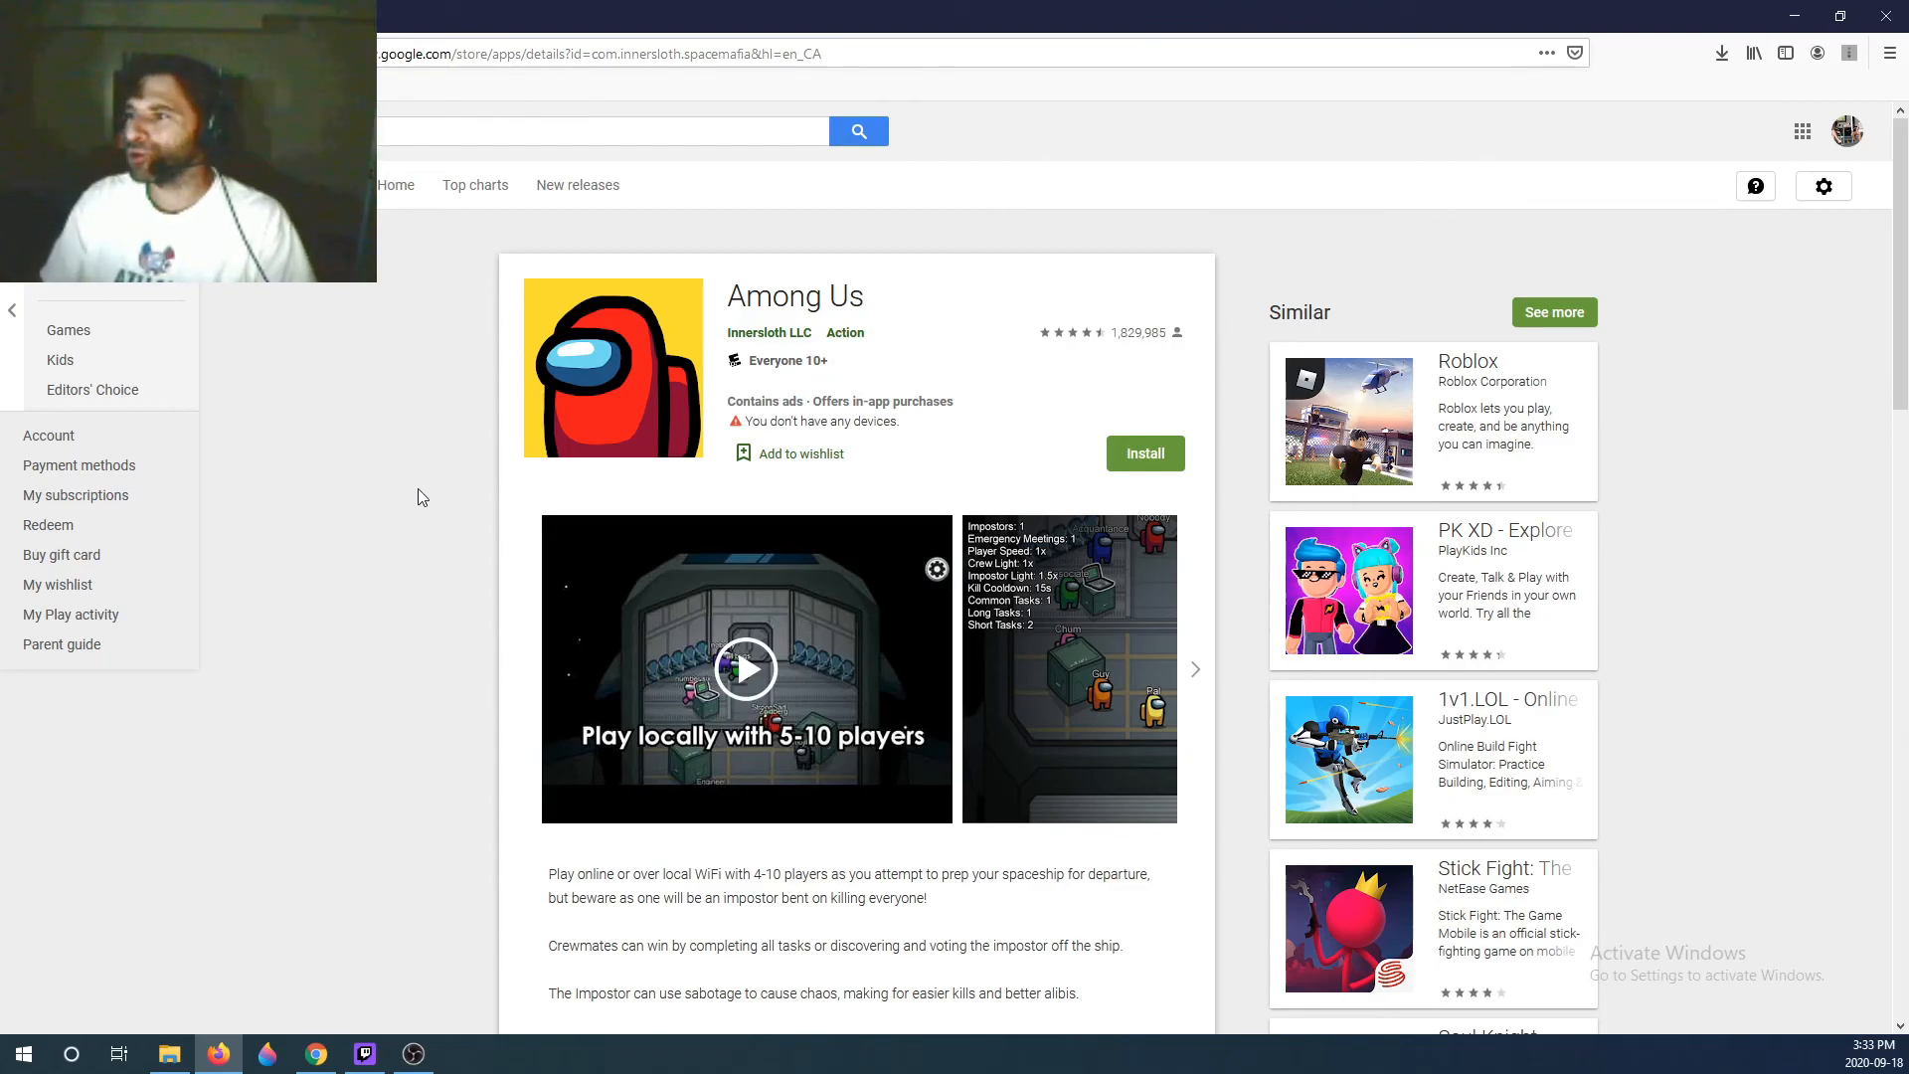
{"action": "mouse_move", "coordinate": [414, 535]}
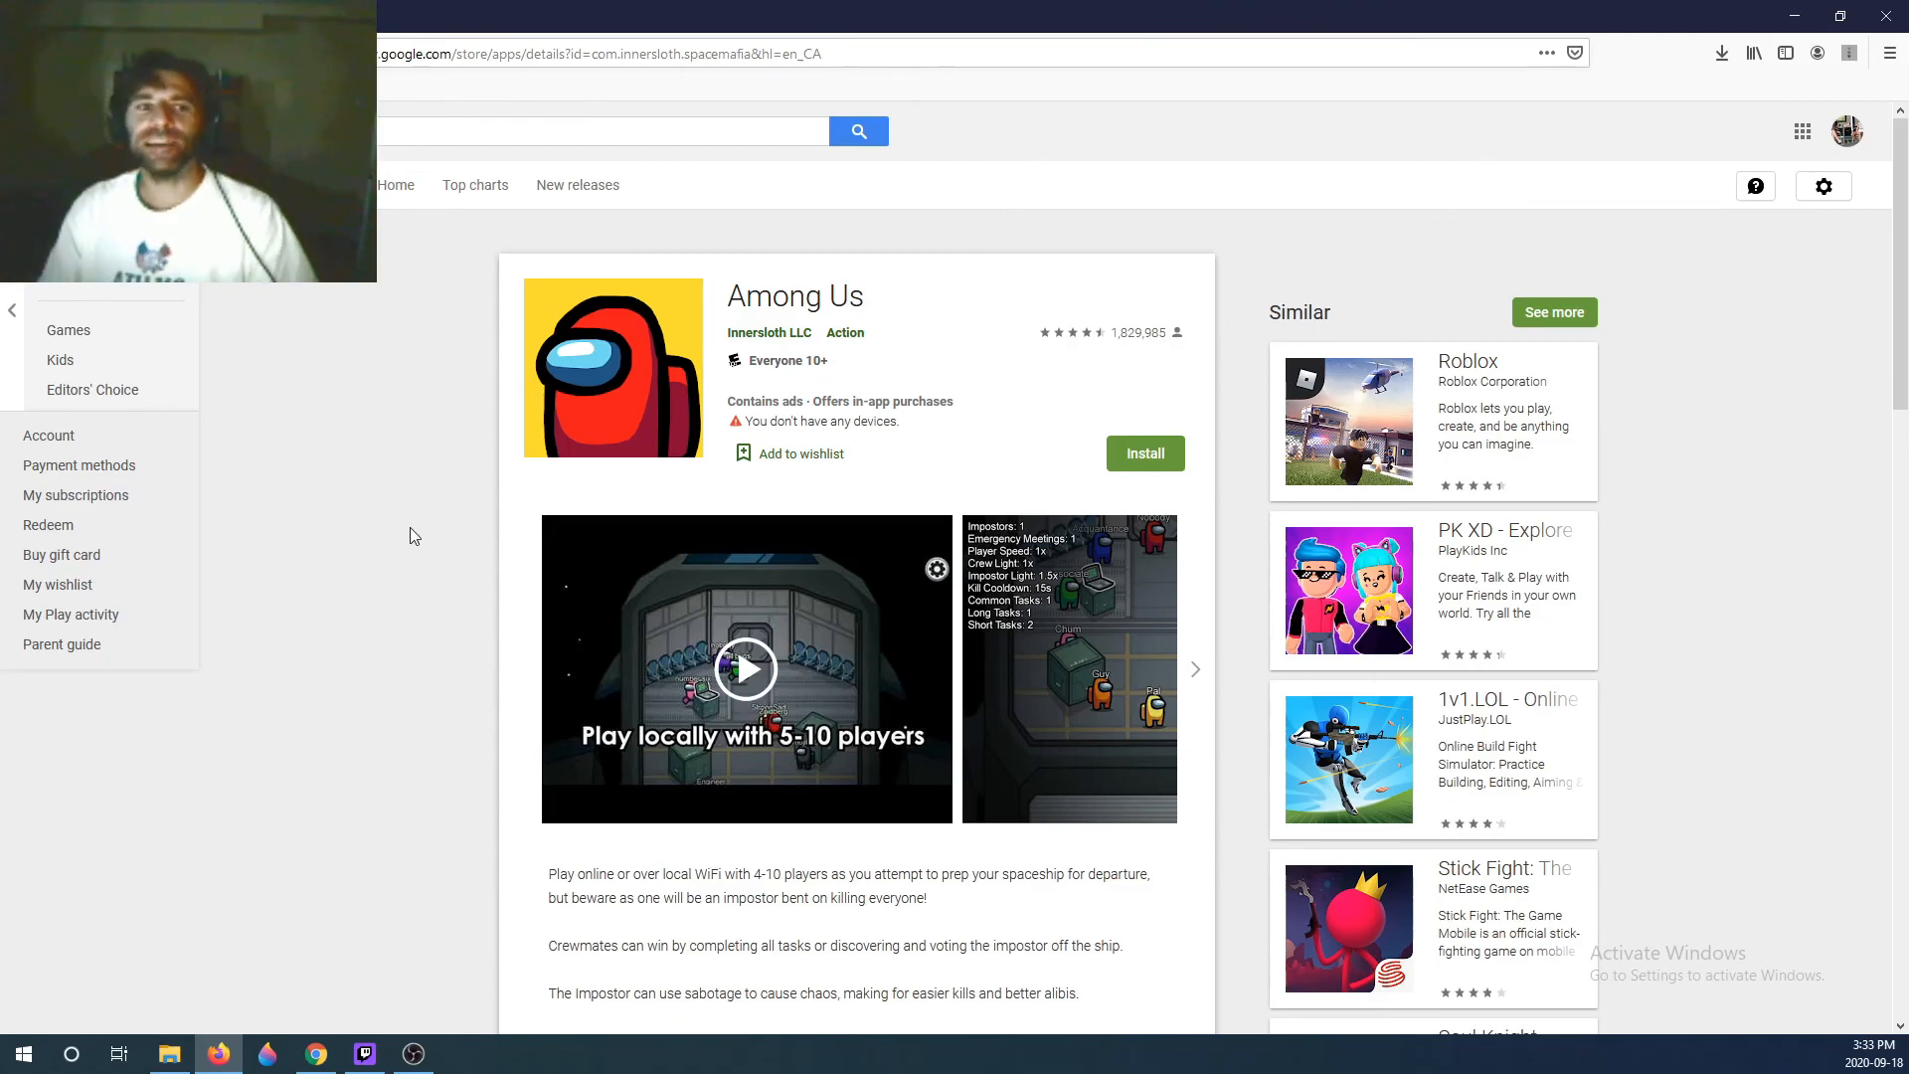